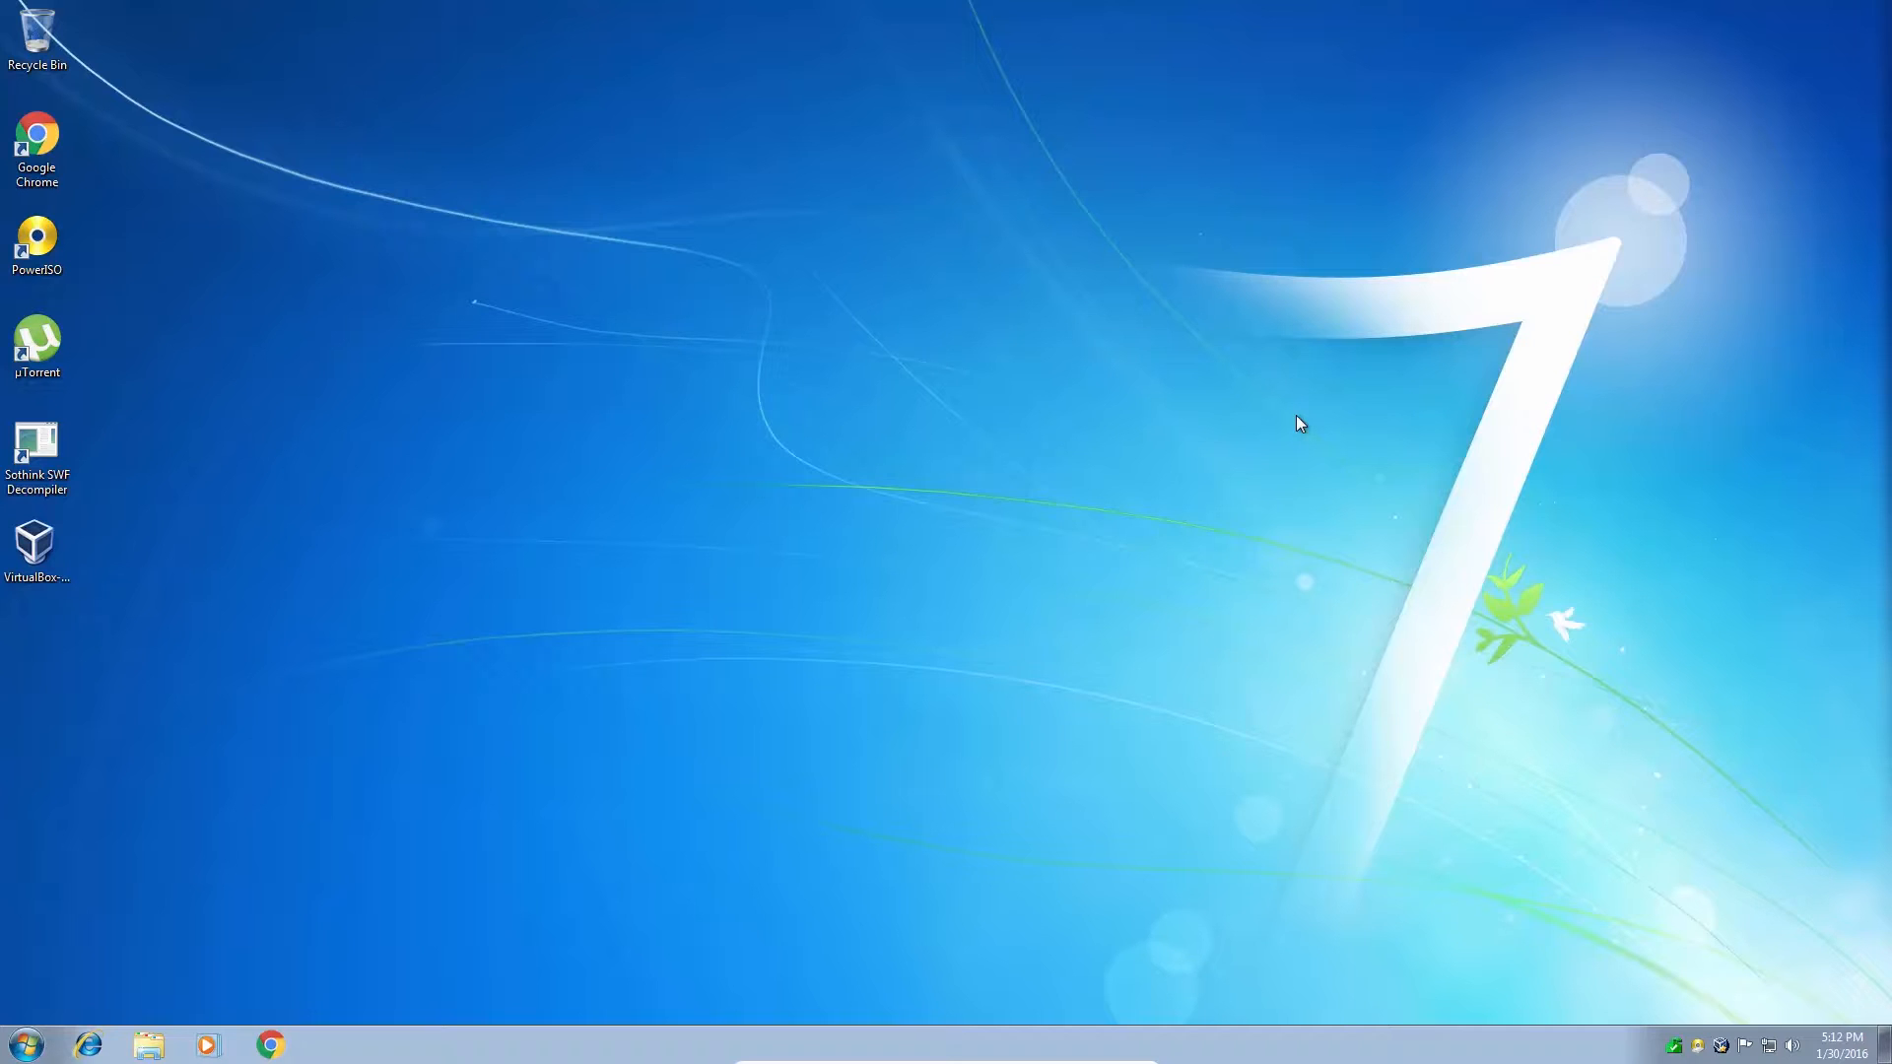
pyautogui.moveTo(1212, 384)
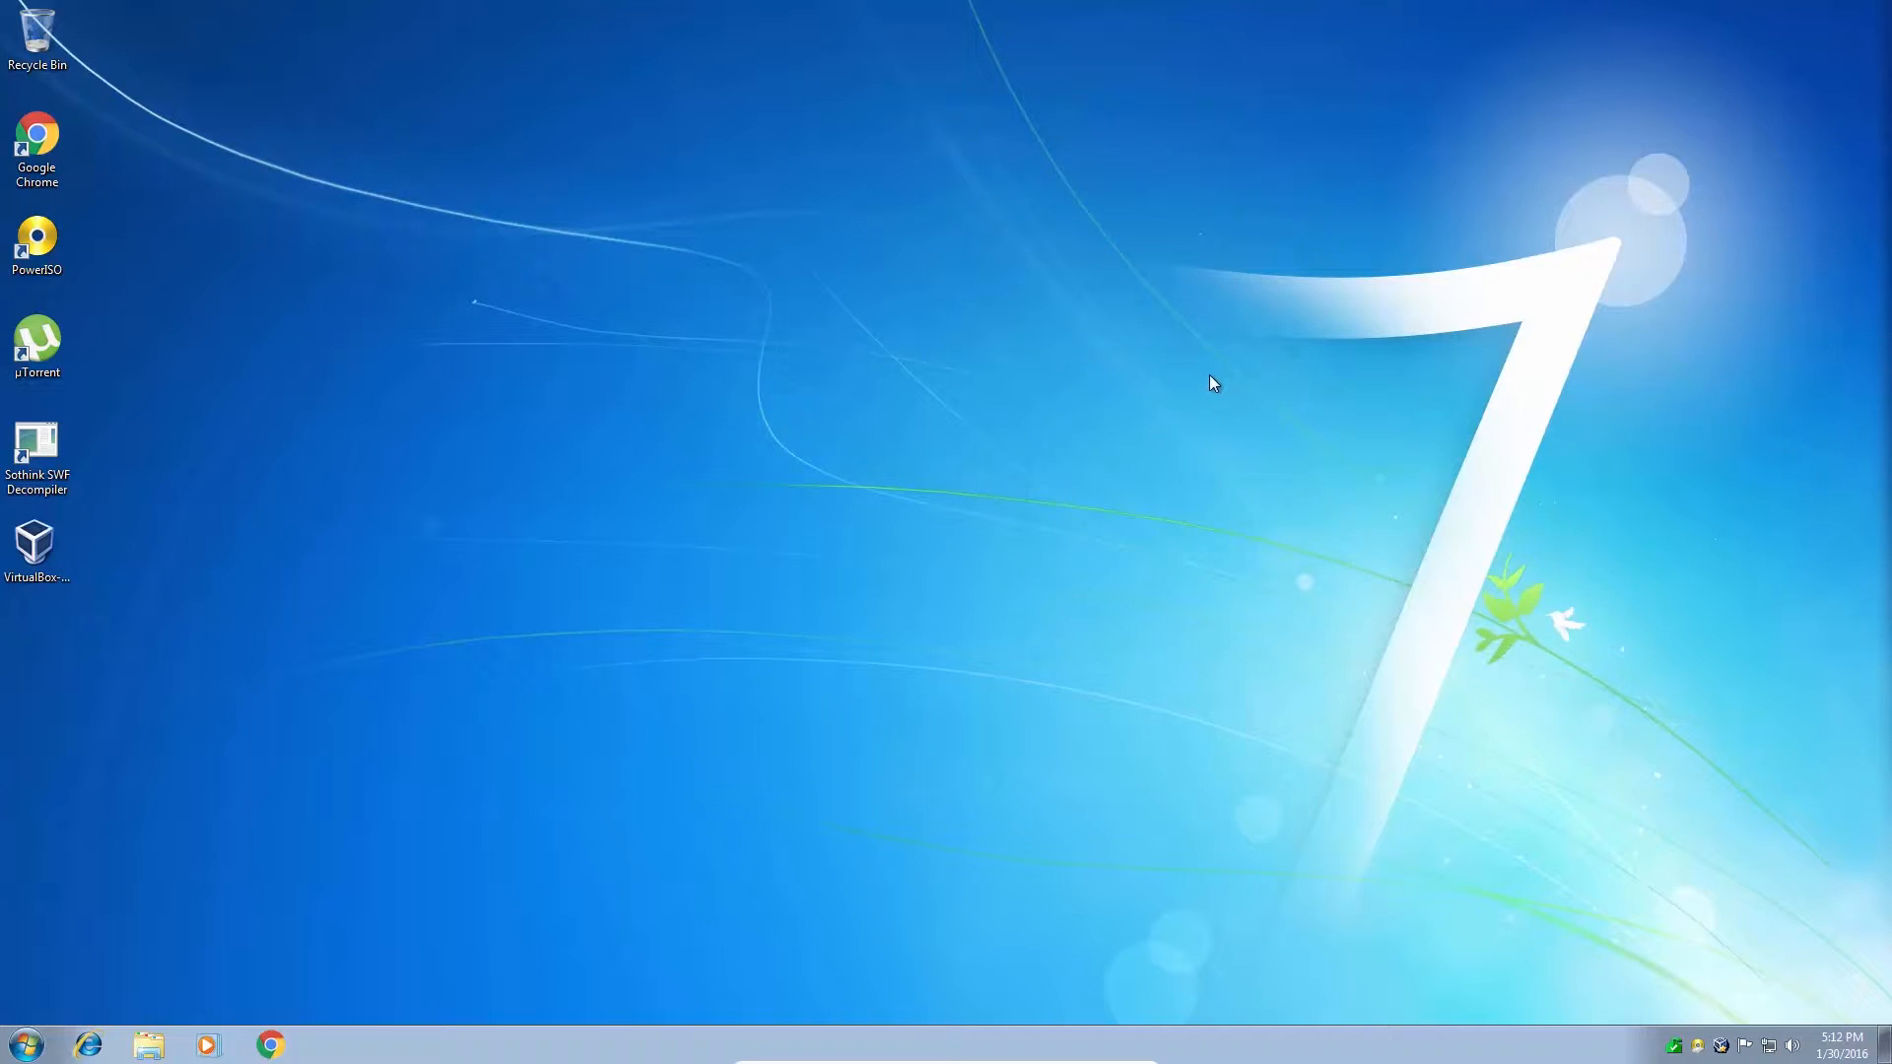
pyautogui.moveTo(1183, 374)
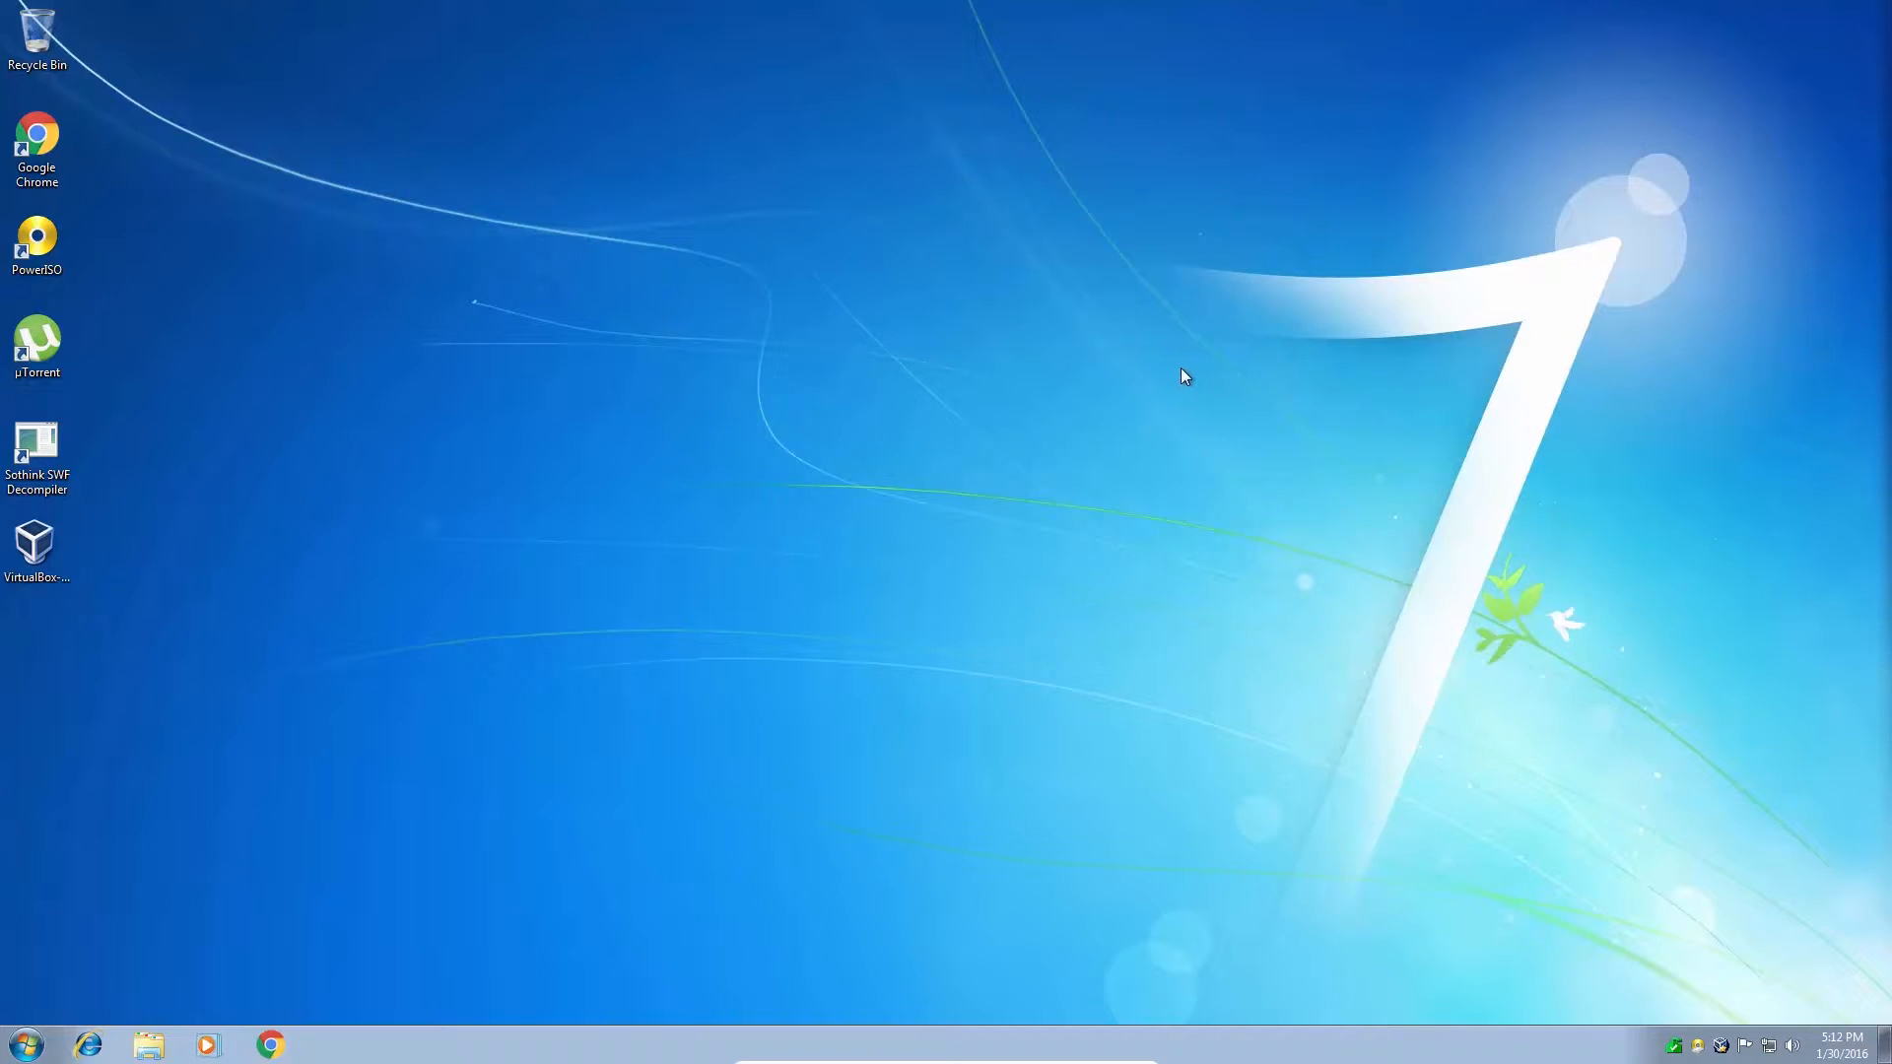
pyautogui.moveTo(1052, 358)
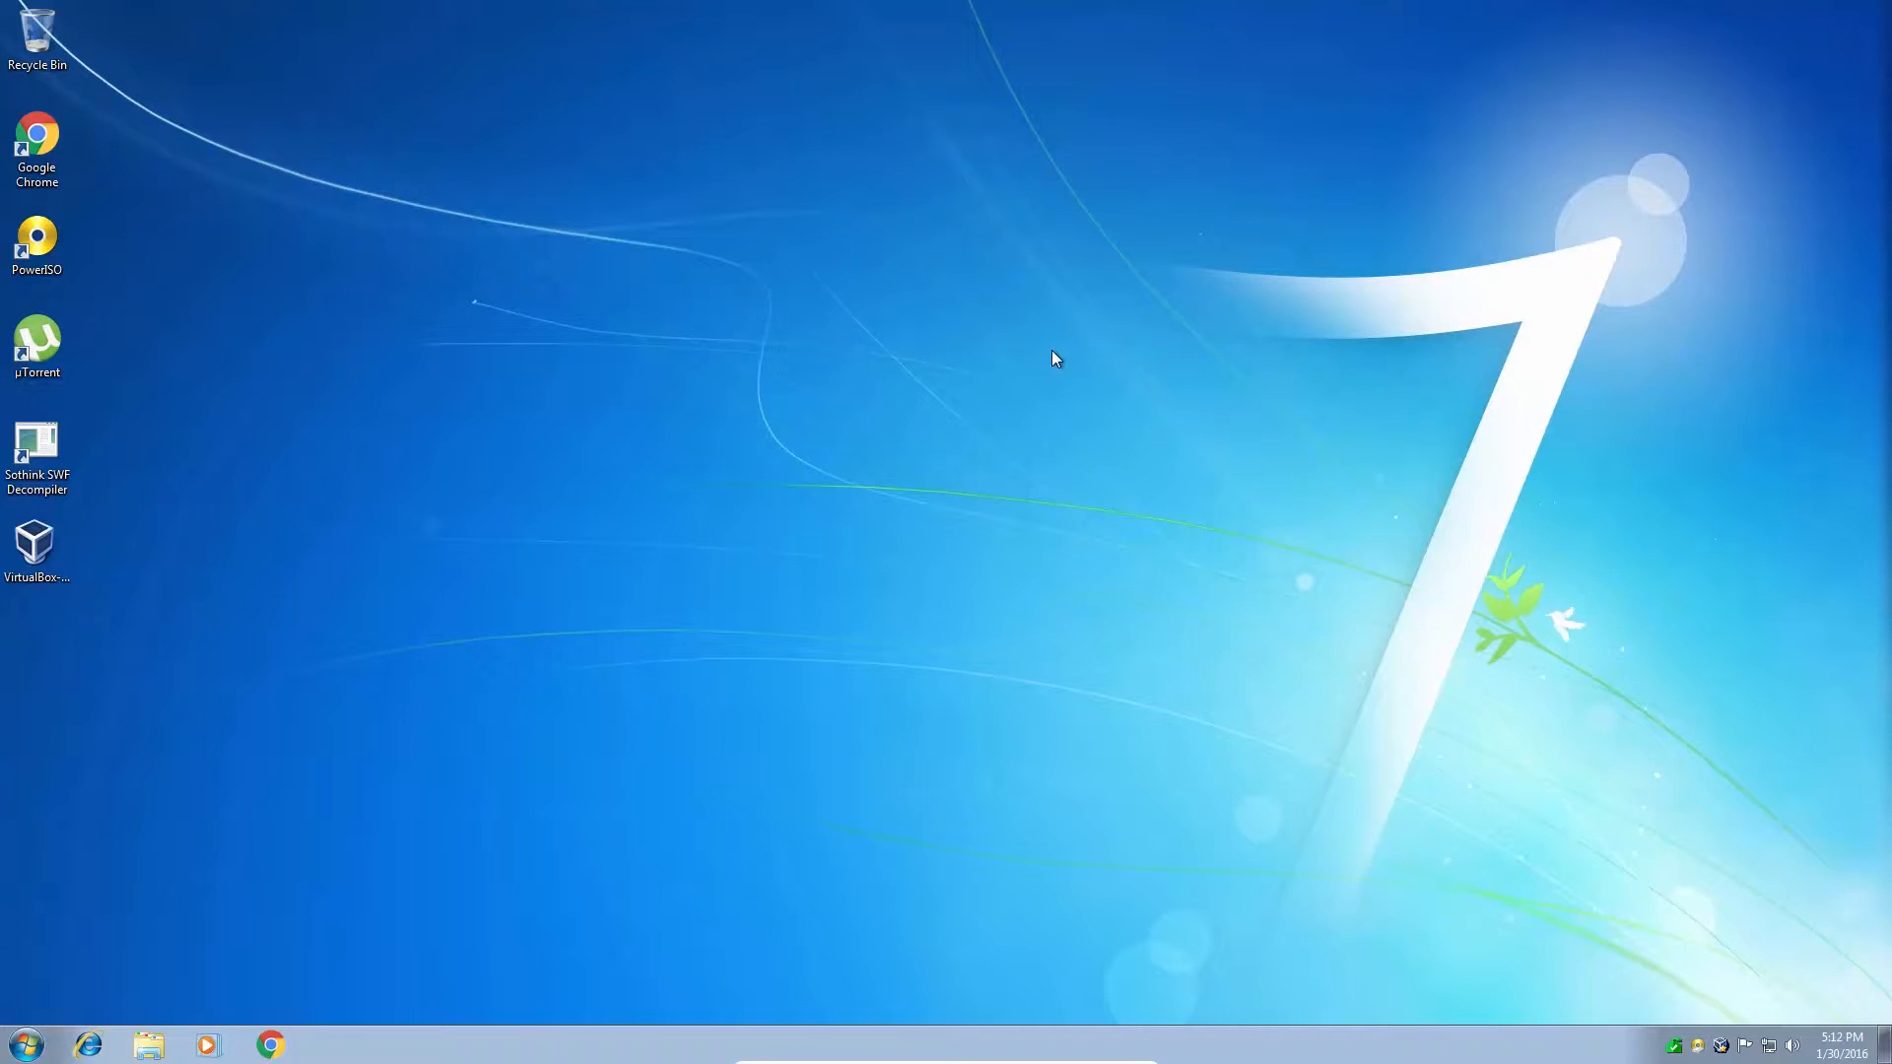
pyautogui.moveTo(896, 379)
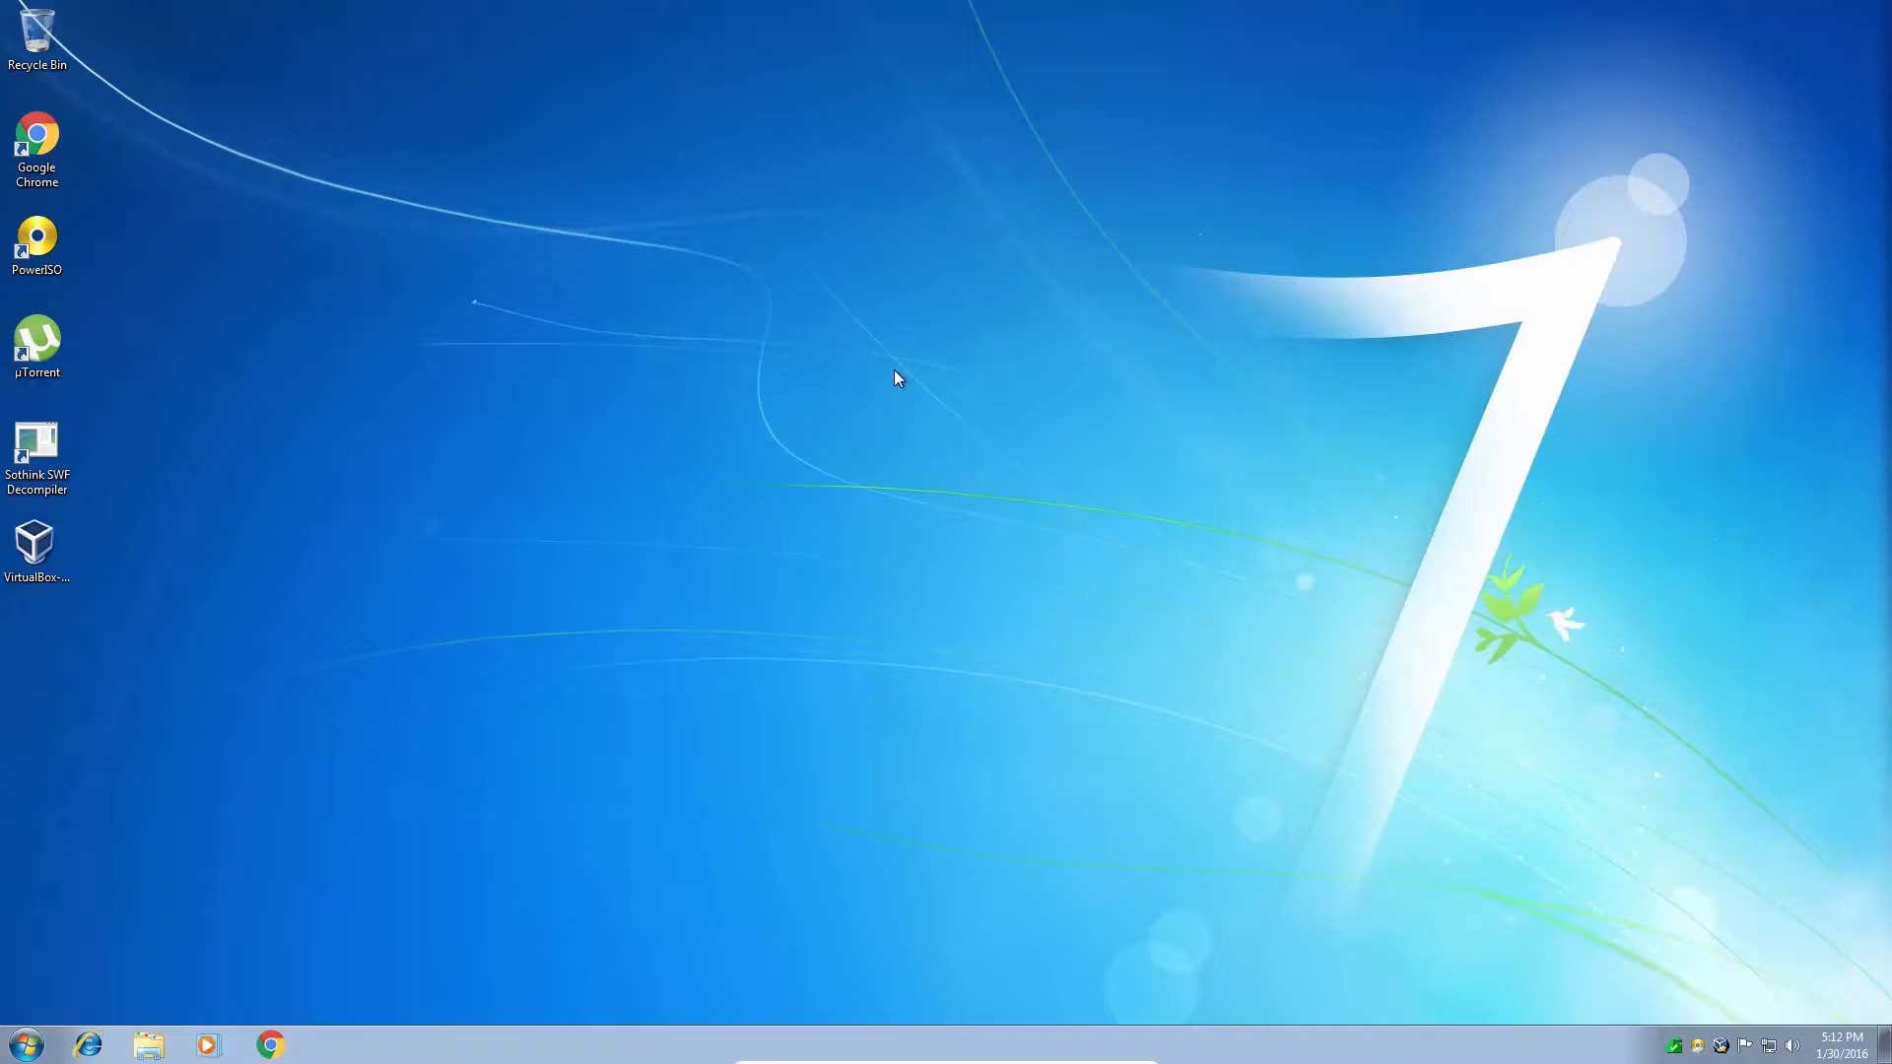
pyautogui.moveTo(873, 394)
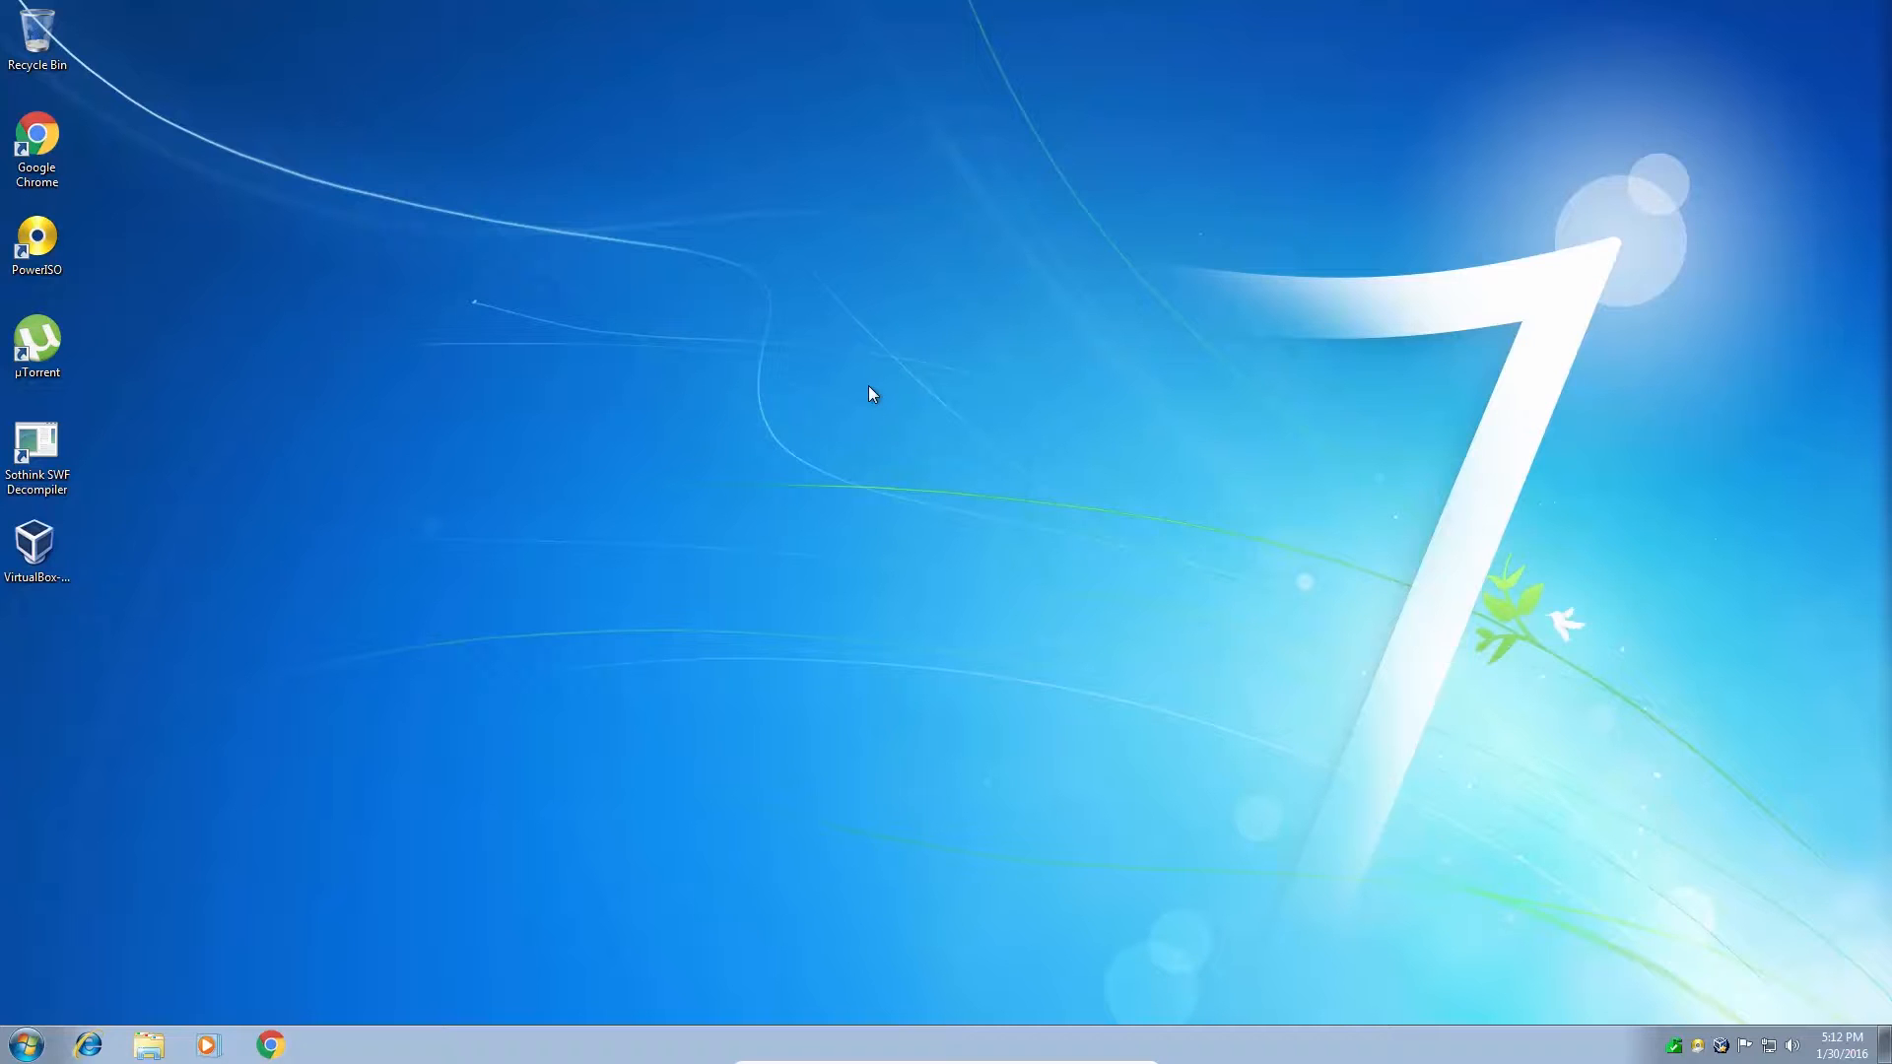
pyautogui.moveTo(939, 394)
pyautogui.write('ser5')
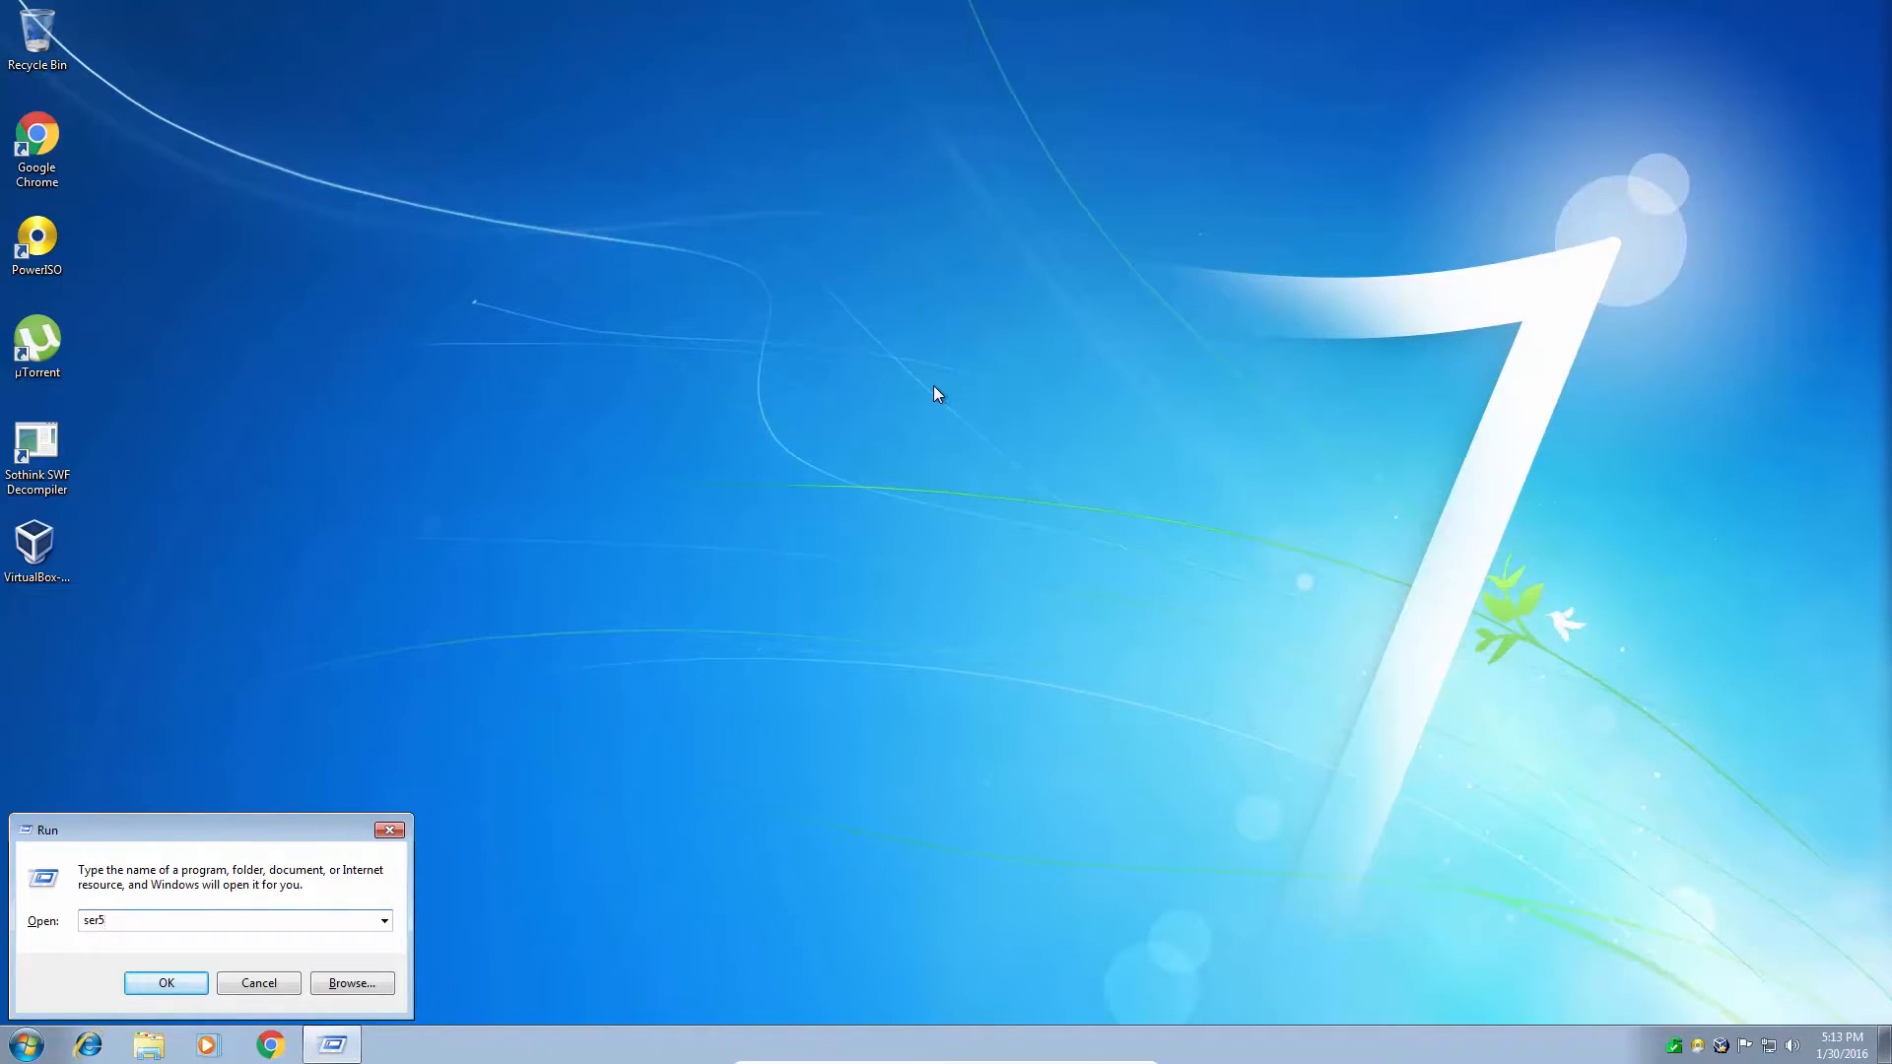
# Enter services.msc in the Run dialog and launch the Services console
pyautogui.write('services')
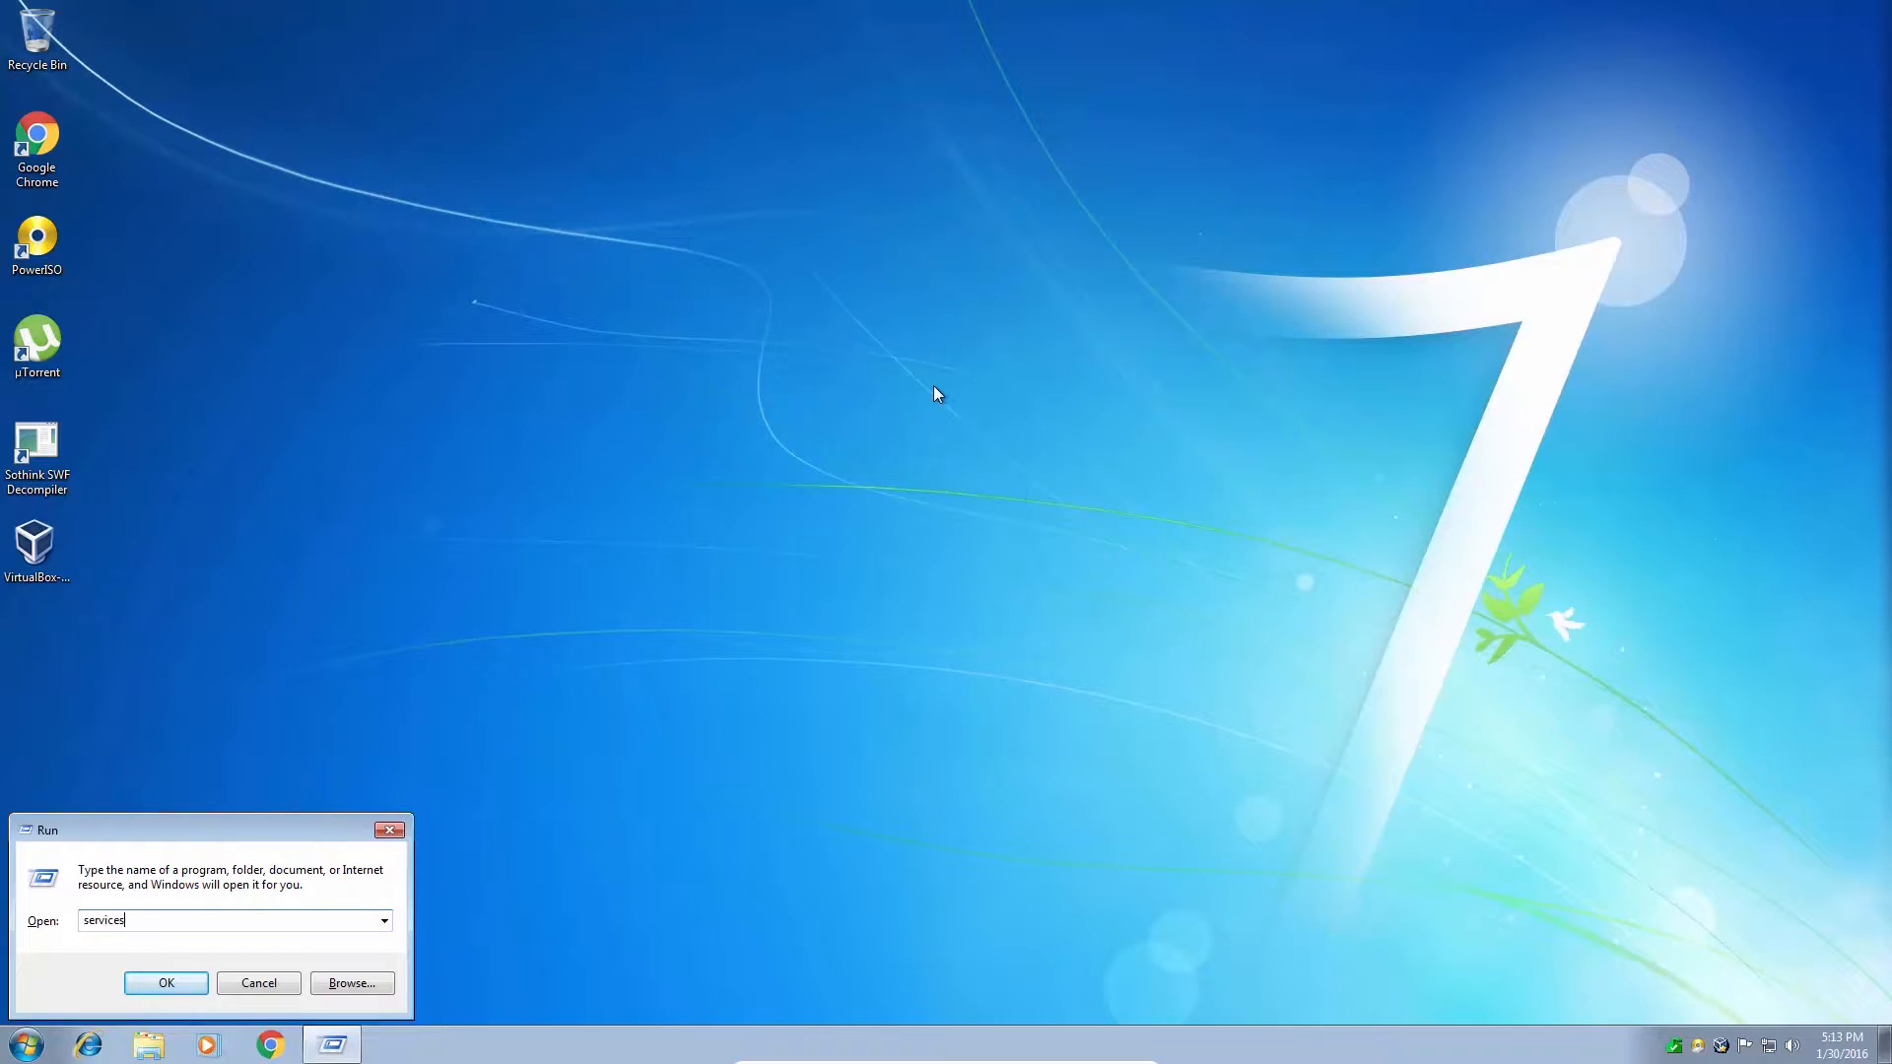
pyautogui.write('.m')
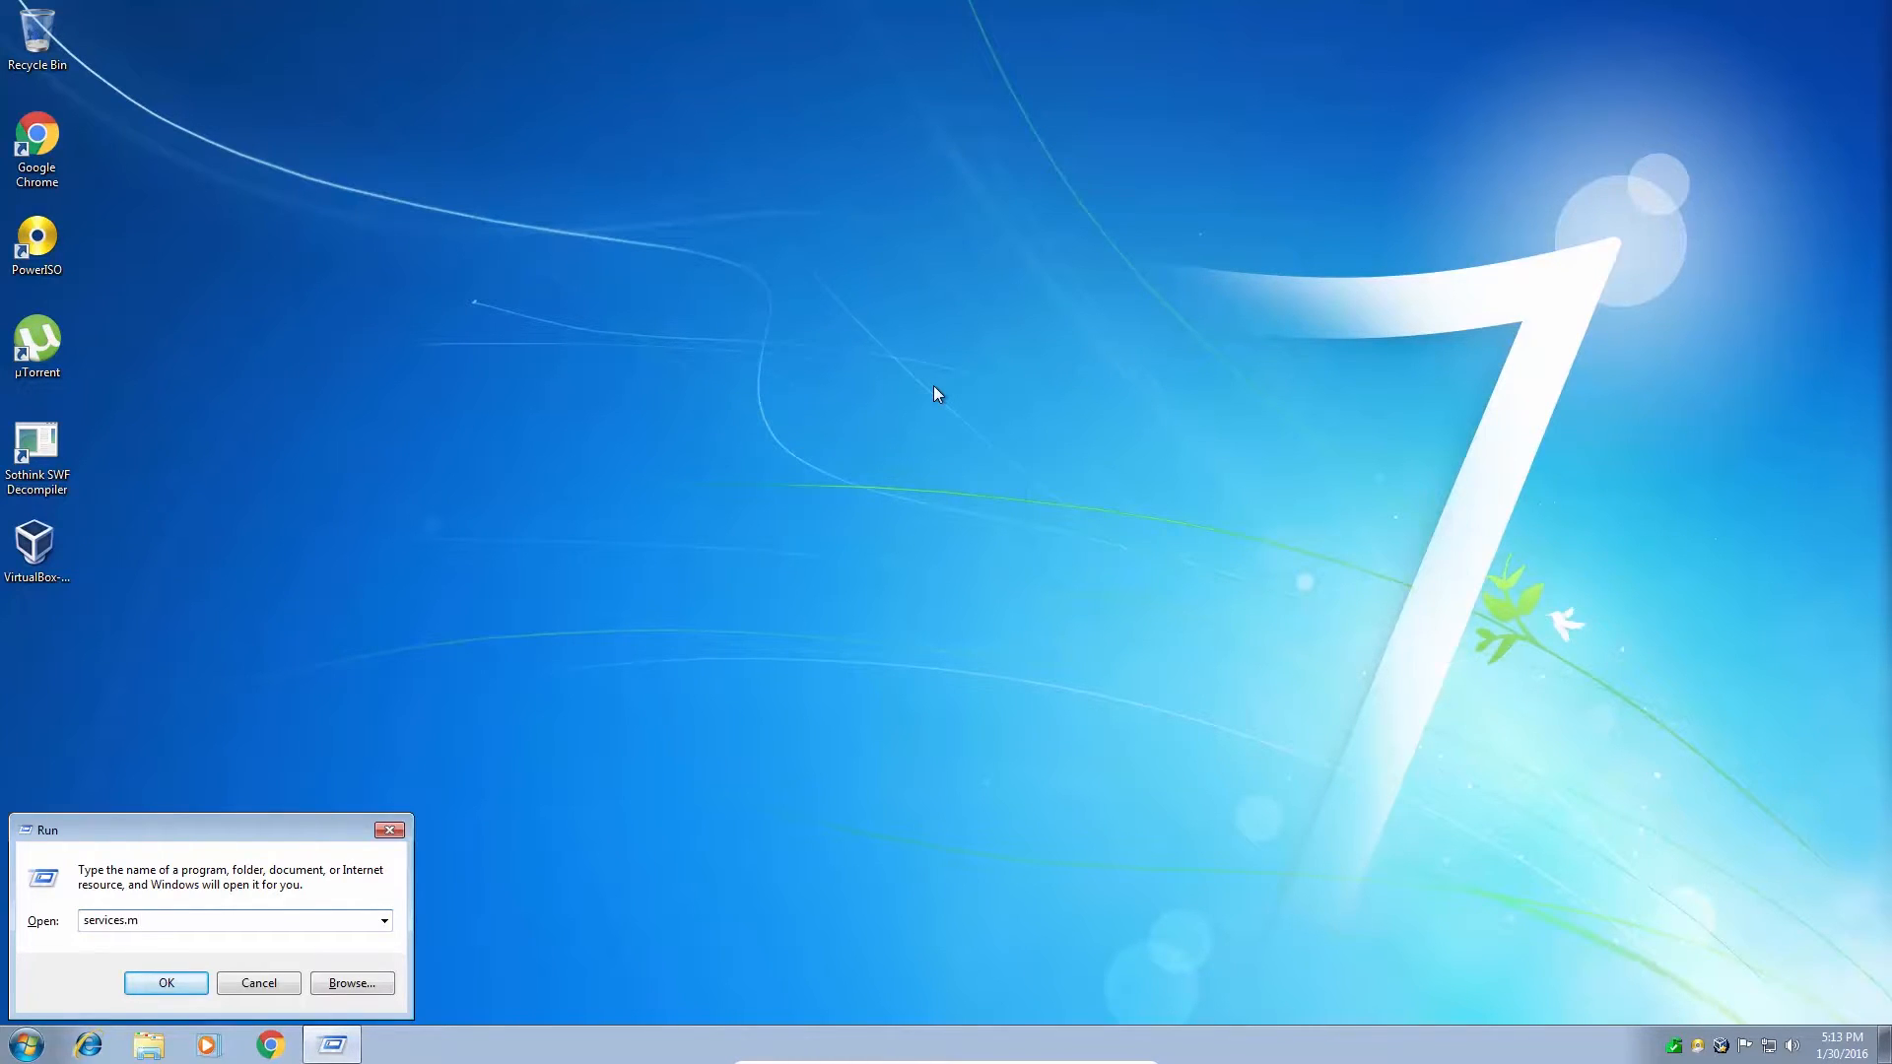
pyautogui.write('sc')
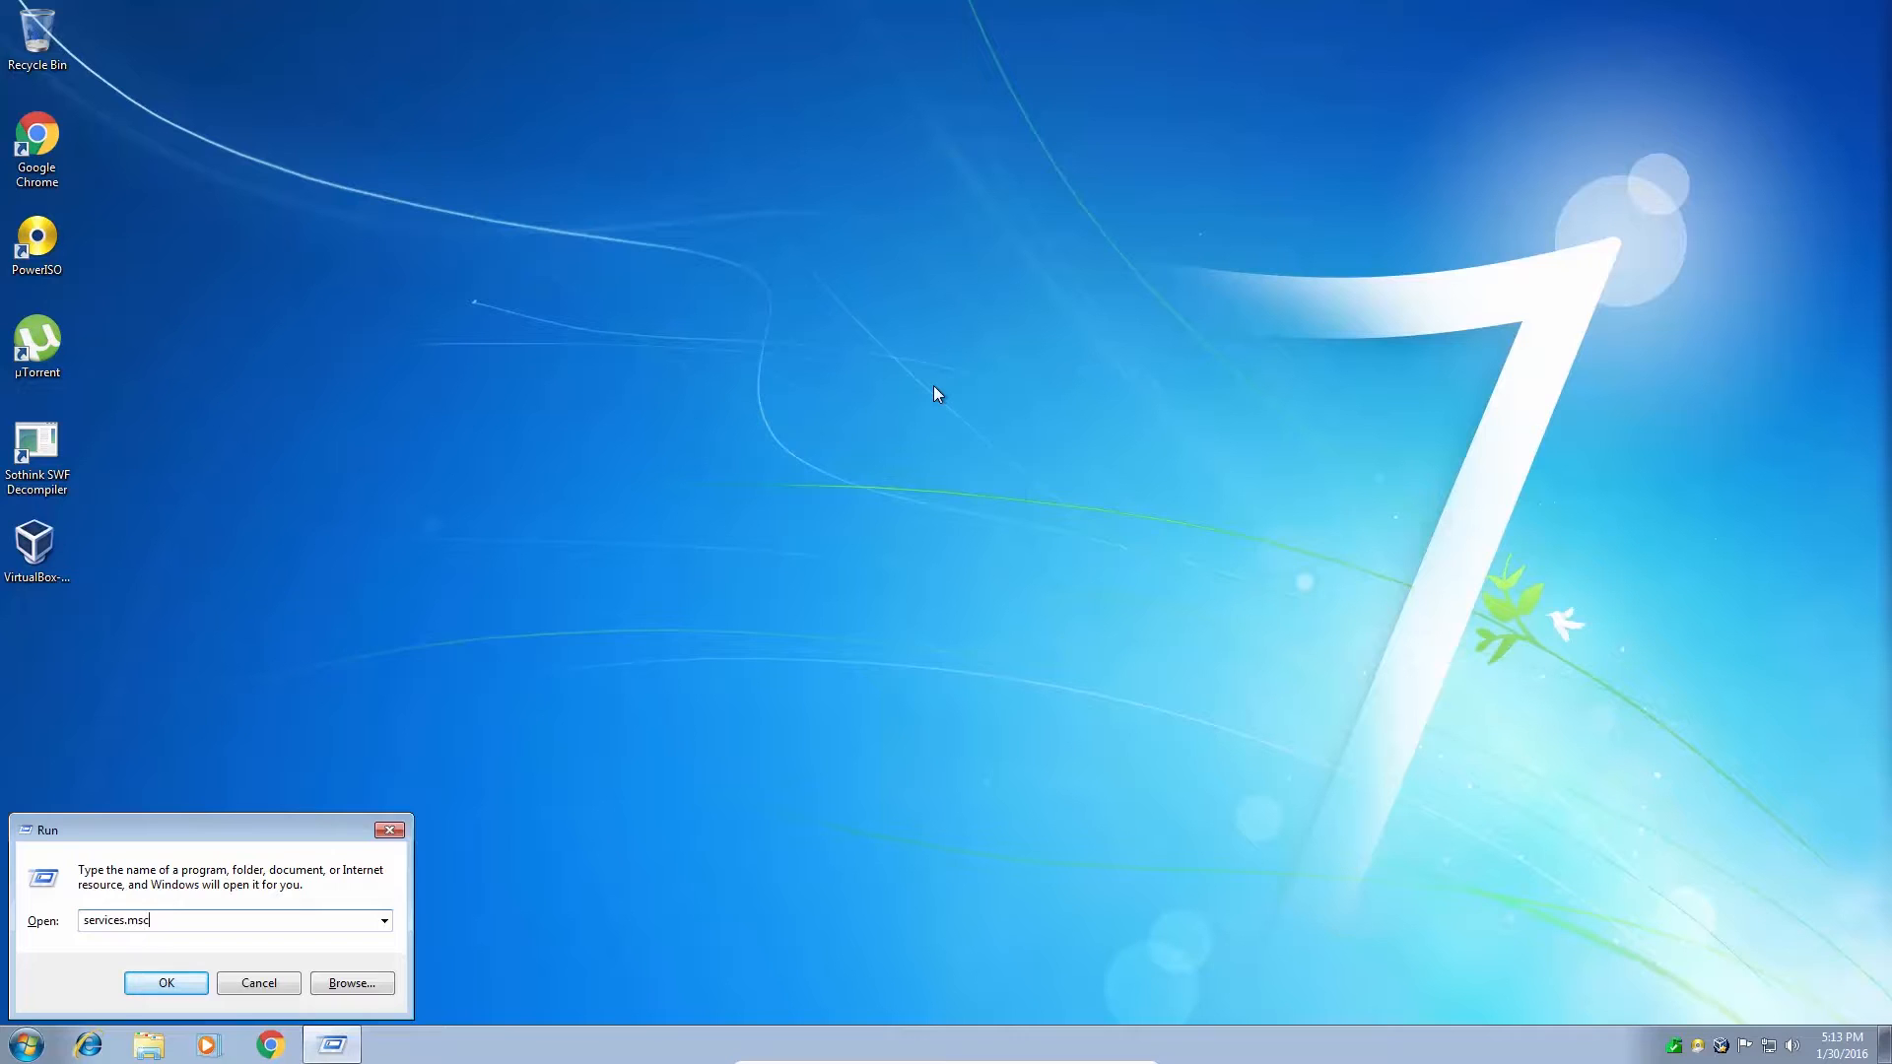
pyautogui.click(258, 982)
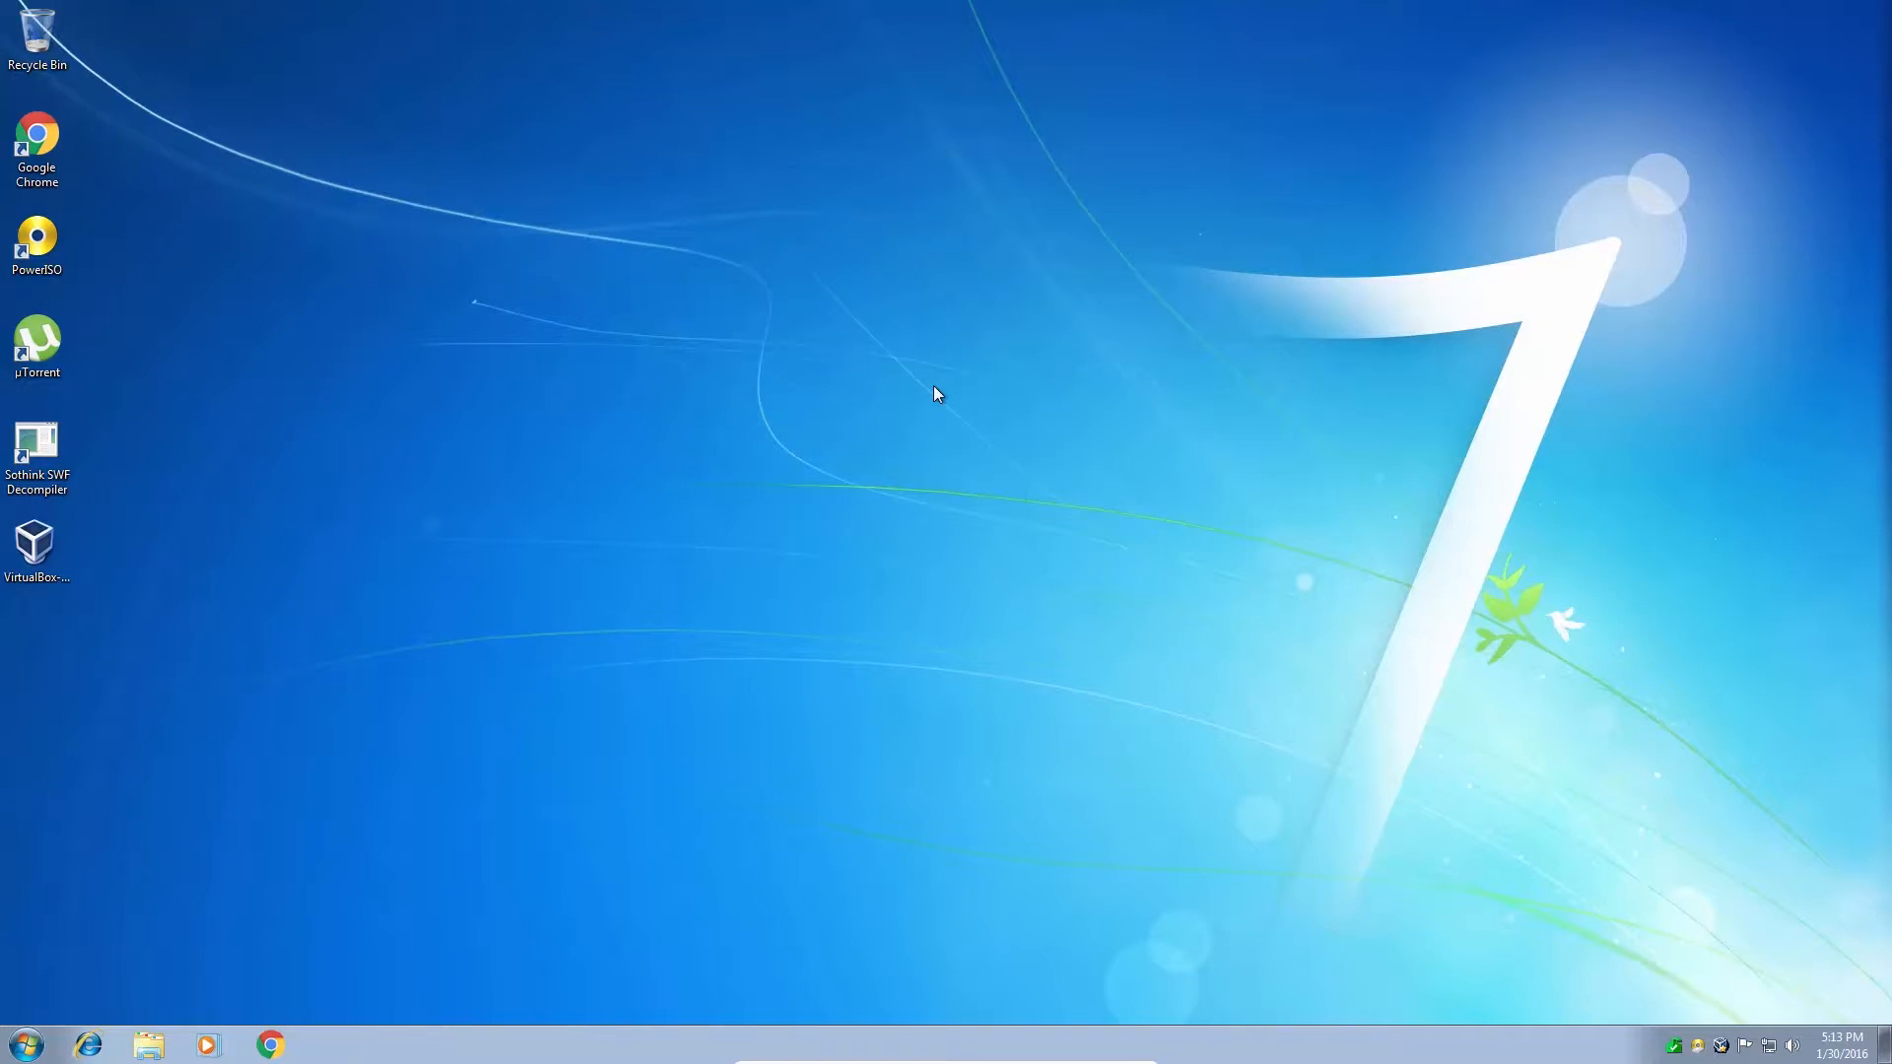
# Maximize the Services window and widen the Name column so full service names show
pyautogui.click(331, 1045)
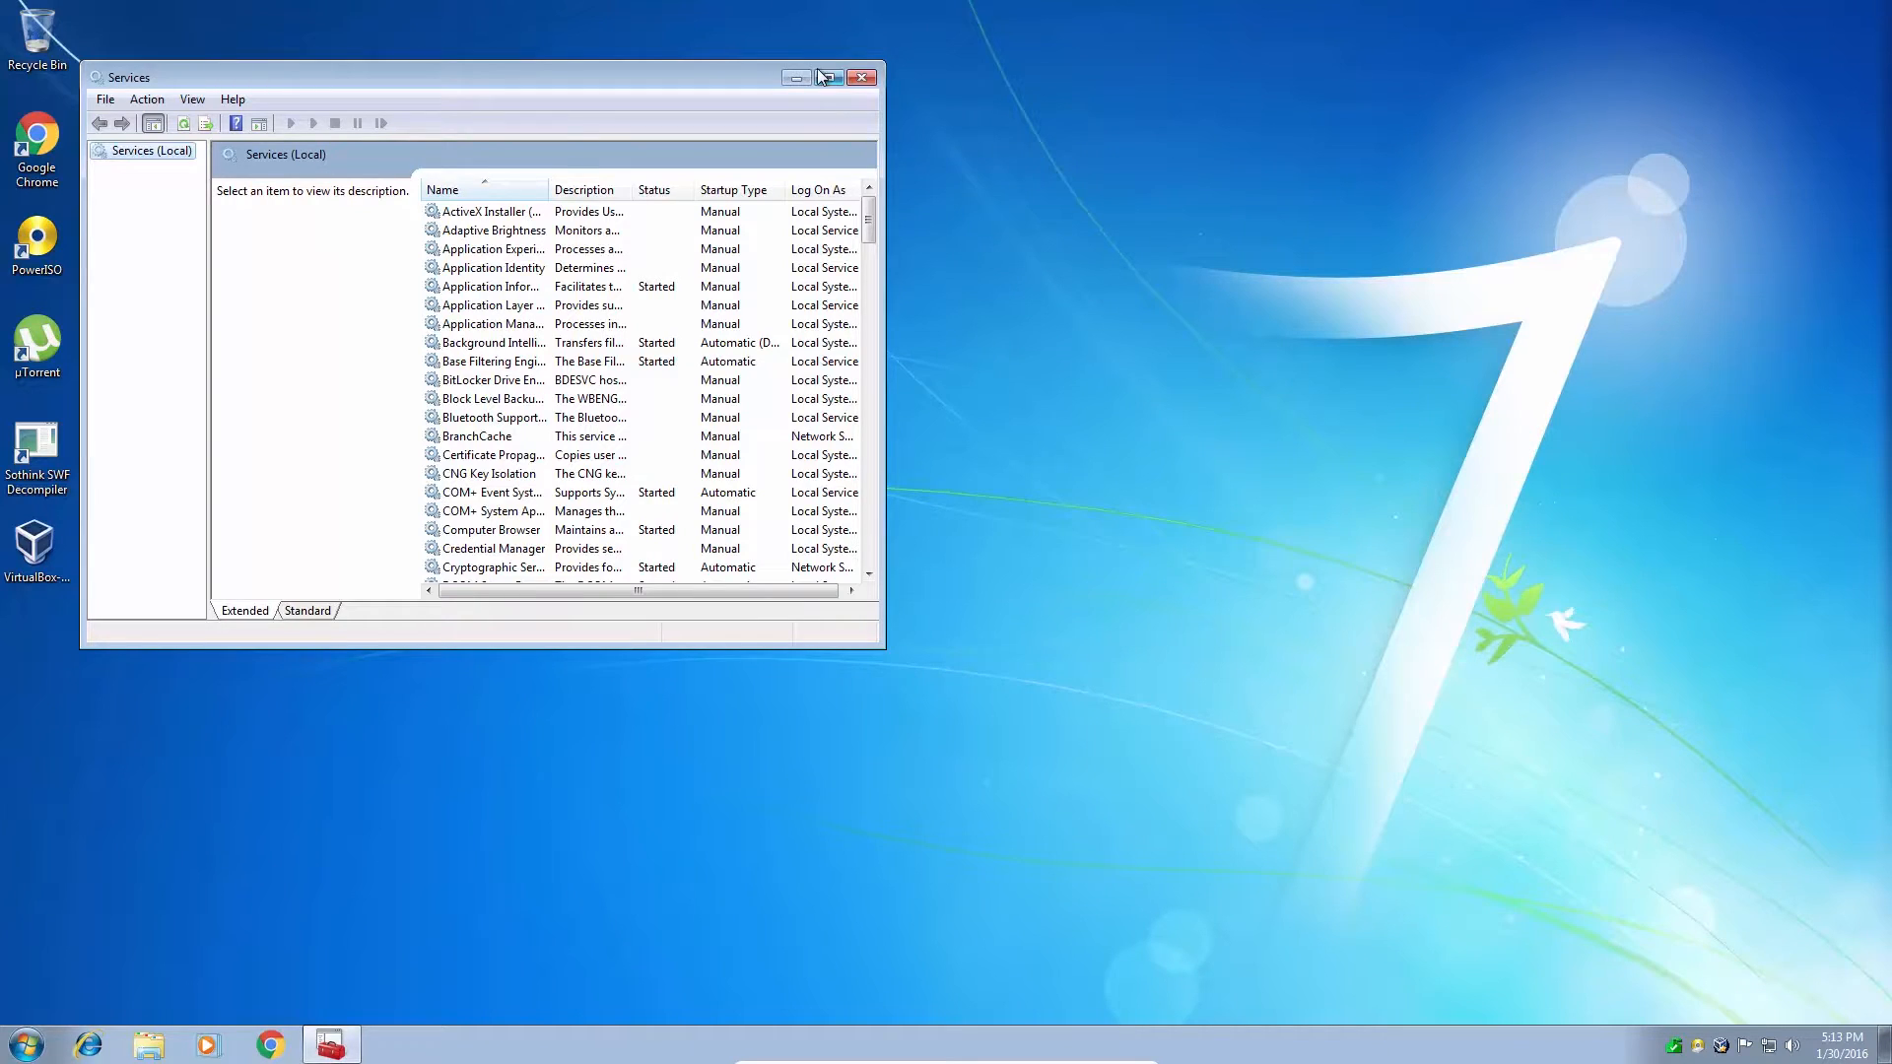
pyautogui.click(827, 77)
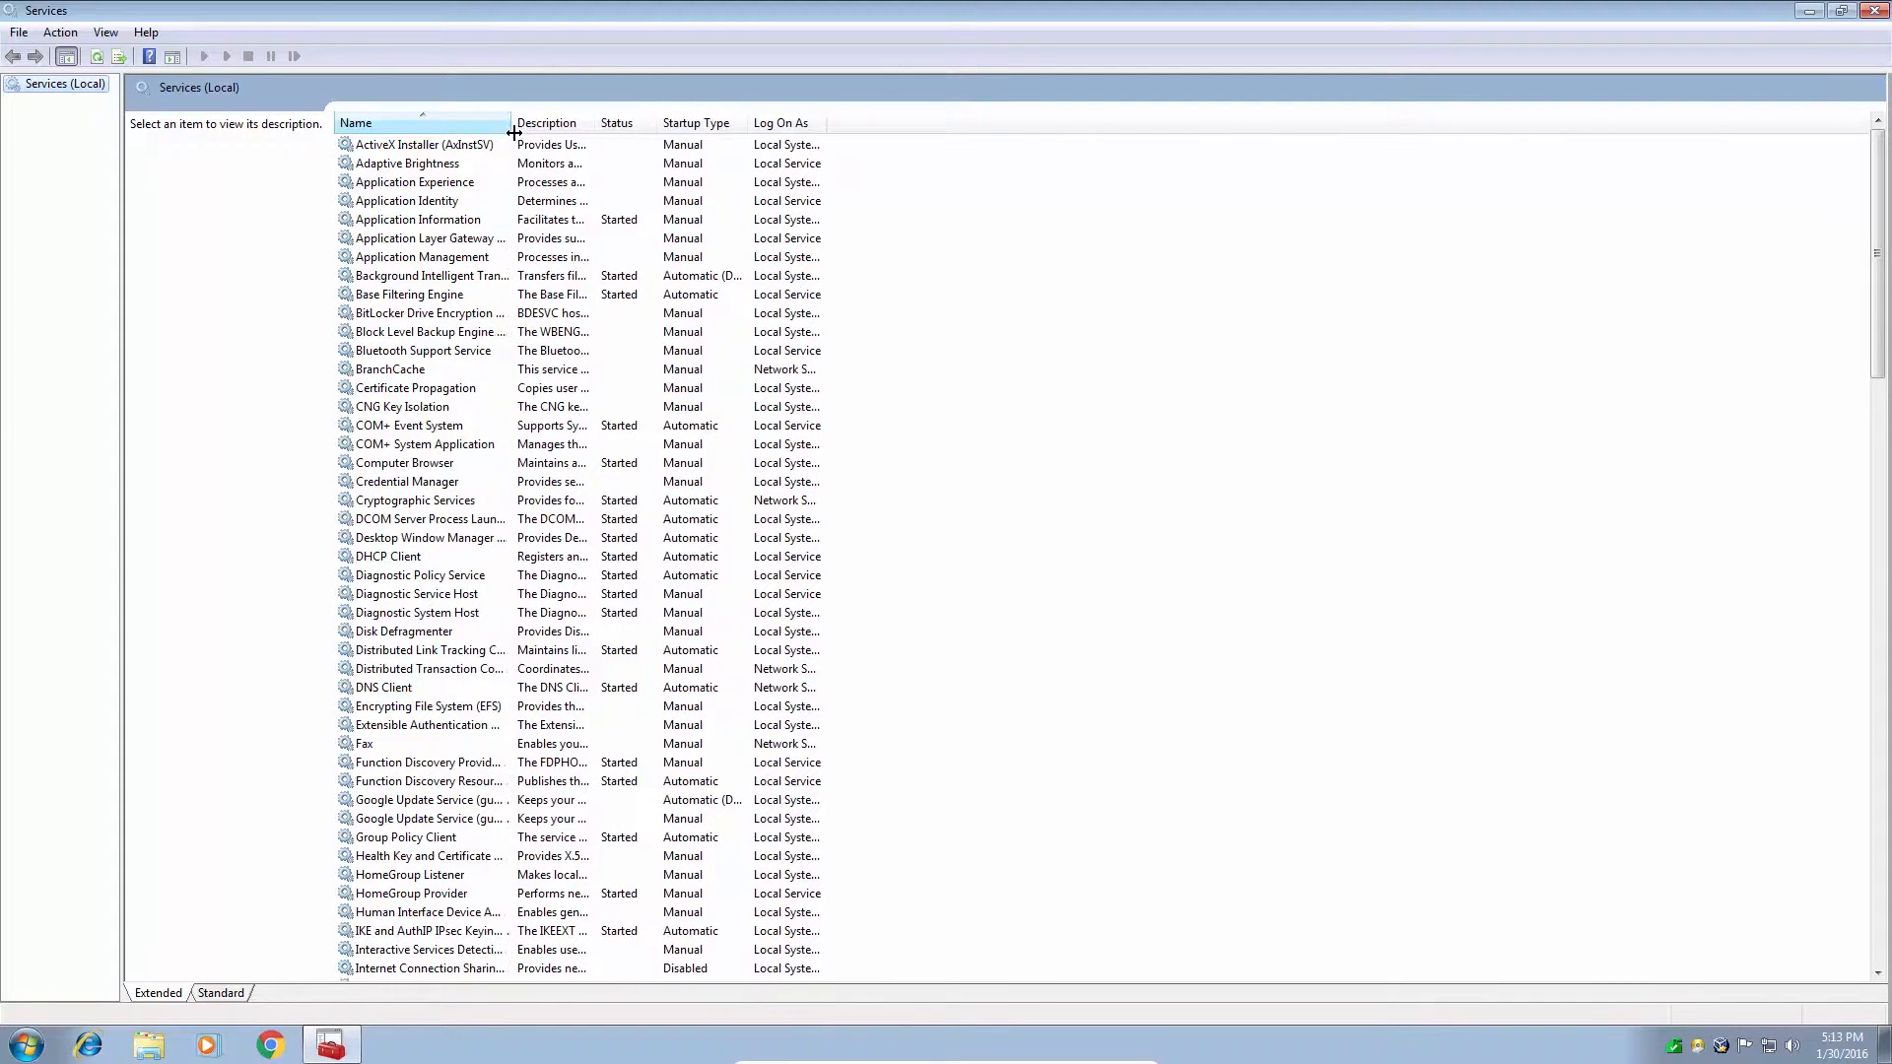
pyautogui.moveTo(512, 122); pyautogui.dragTo(525, 122)
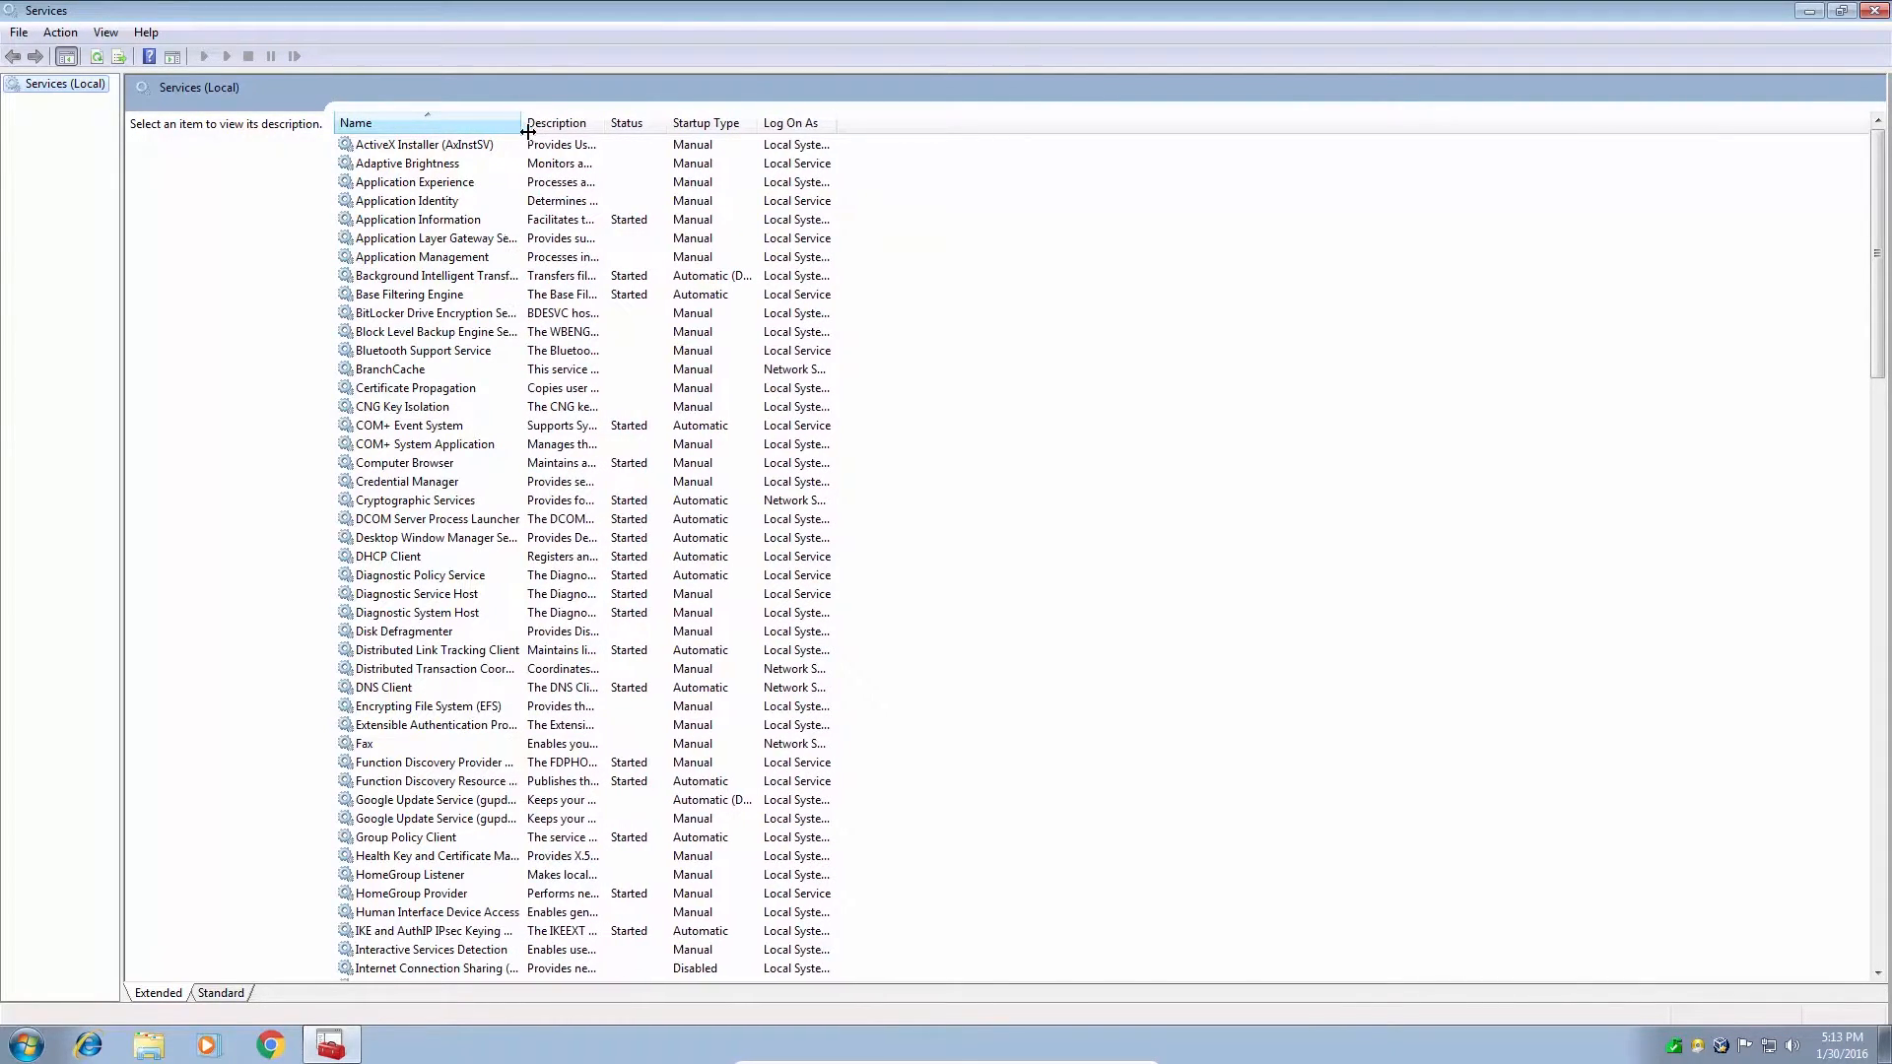
pyautogui.moveTo(522, 122); pyautogui.dragTo(561, 122)
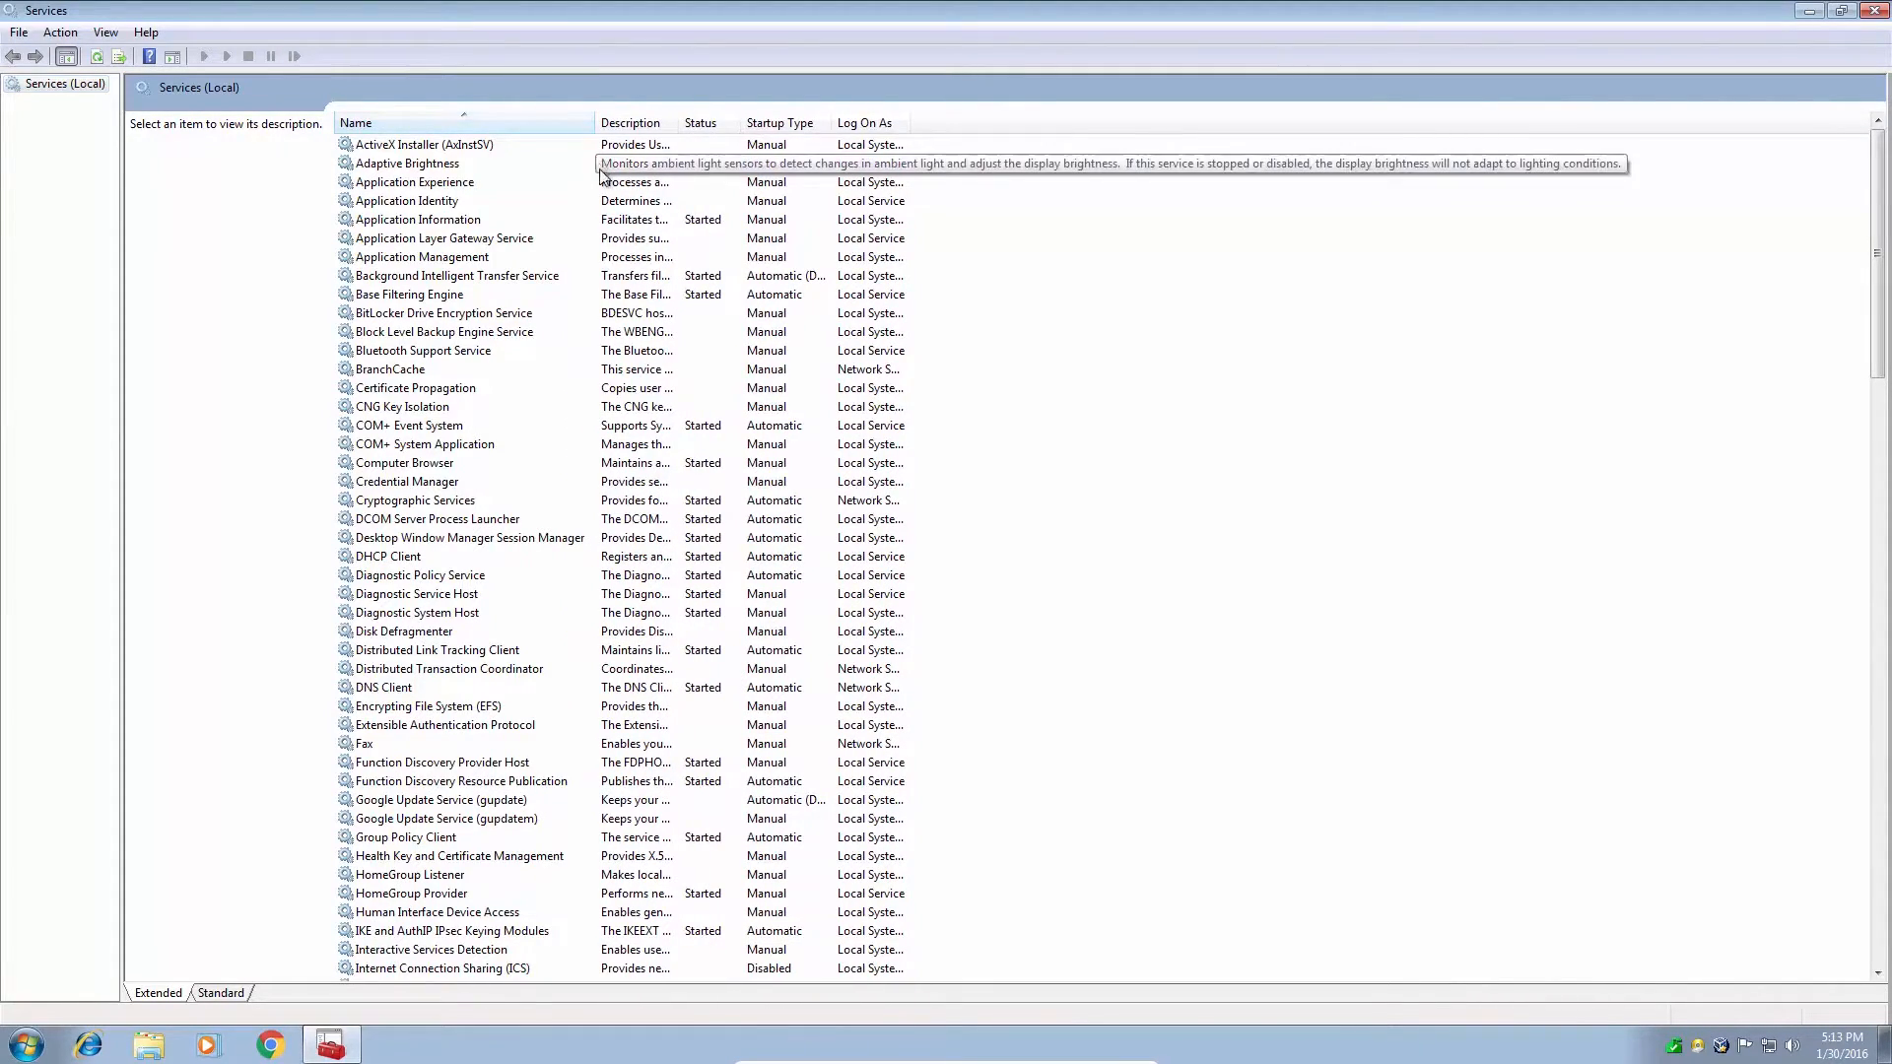
pyautogui.moveTo(713, 189)
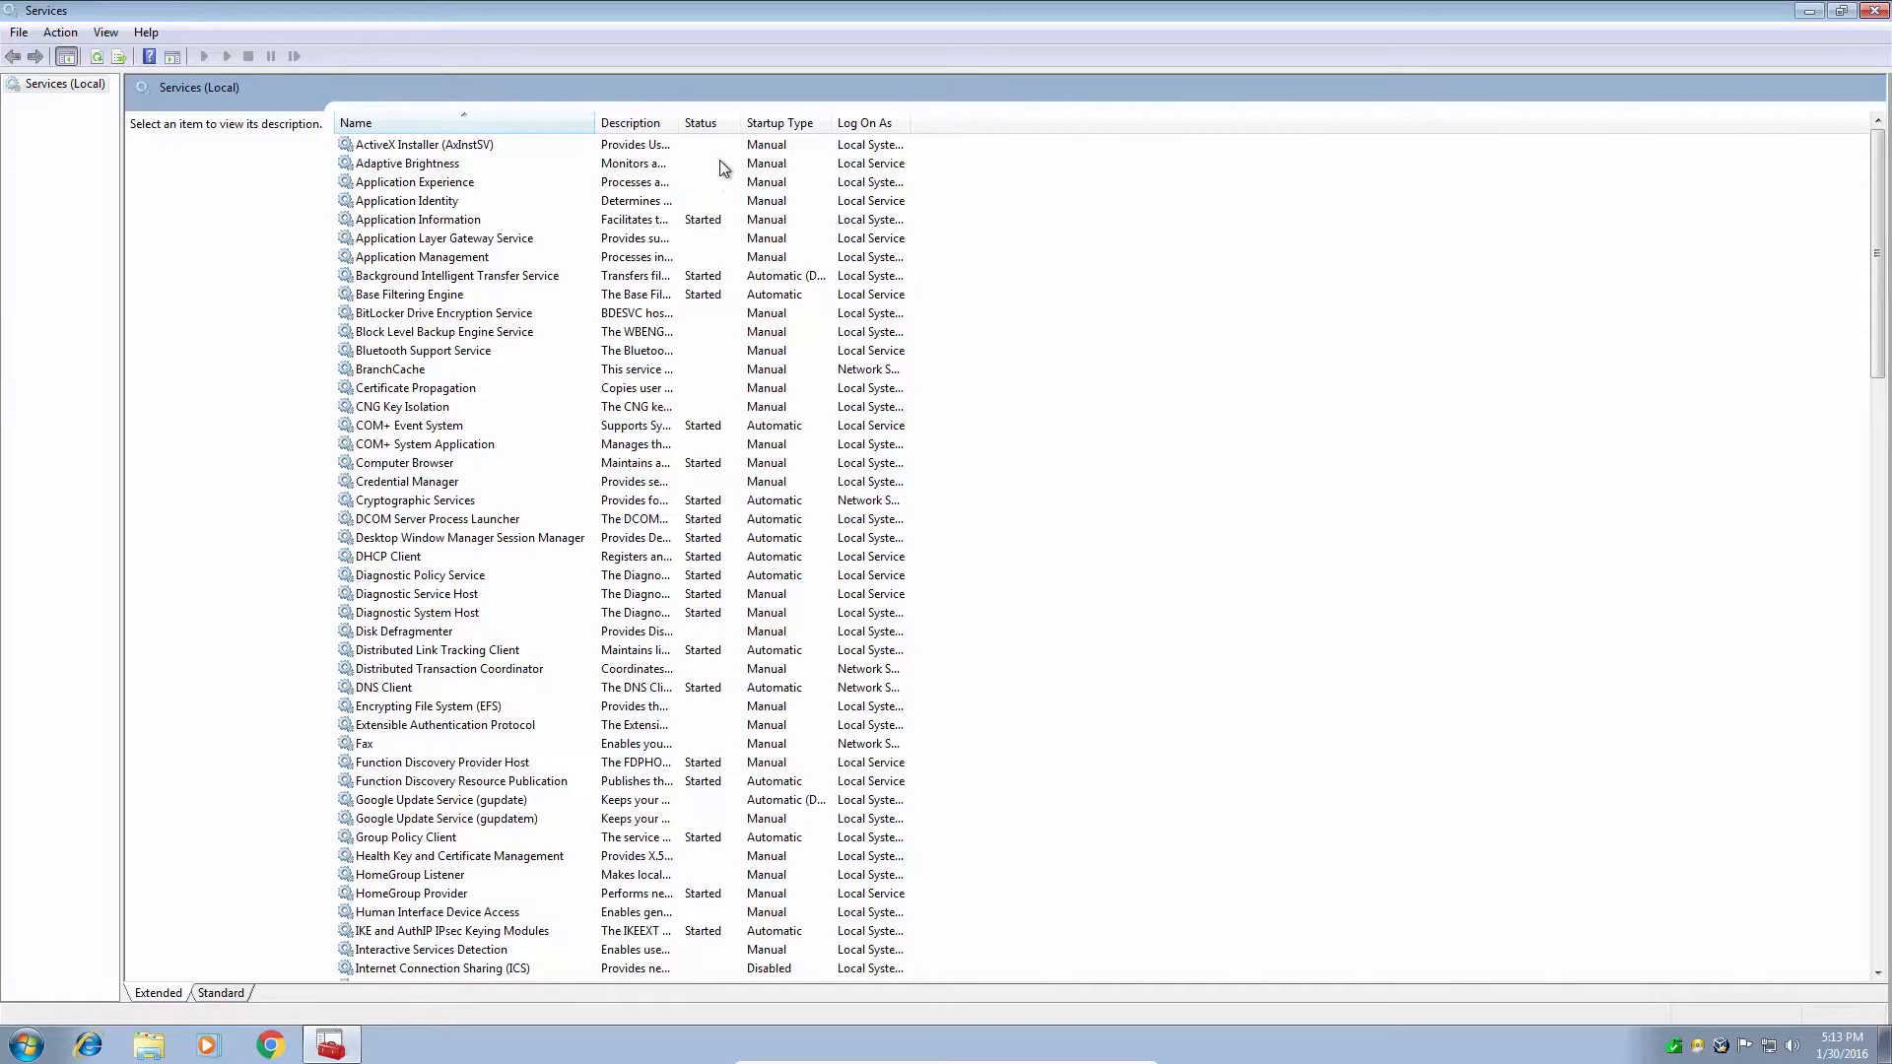
pyautogui.moveTo(19, 395)
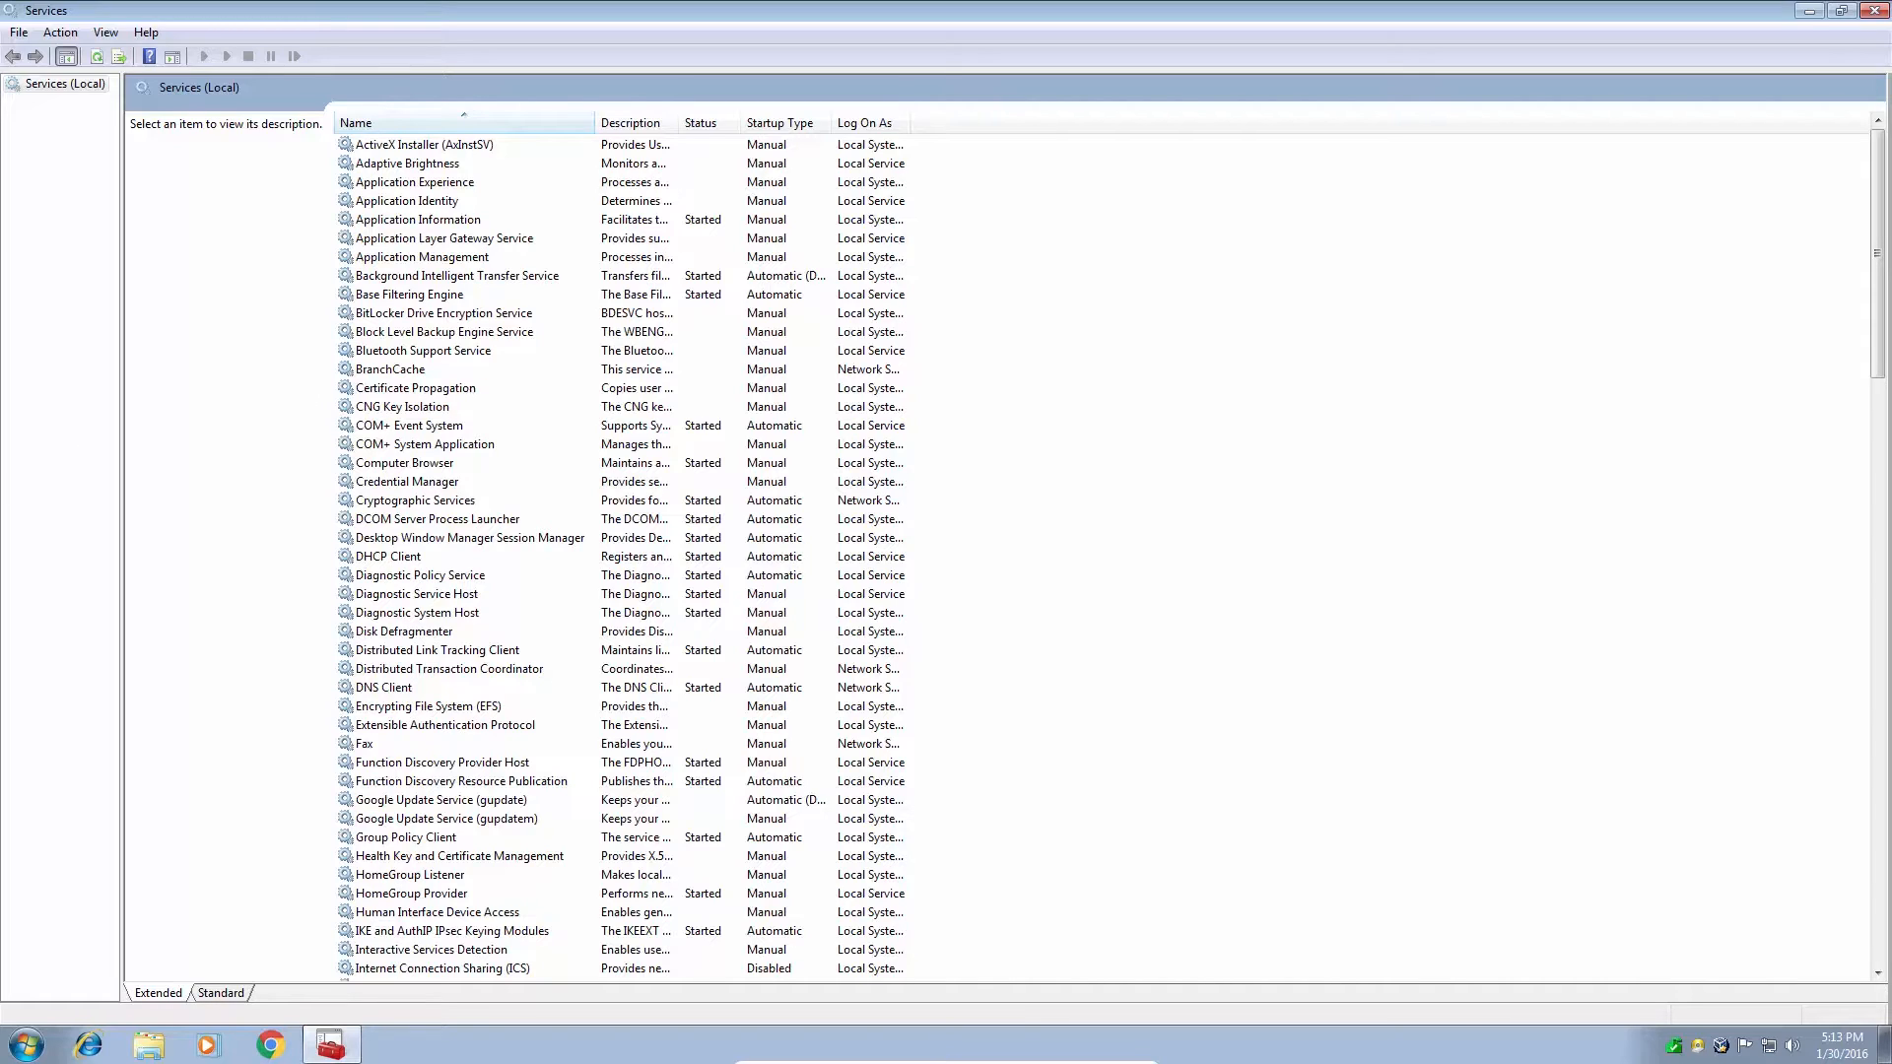
# Locate and select the IP Helper service in the list
pyautogui.click(423, 443)
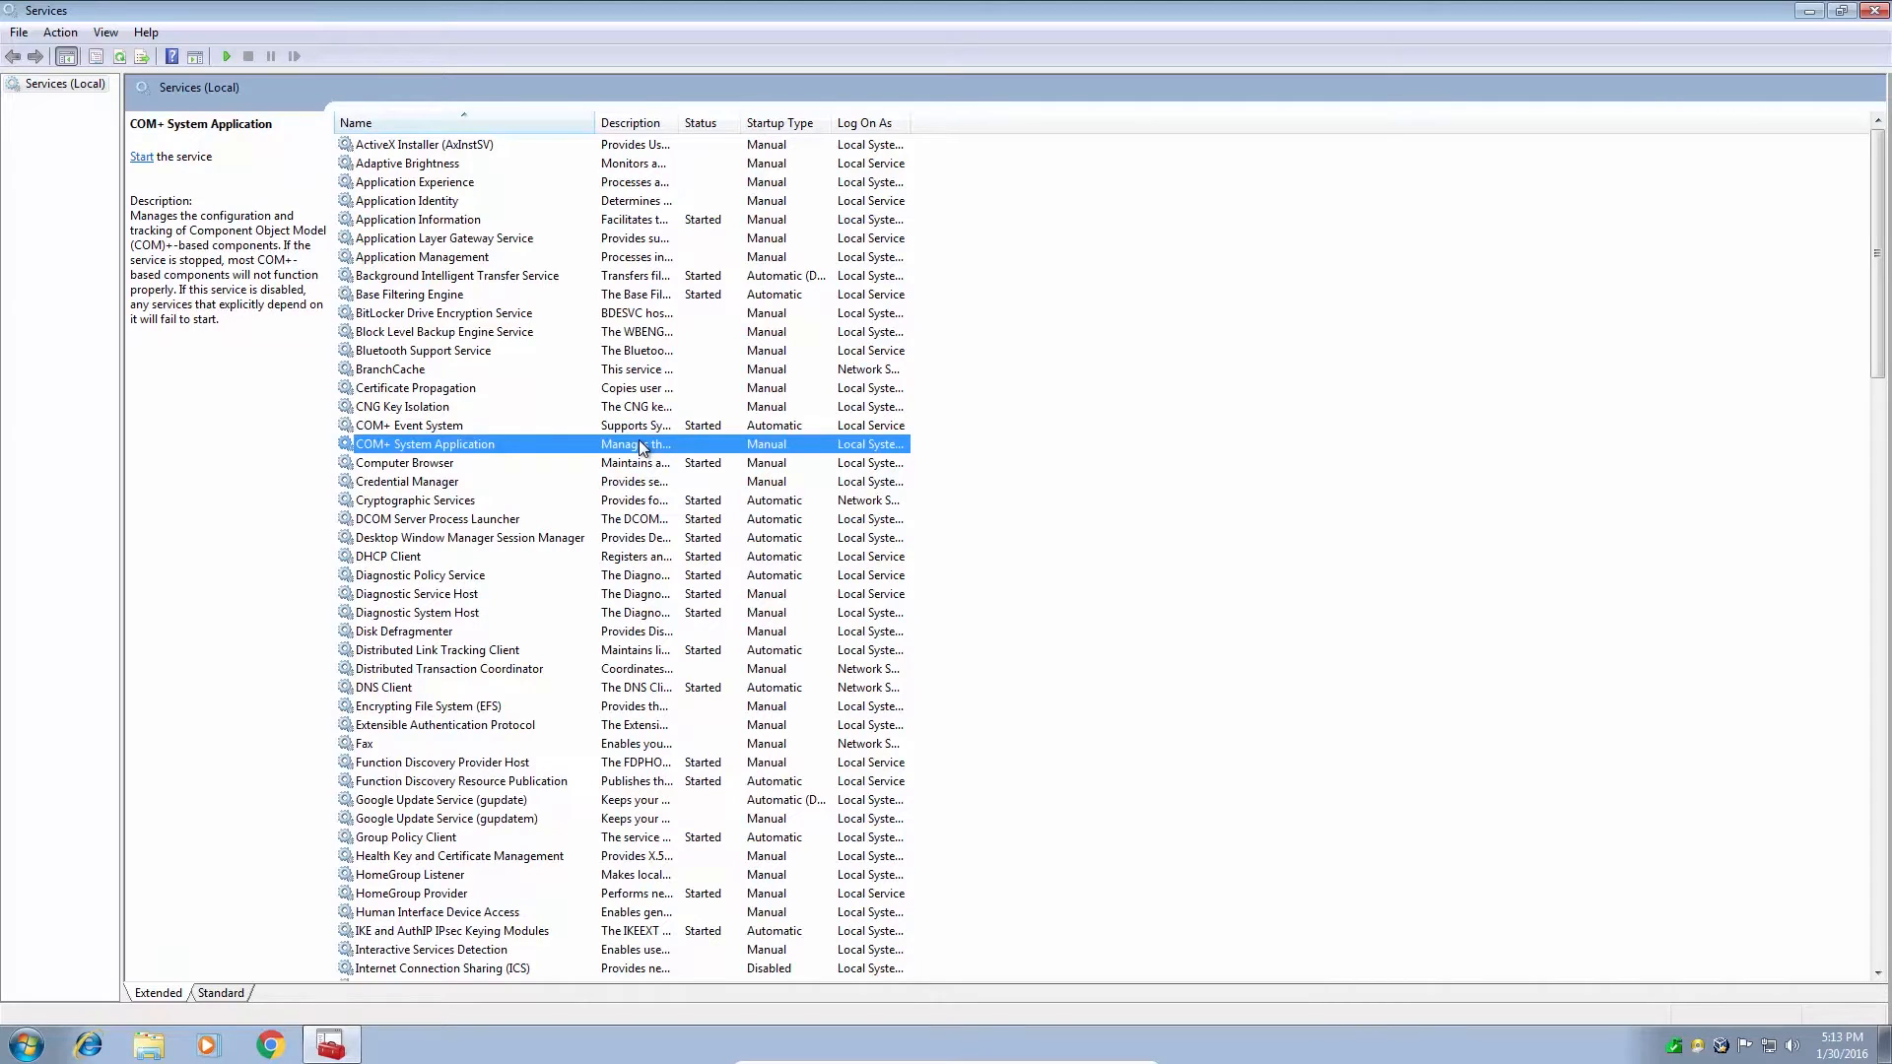
pyautogui.click(453, 930)
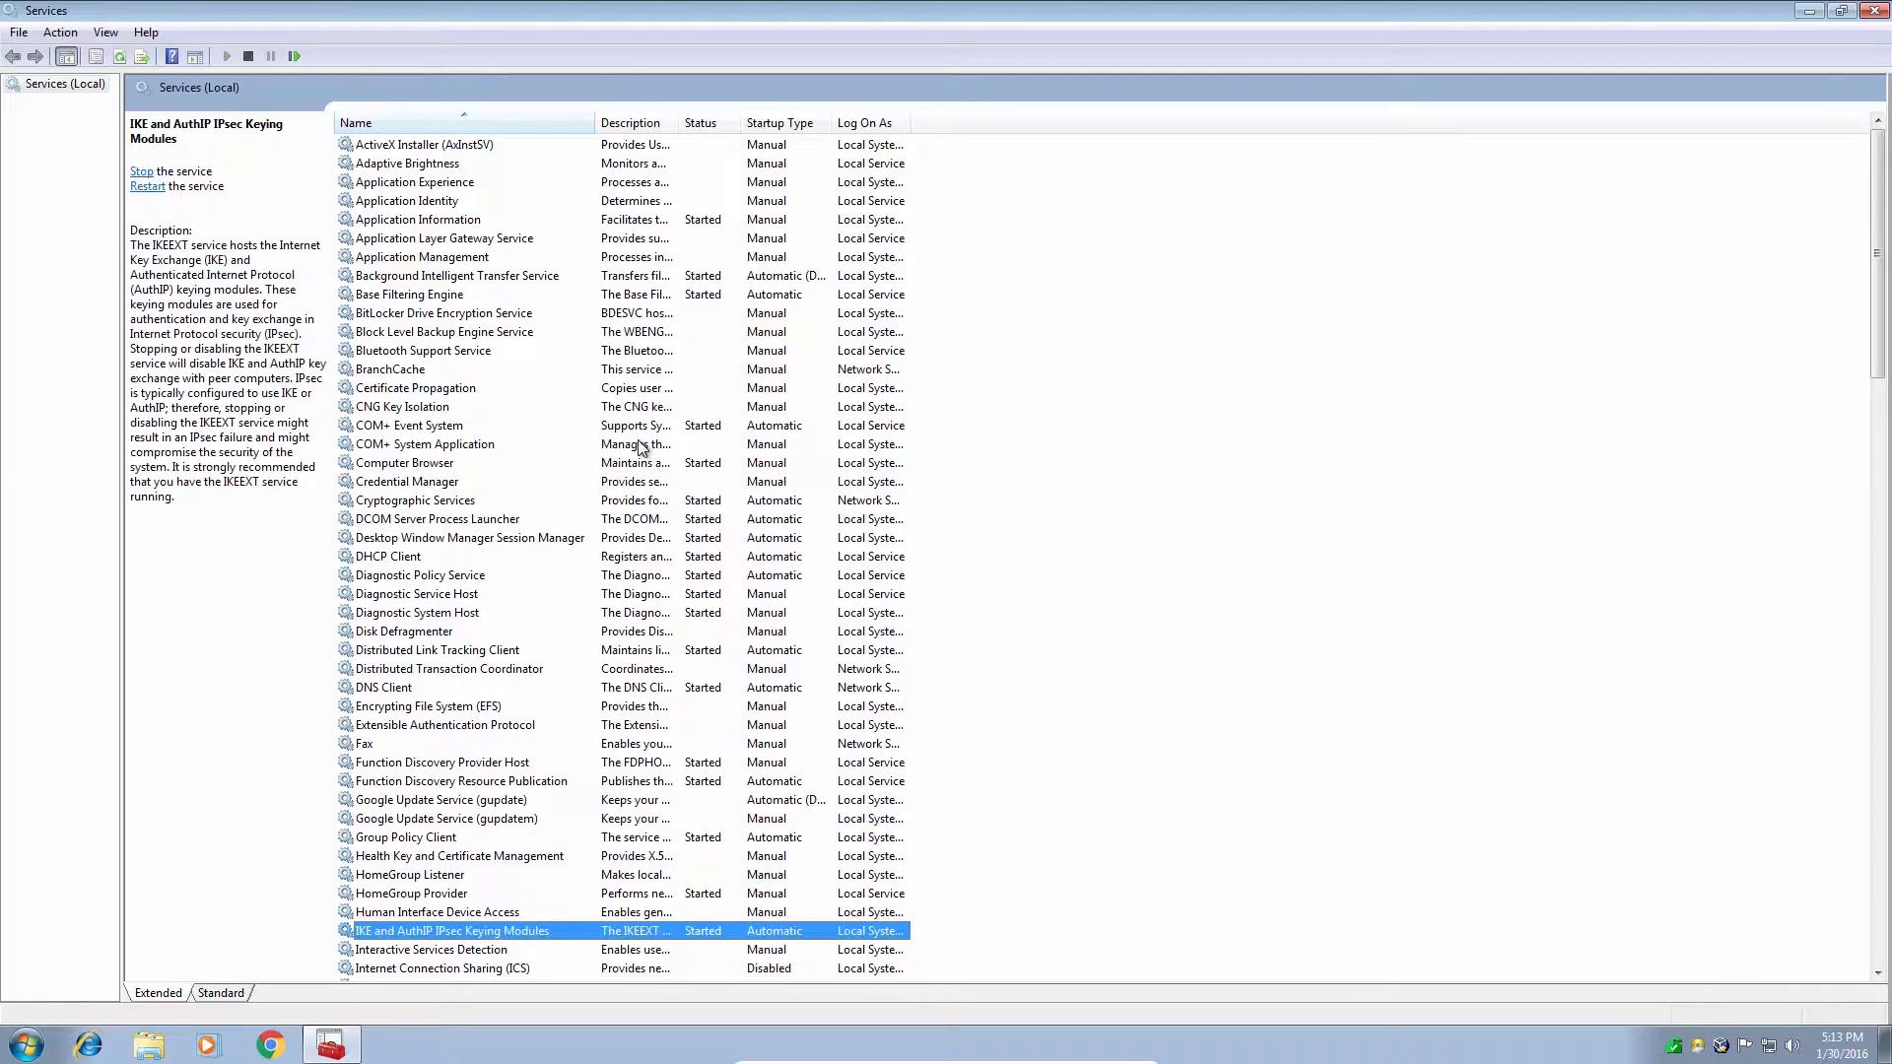
pyautogui.scroll(-3)
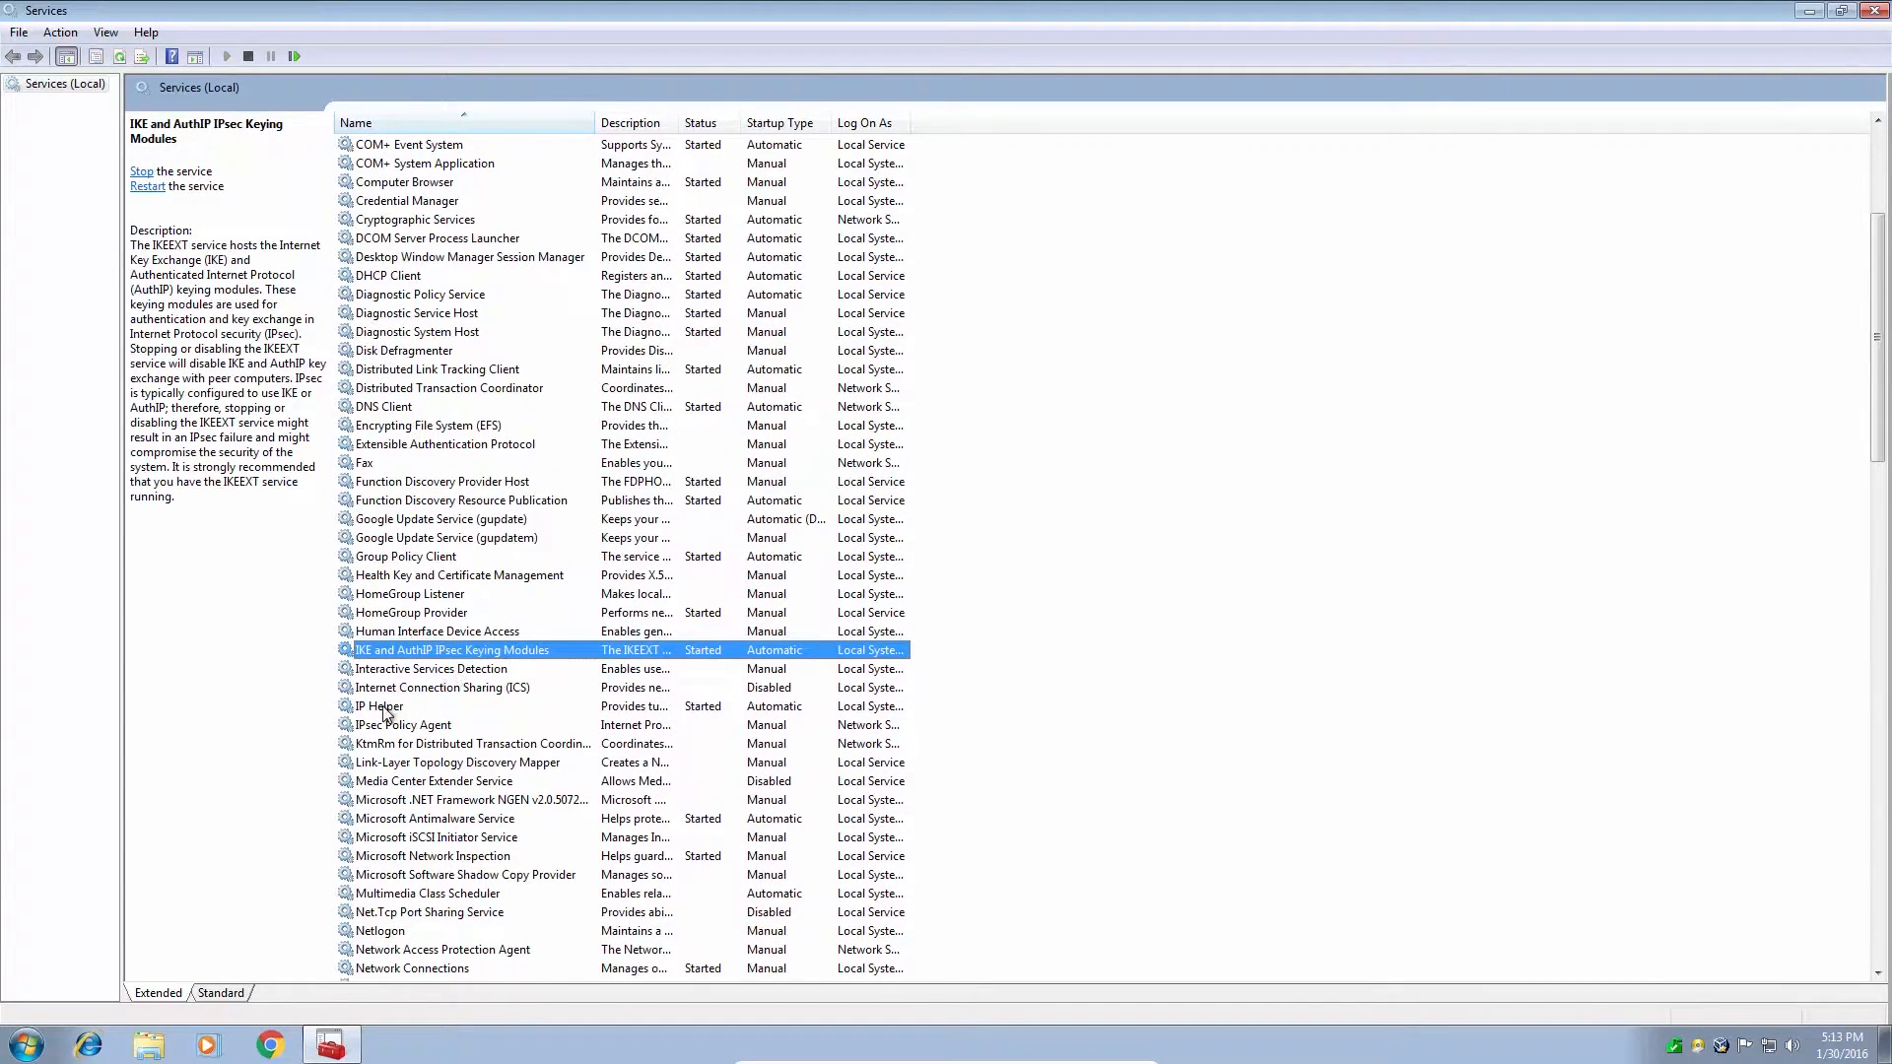
pyautogui.click(378, 706)
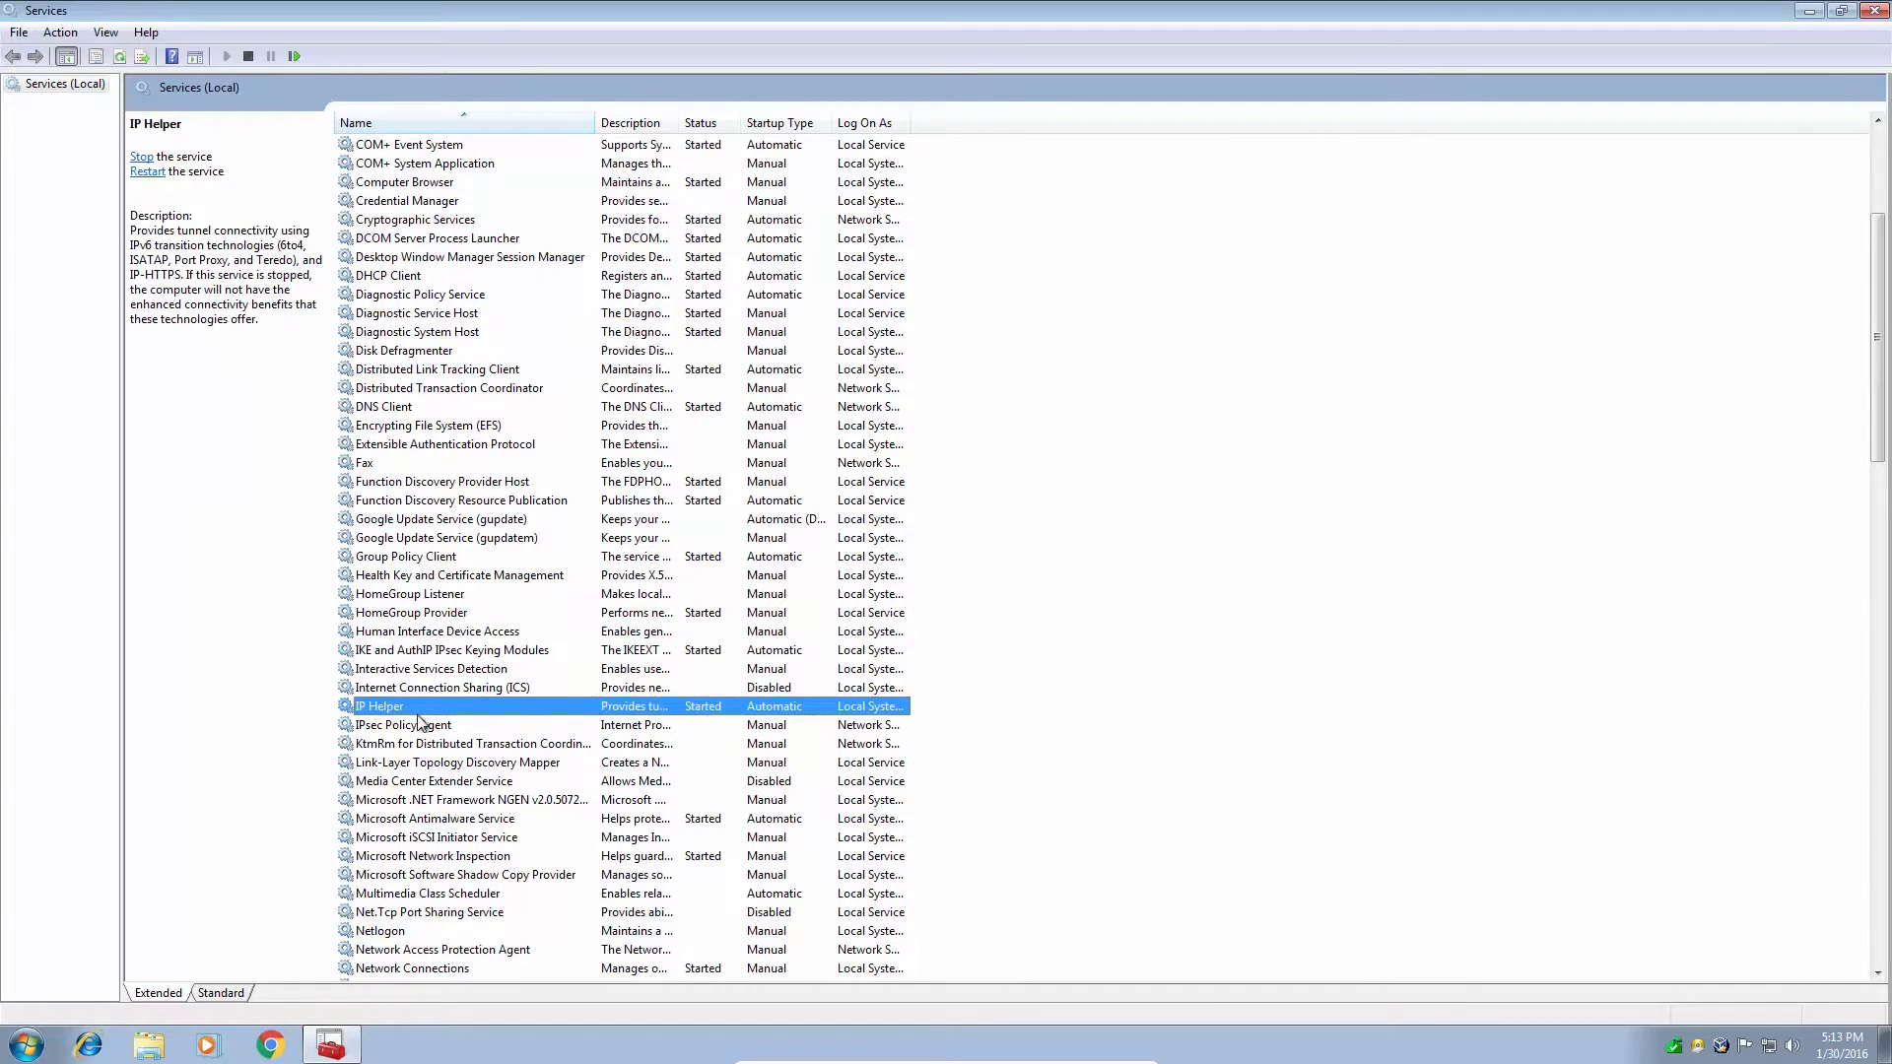
pyautogui.moveTo(775, 714)
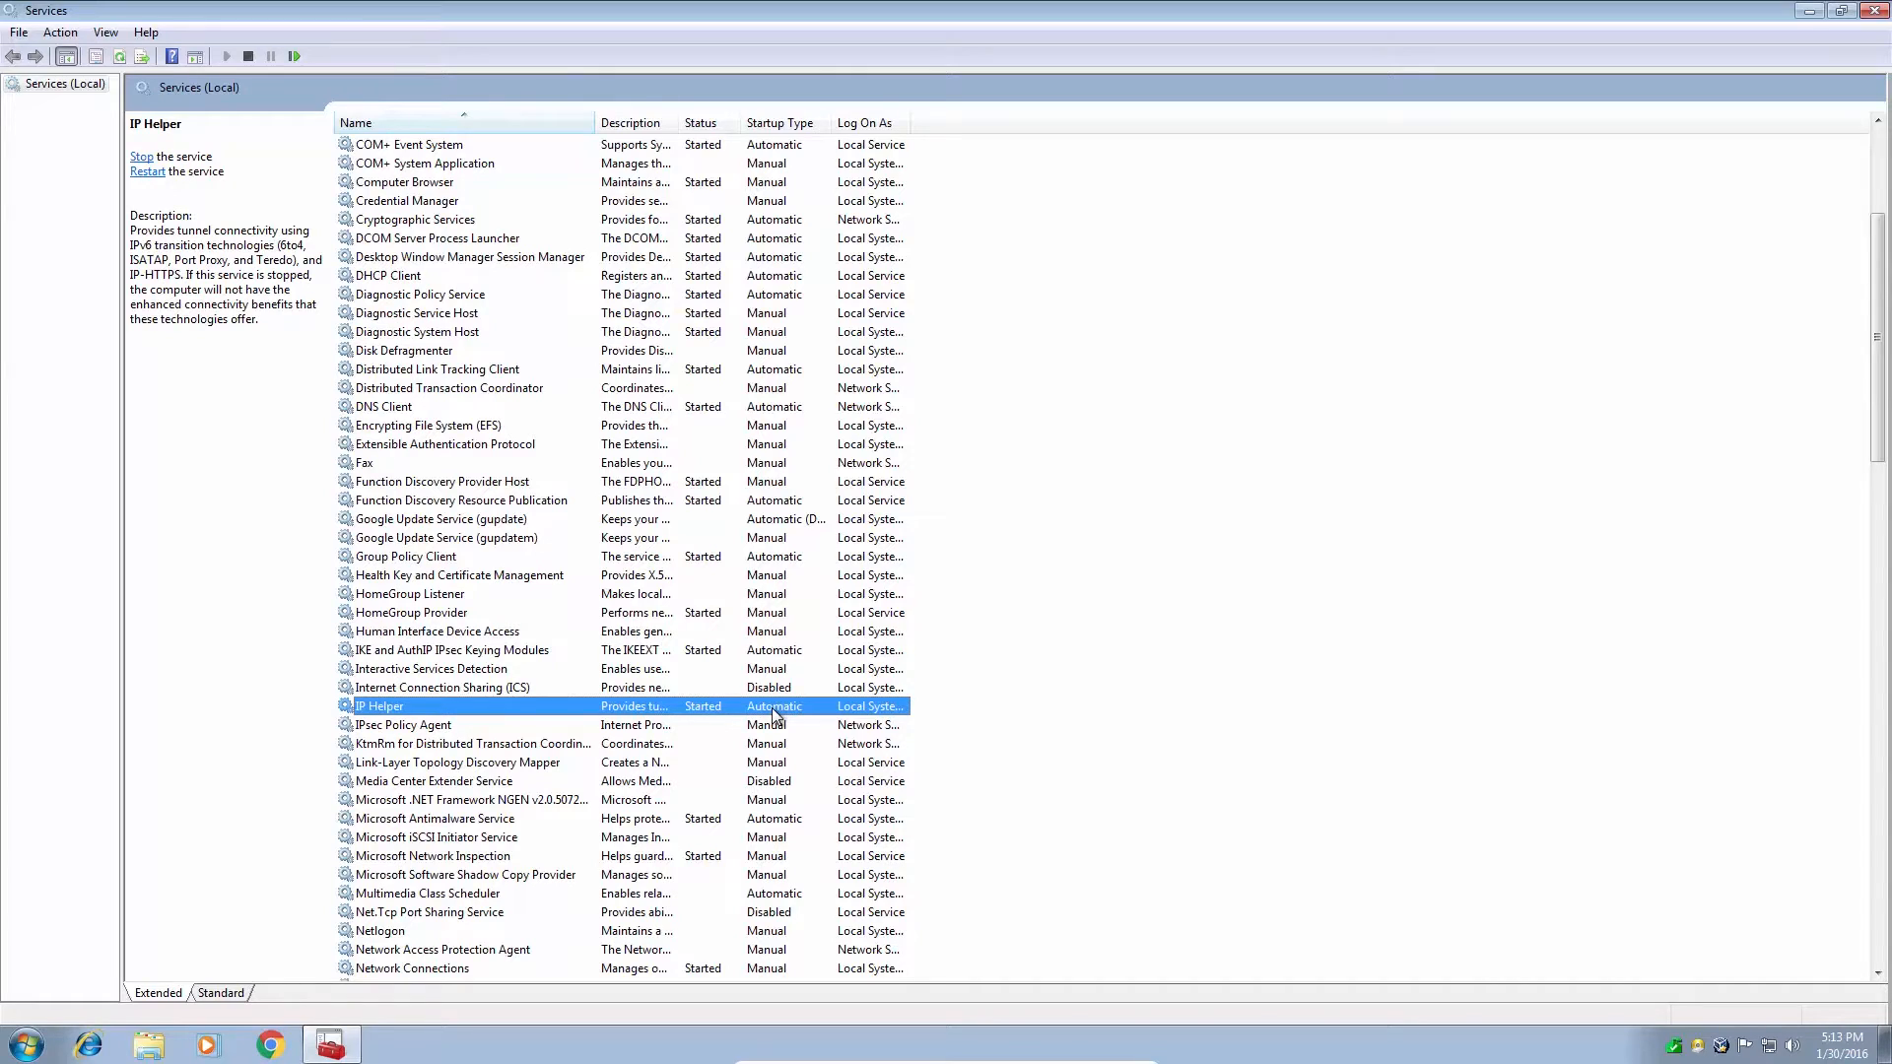
# Stop the running IP Helper service and let the Service Control dialog finish
pyautogui.click(142, 156)
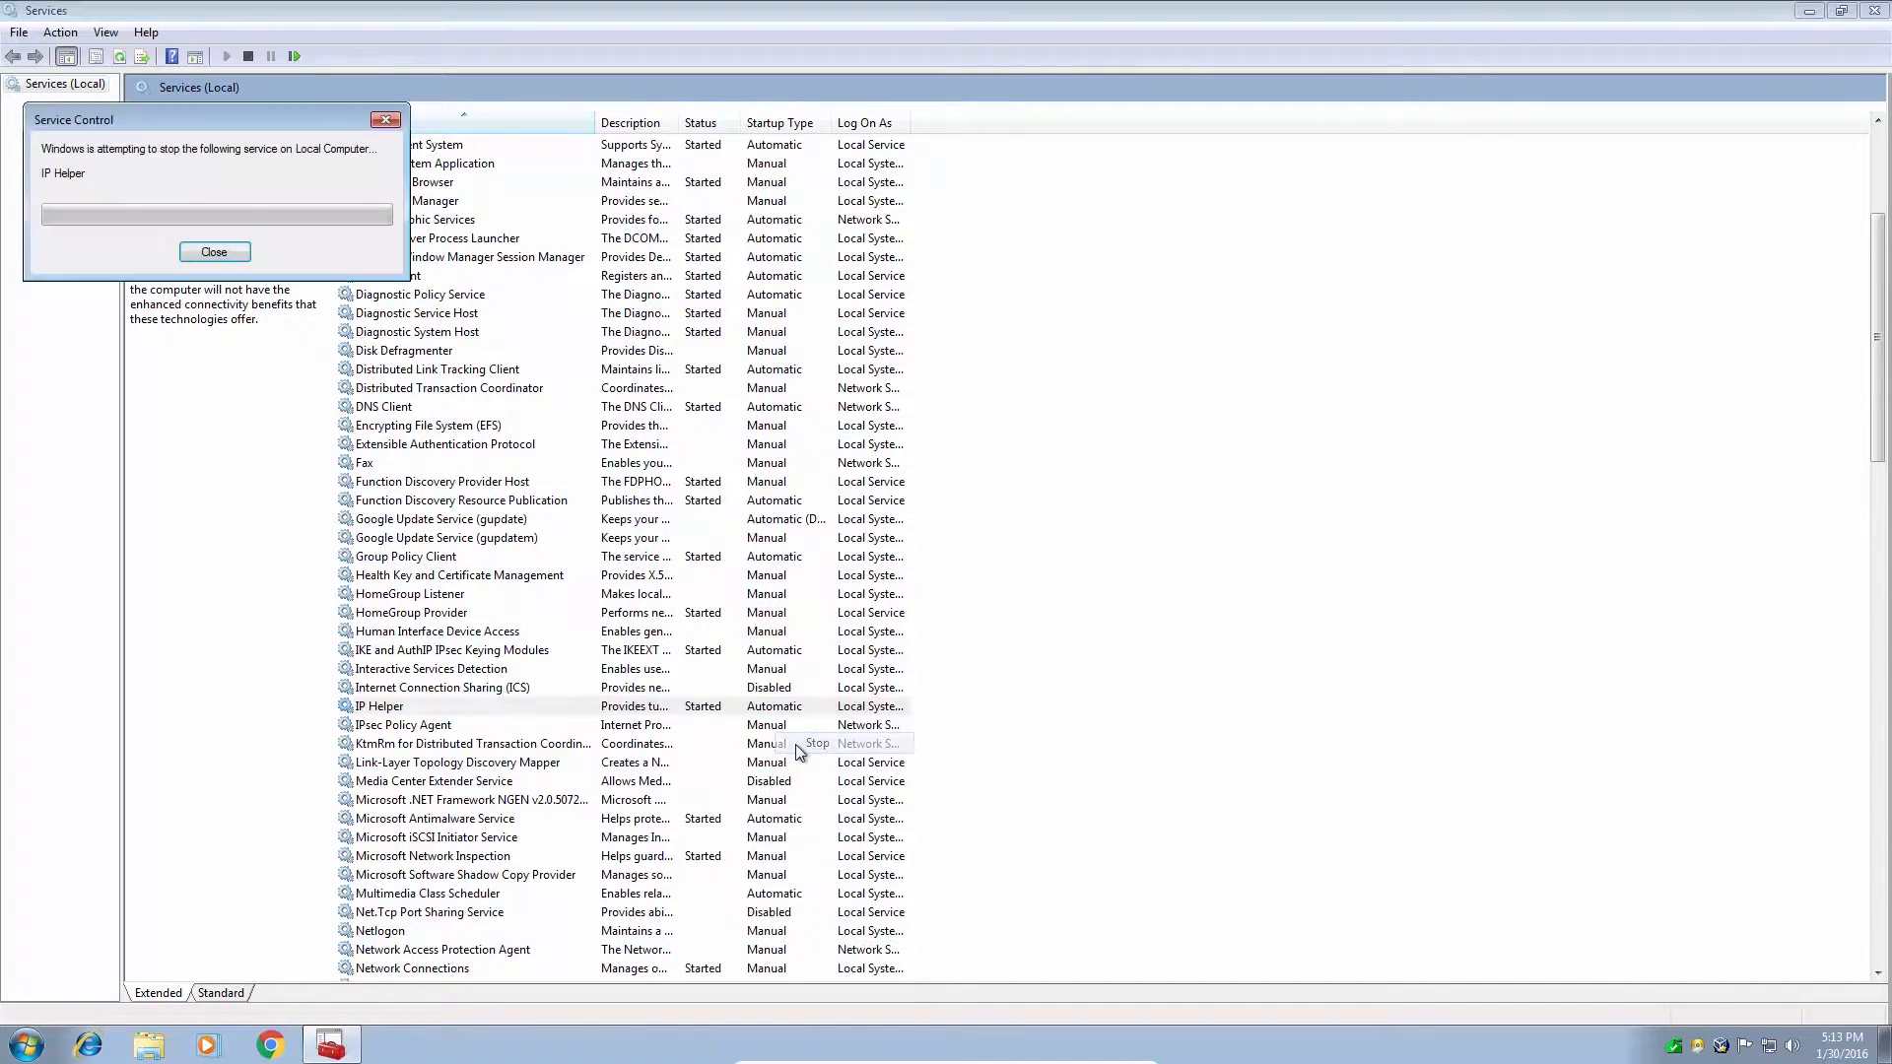
pyautogui.click(214, 250)
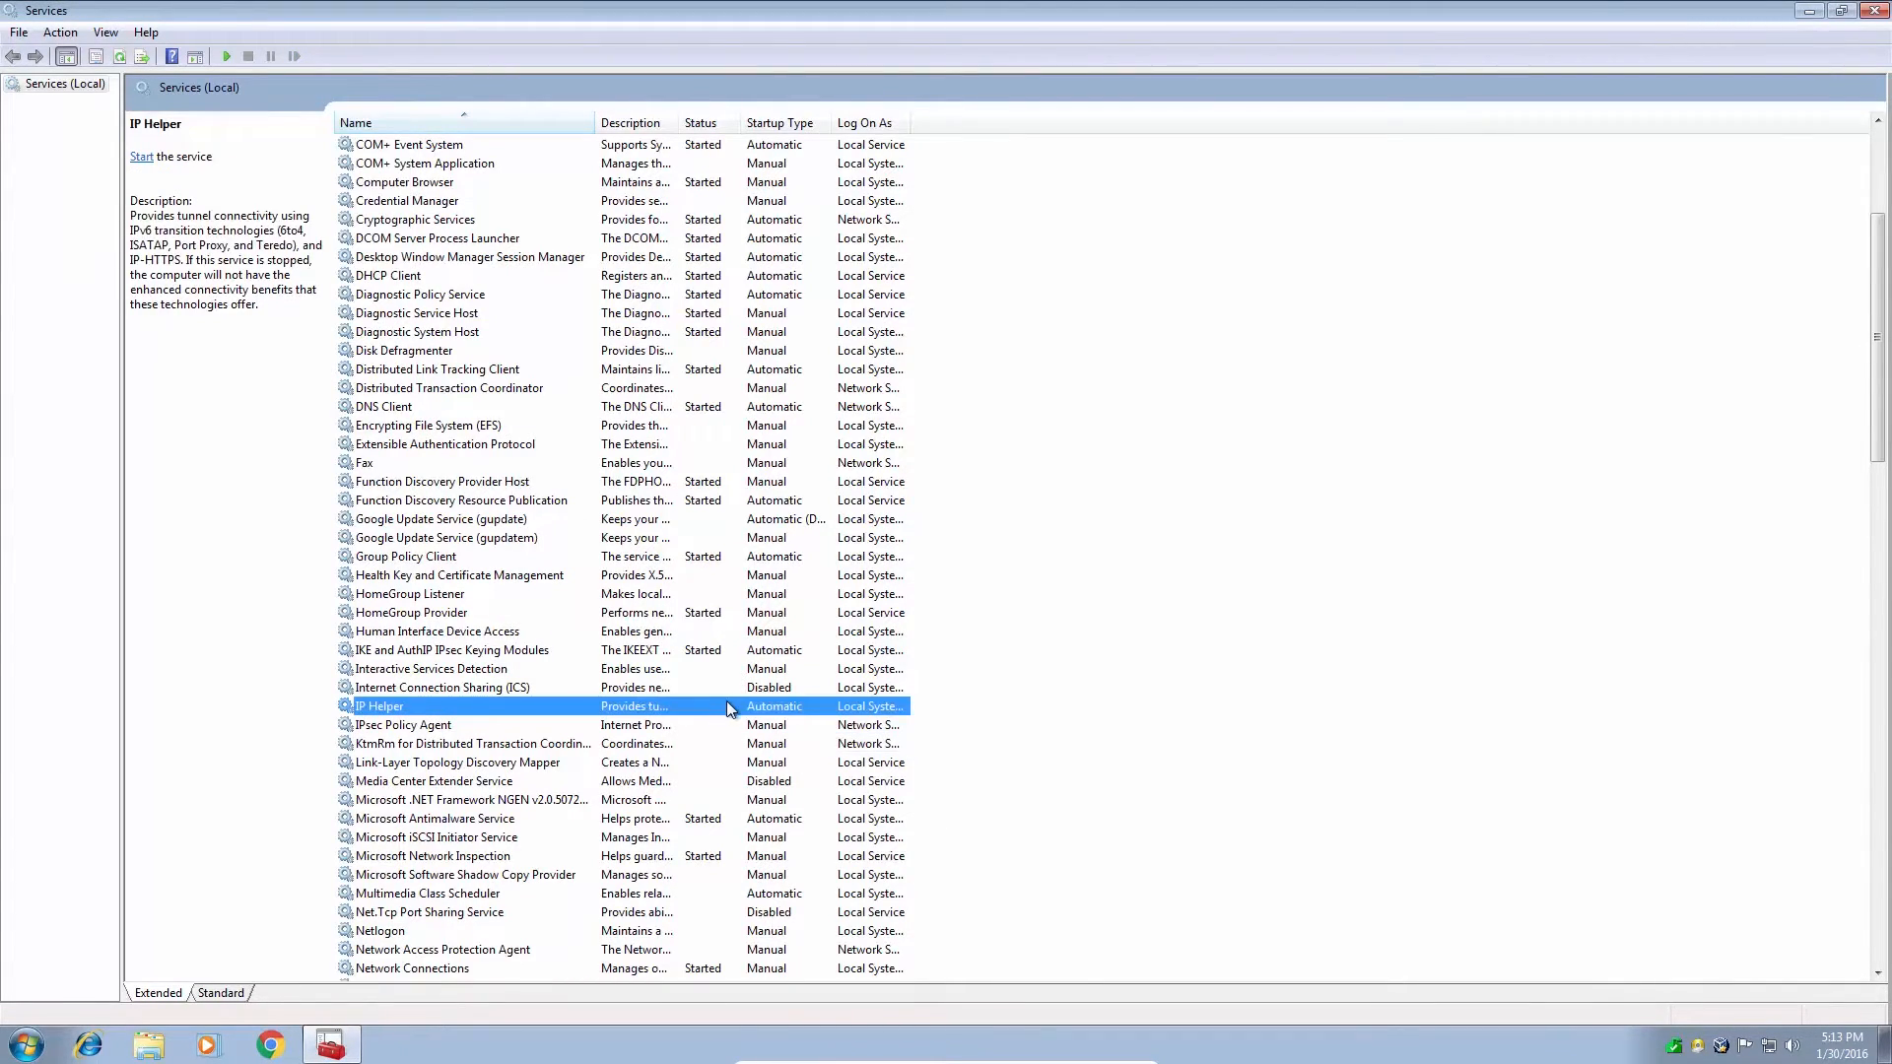
# Set IP Helper's startup type to Manual in its Properties
pyautogui.rightClick(723, 705)
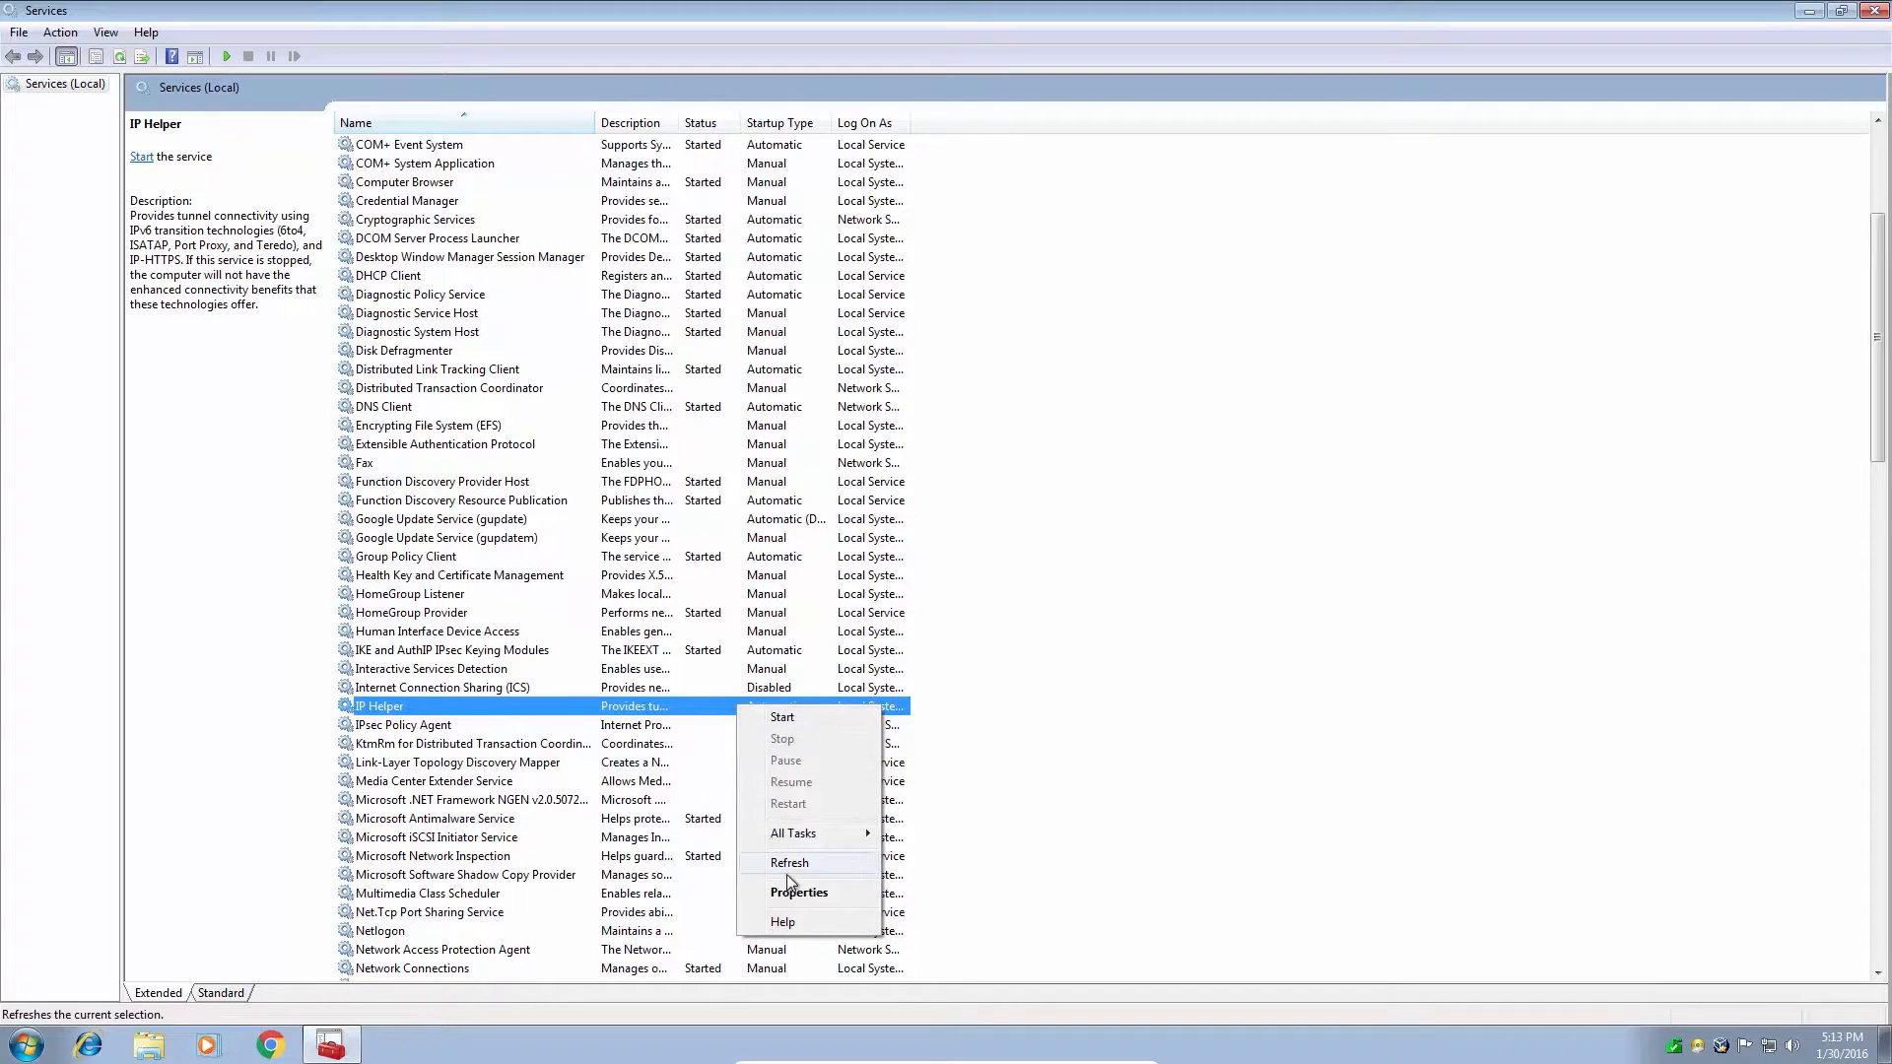
pyautogui.click(788, 861)
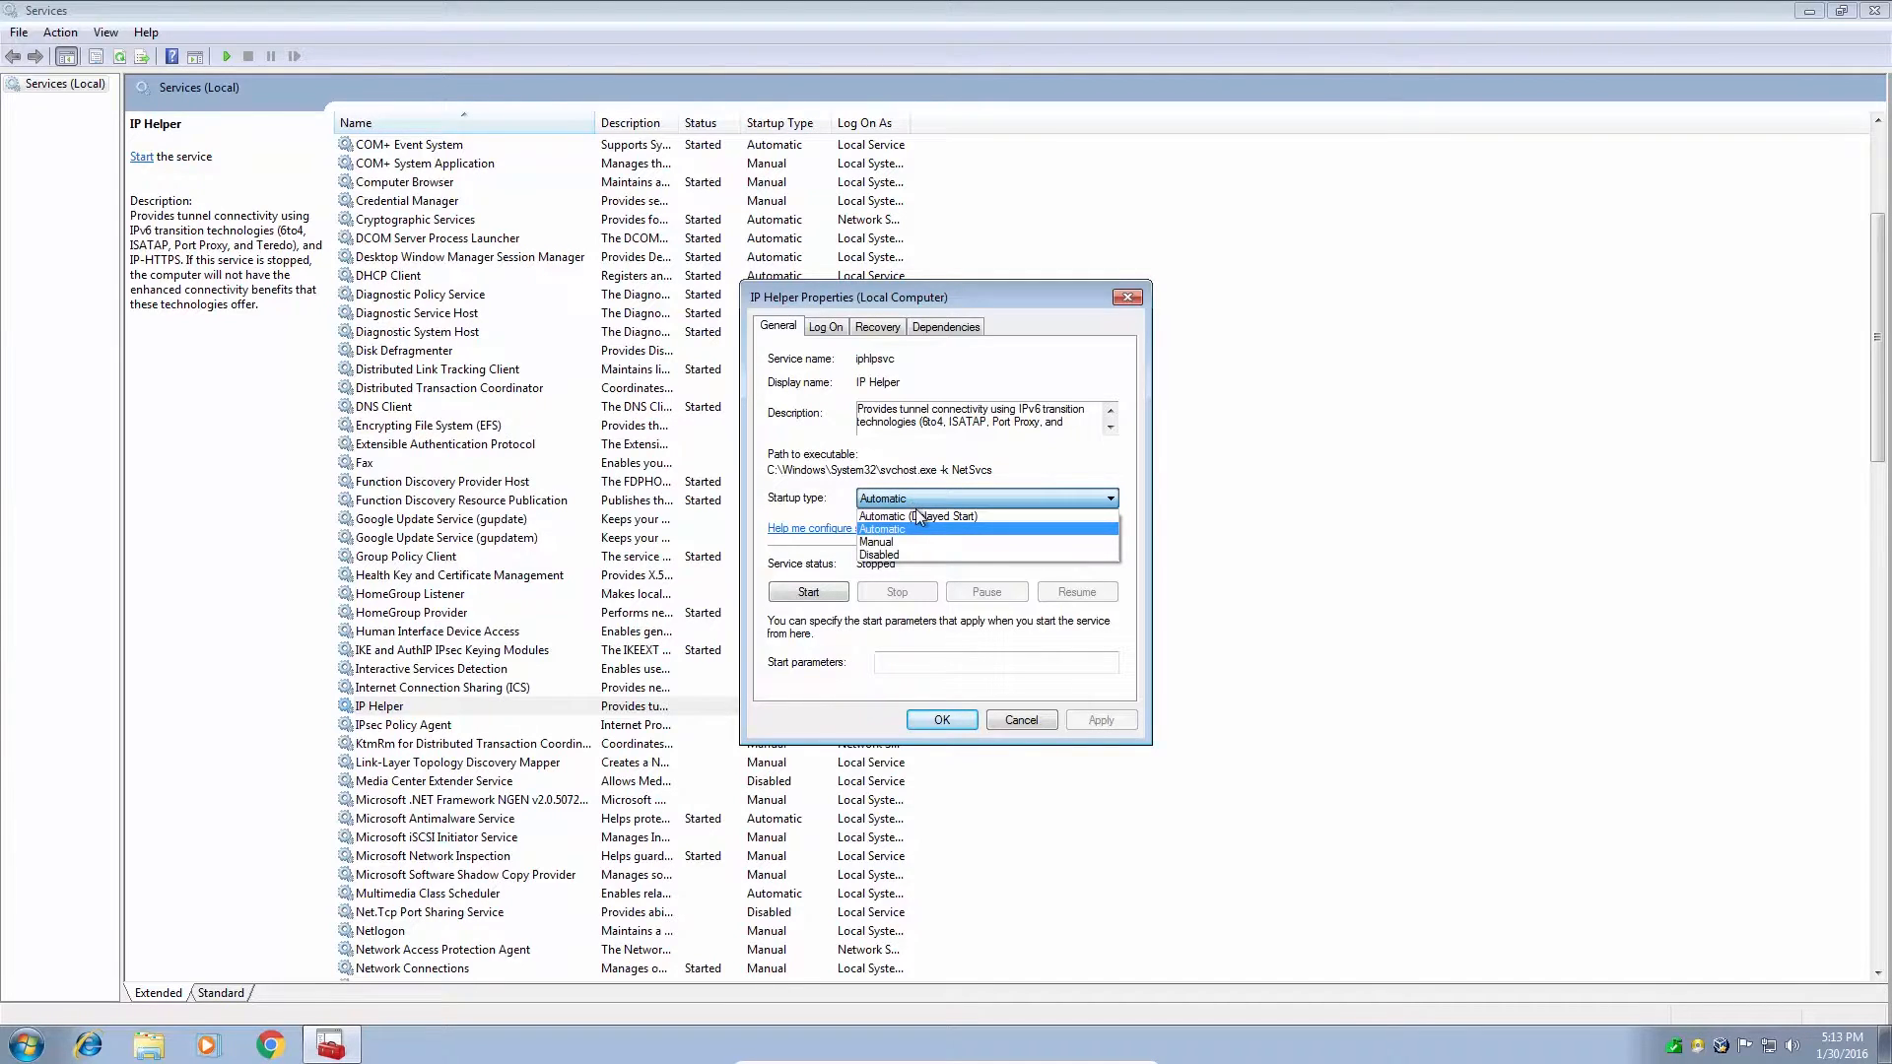
pyautogui.click(877, 540)
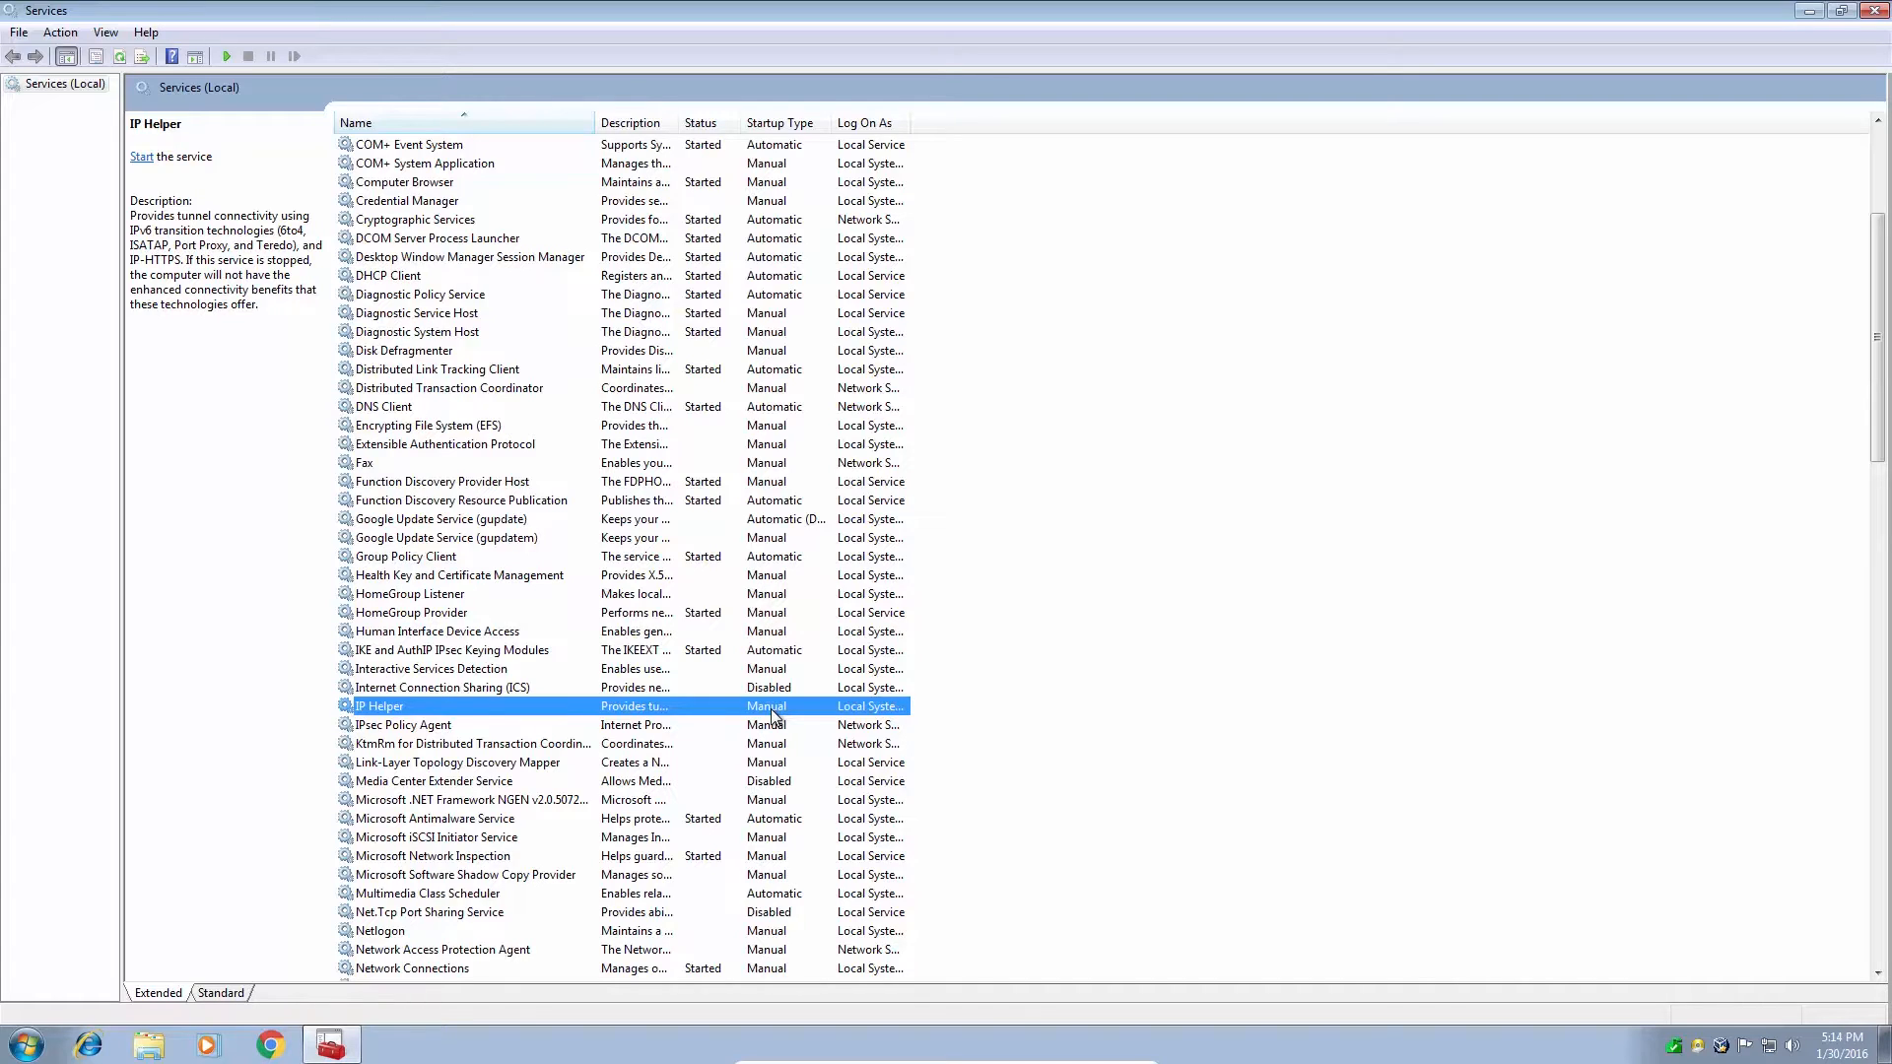
pyautogui.moveTo(771, 717)
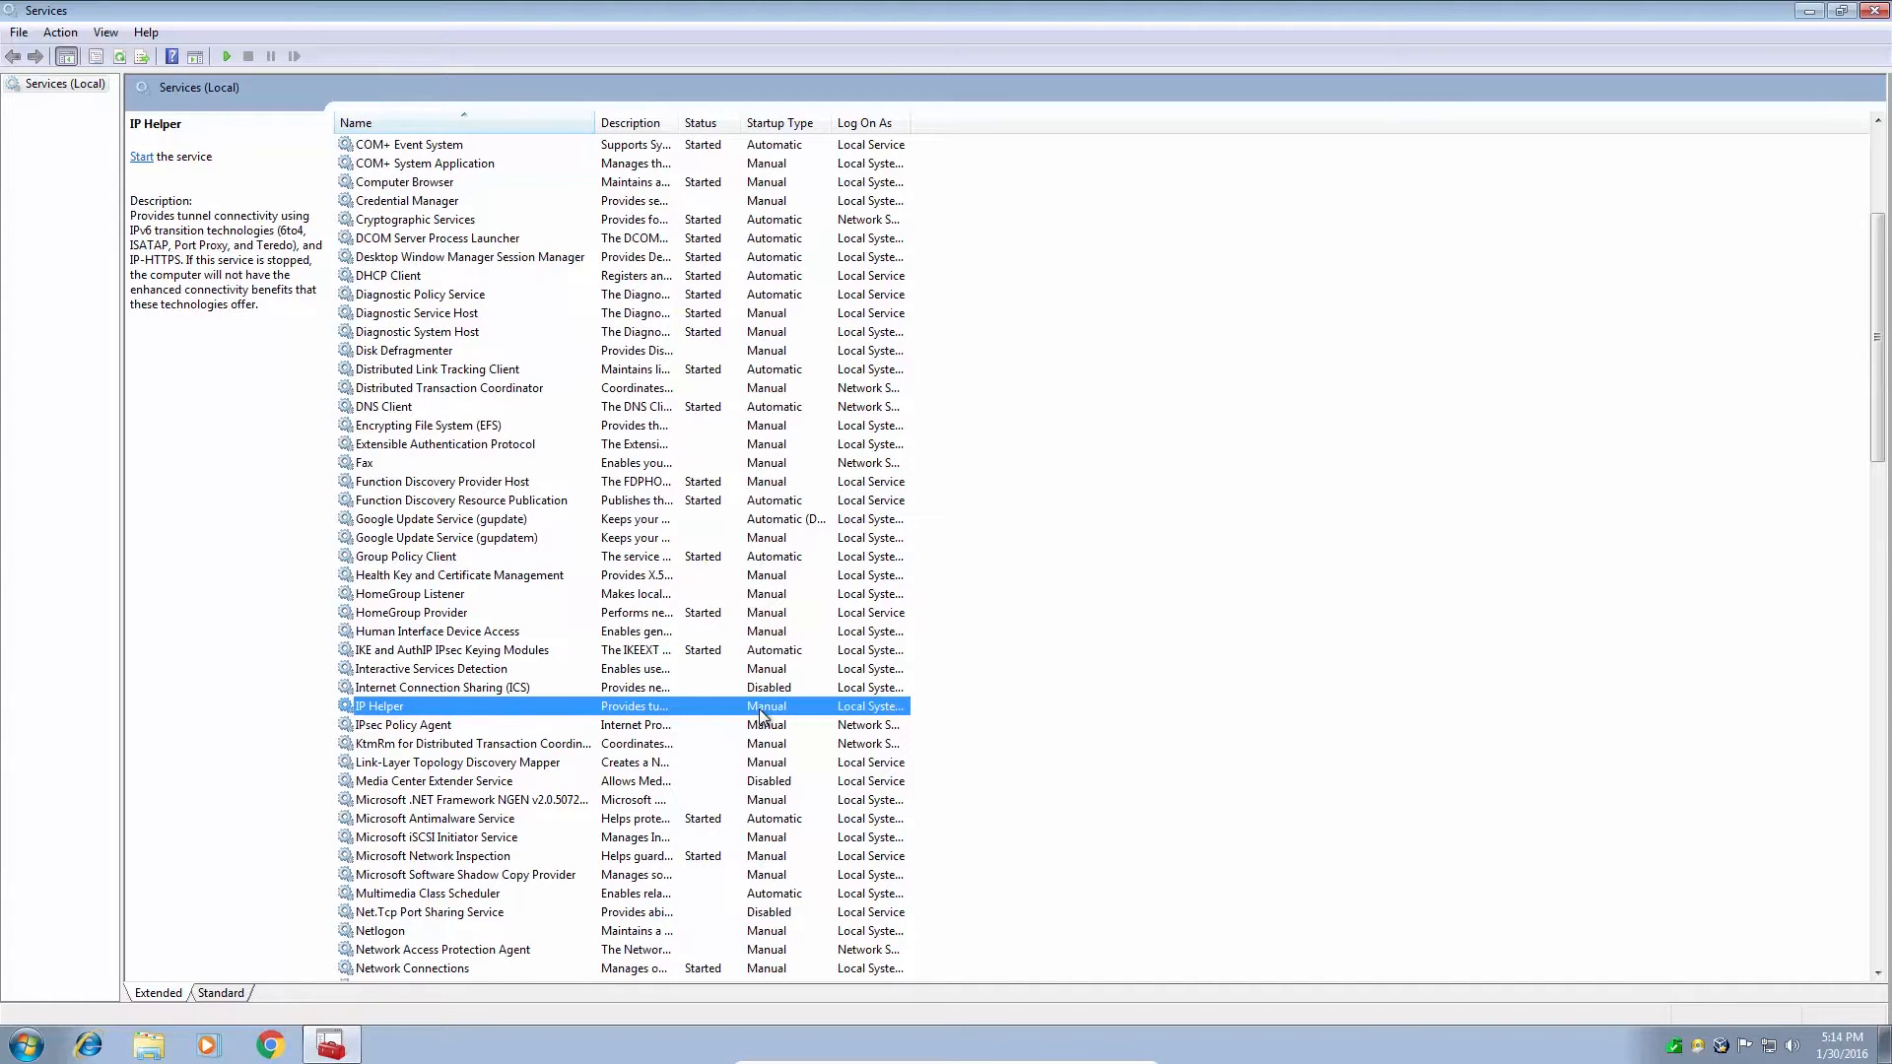
pyautogui.moveTo(763, 686)
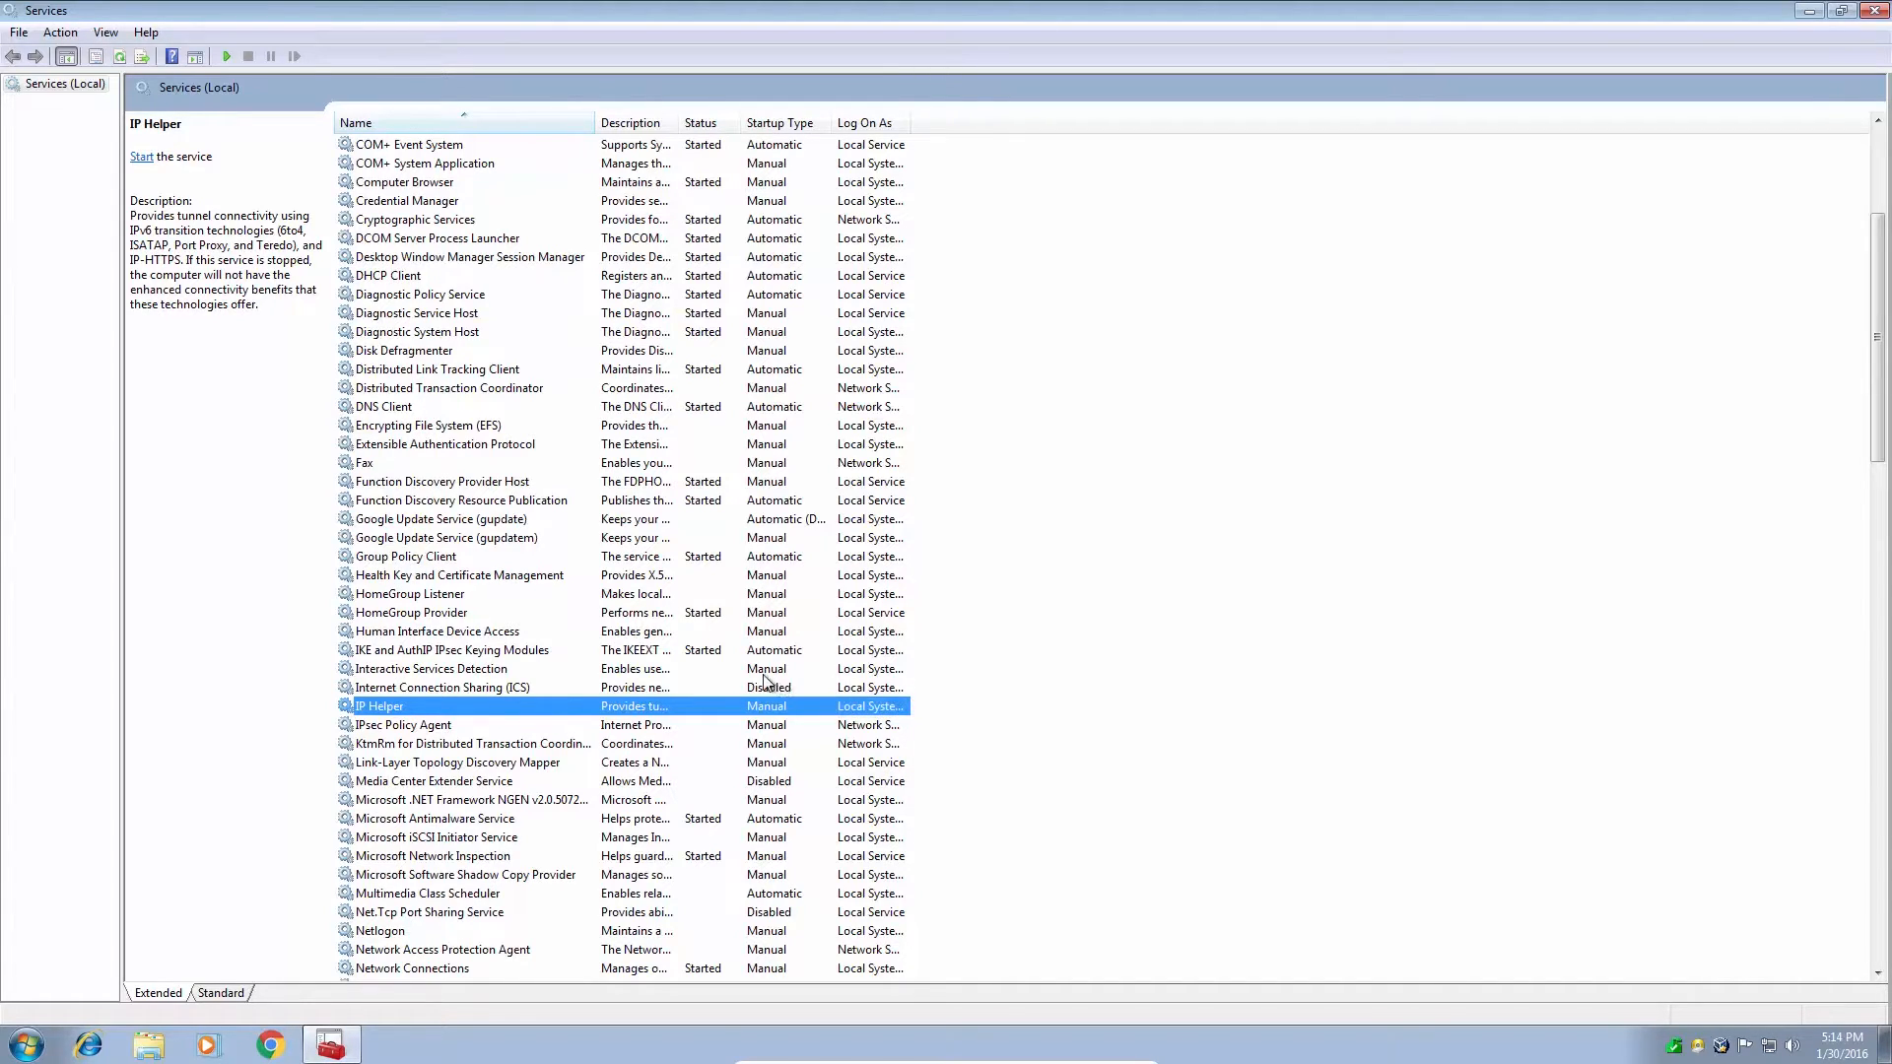
pyautogui.moveTo(745, 666)
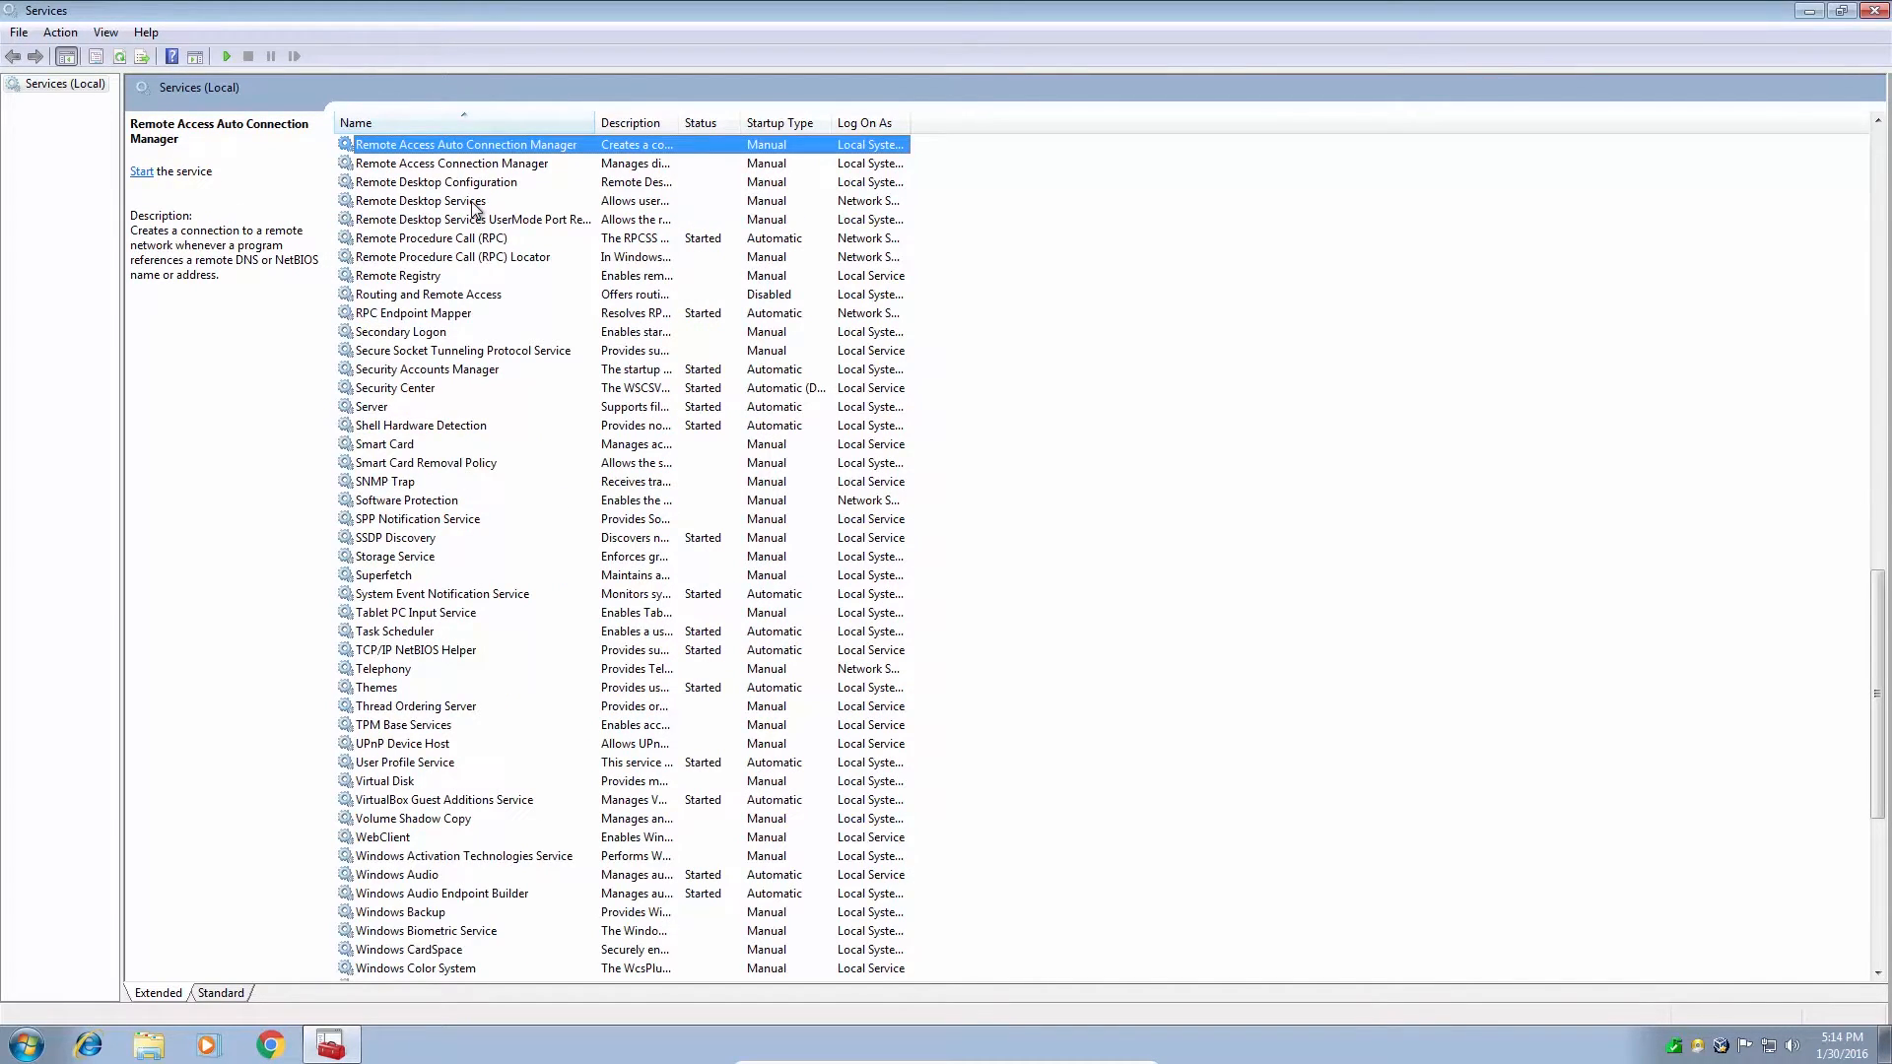
# Select the Remote Registry service so its description is shown
pyautogui.click(396, 276)
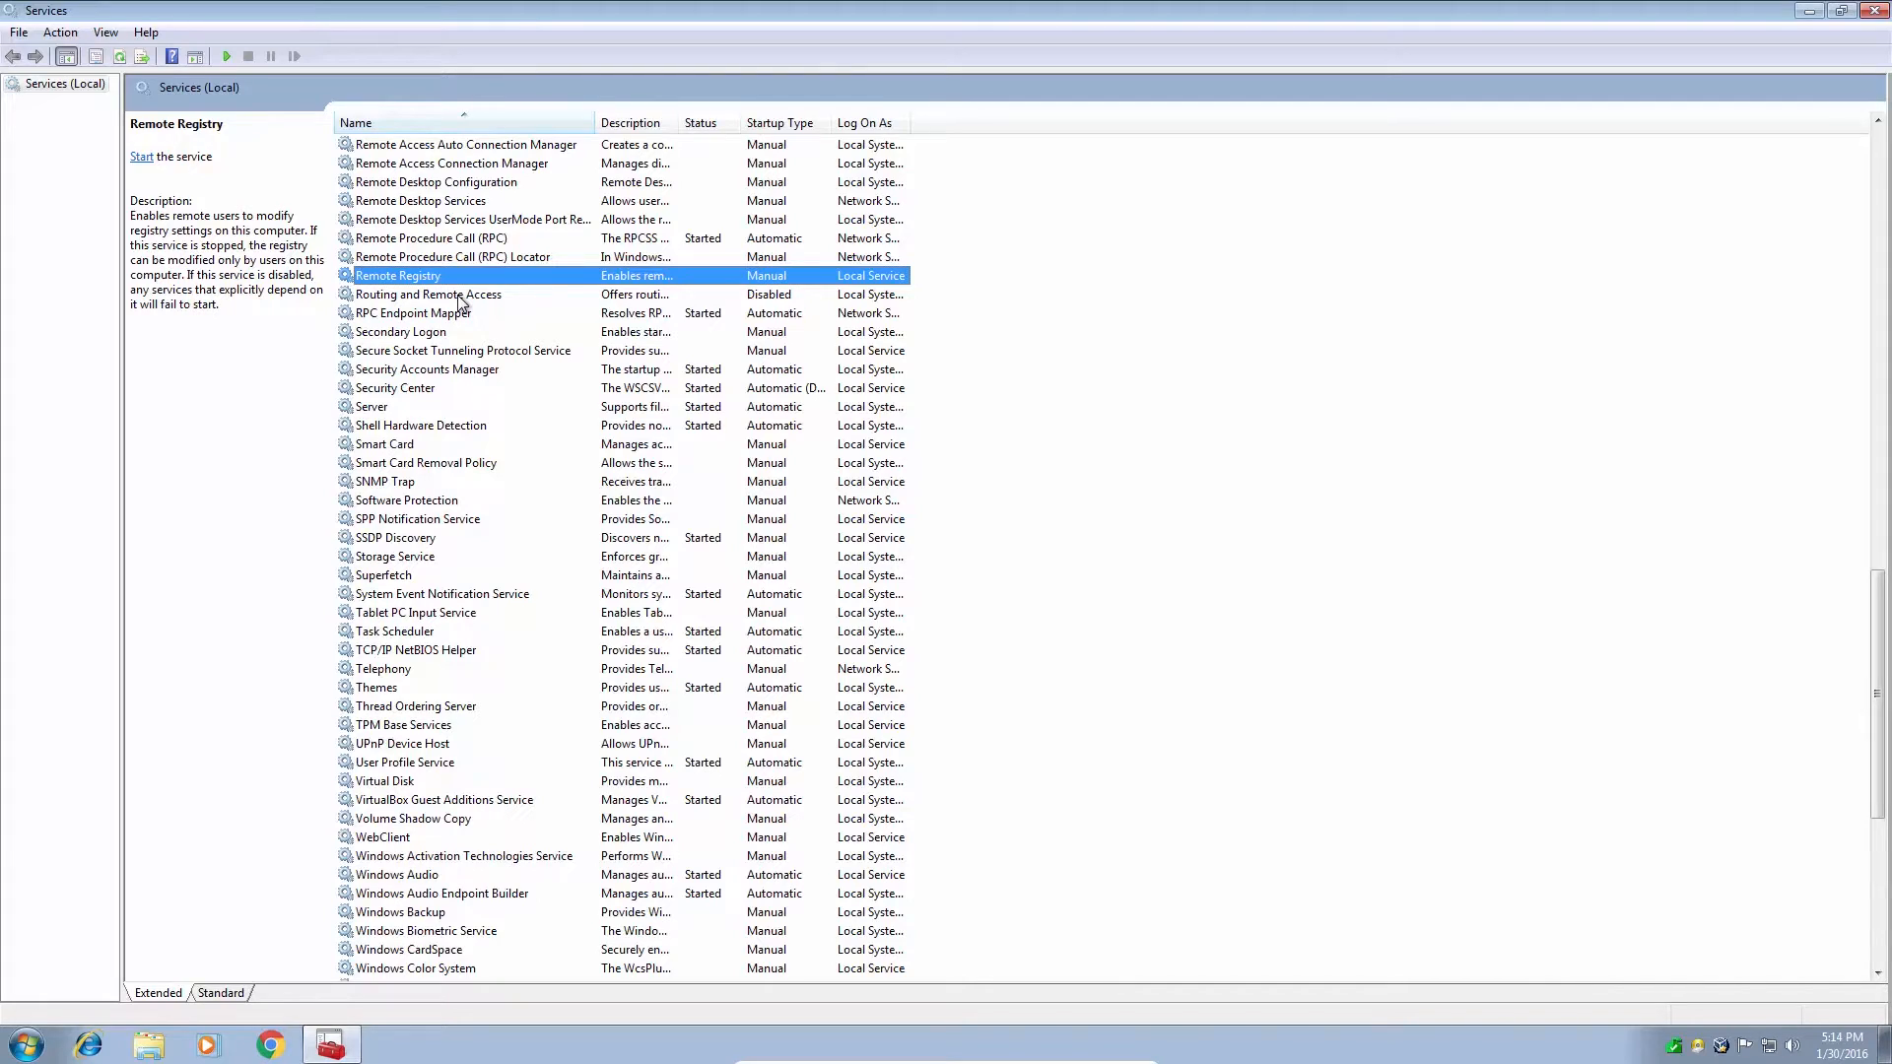
pyautogui.moveTo(558, 351)
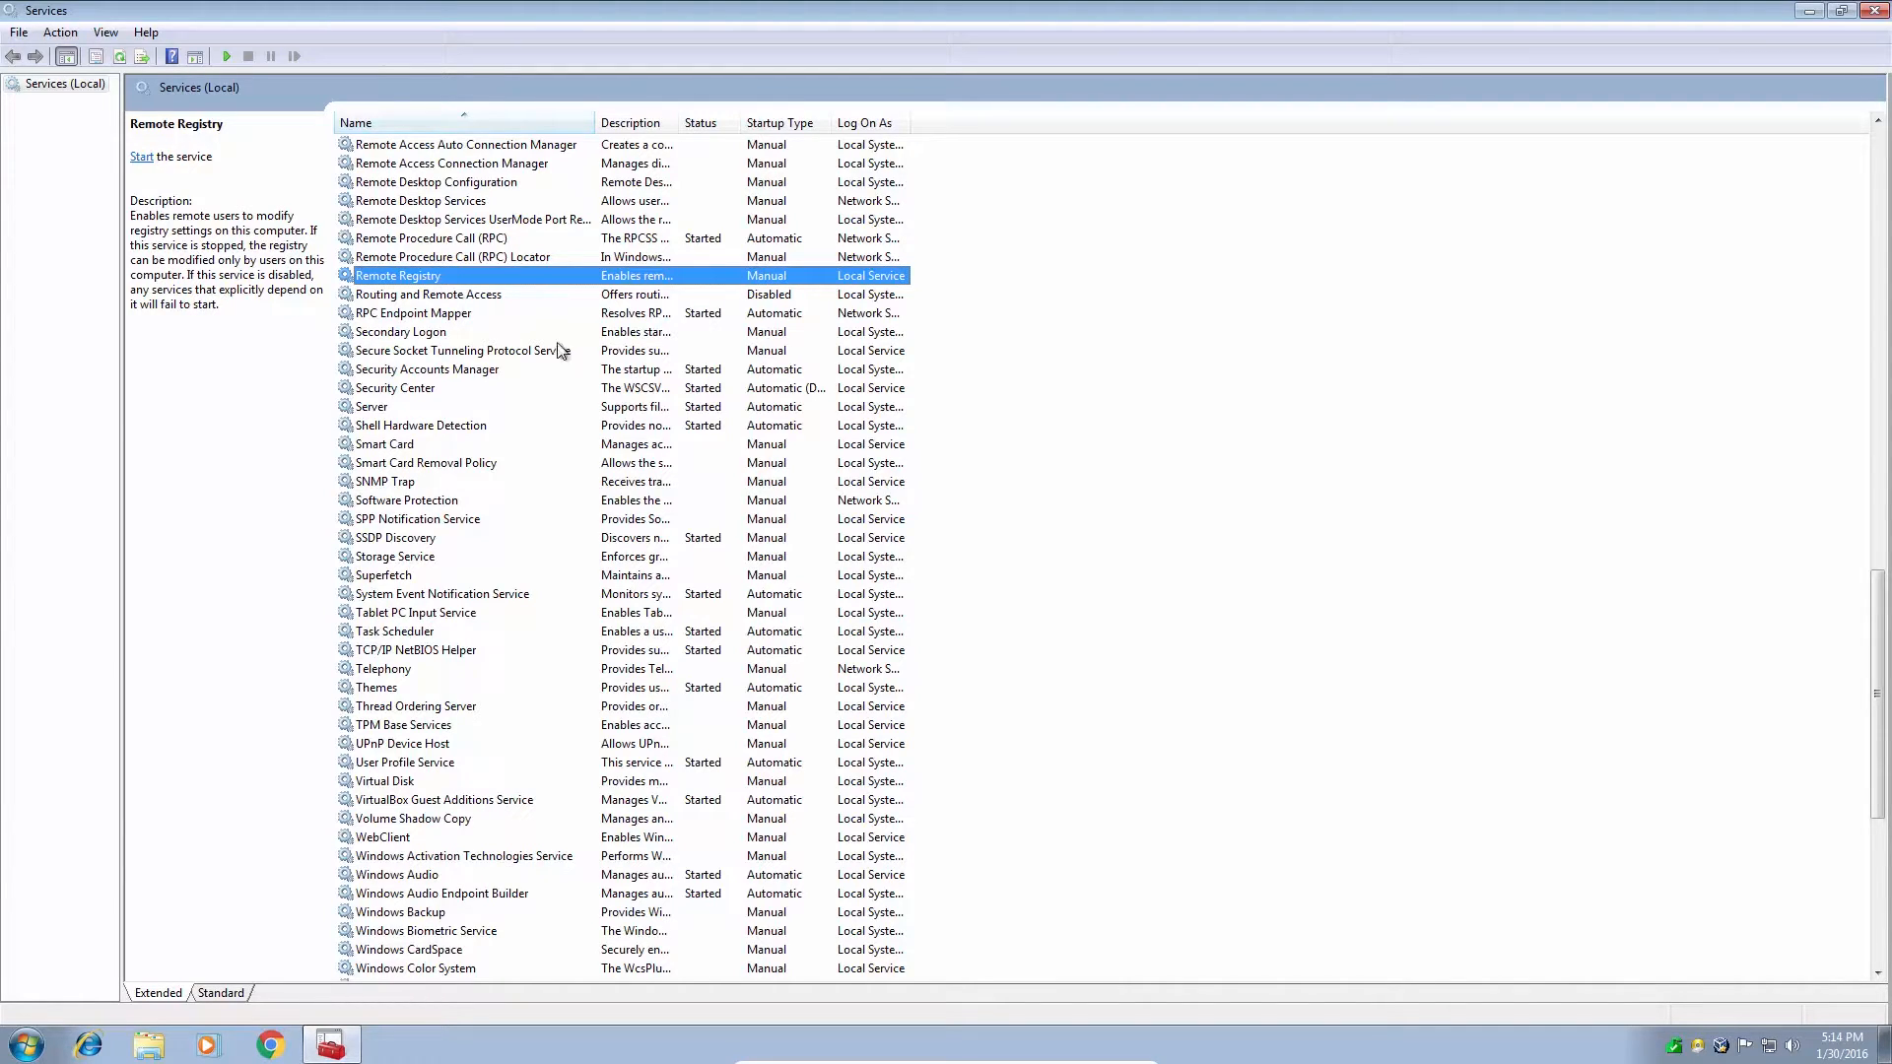
pyautogui.moveTo(743, 397)
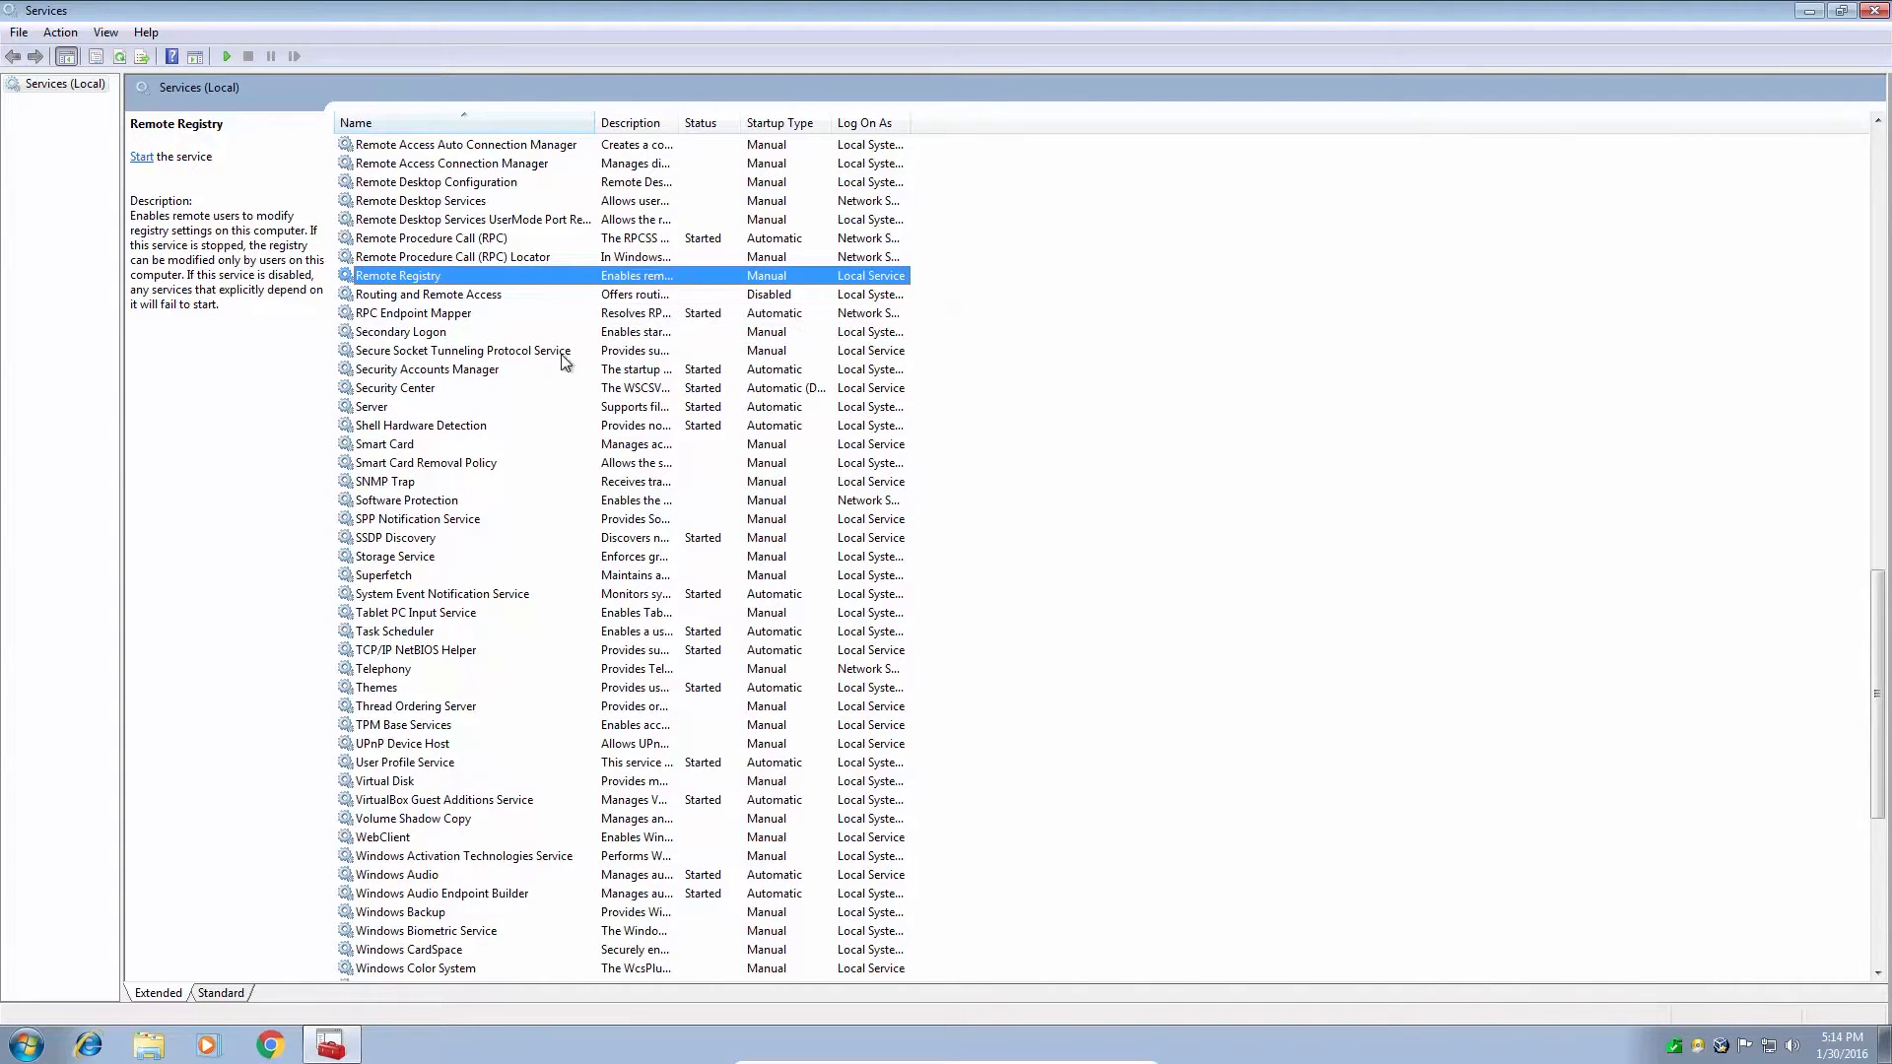
# Set Remote Registry's startup type to Disabled, apply and confirm
pyautogui.rightClick(398, 276)
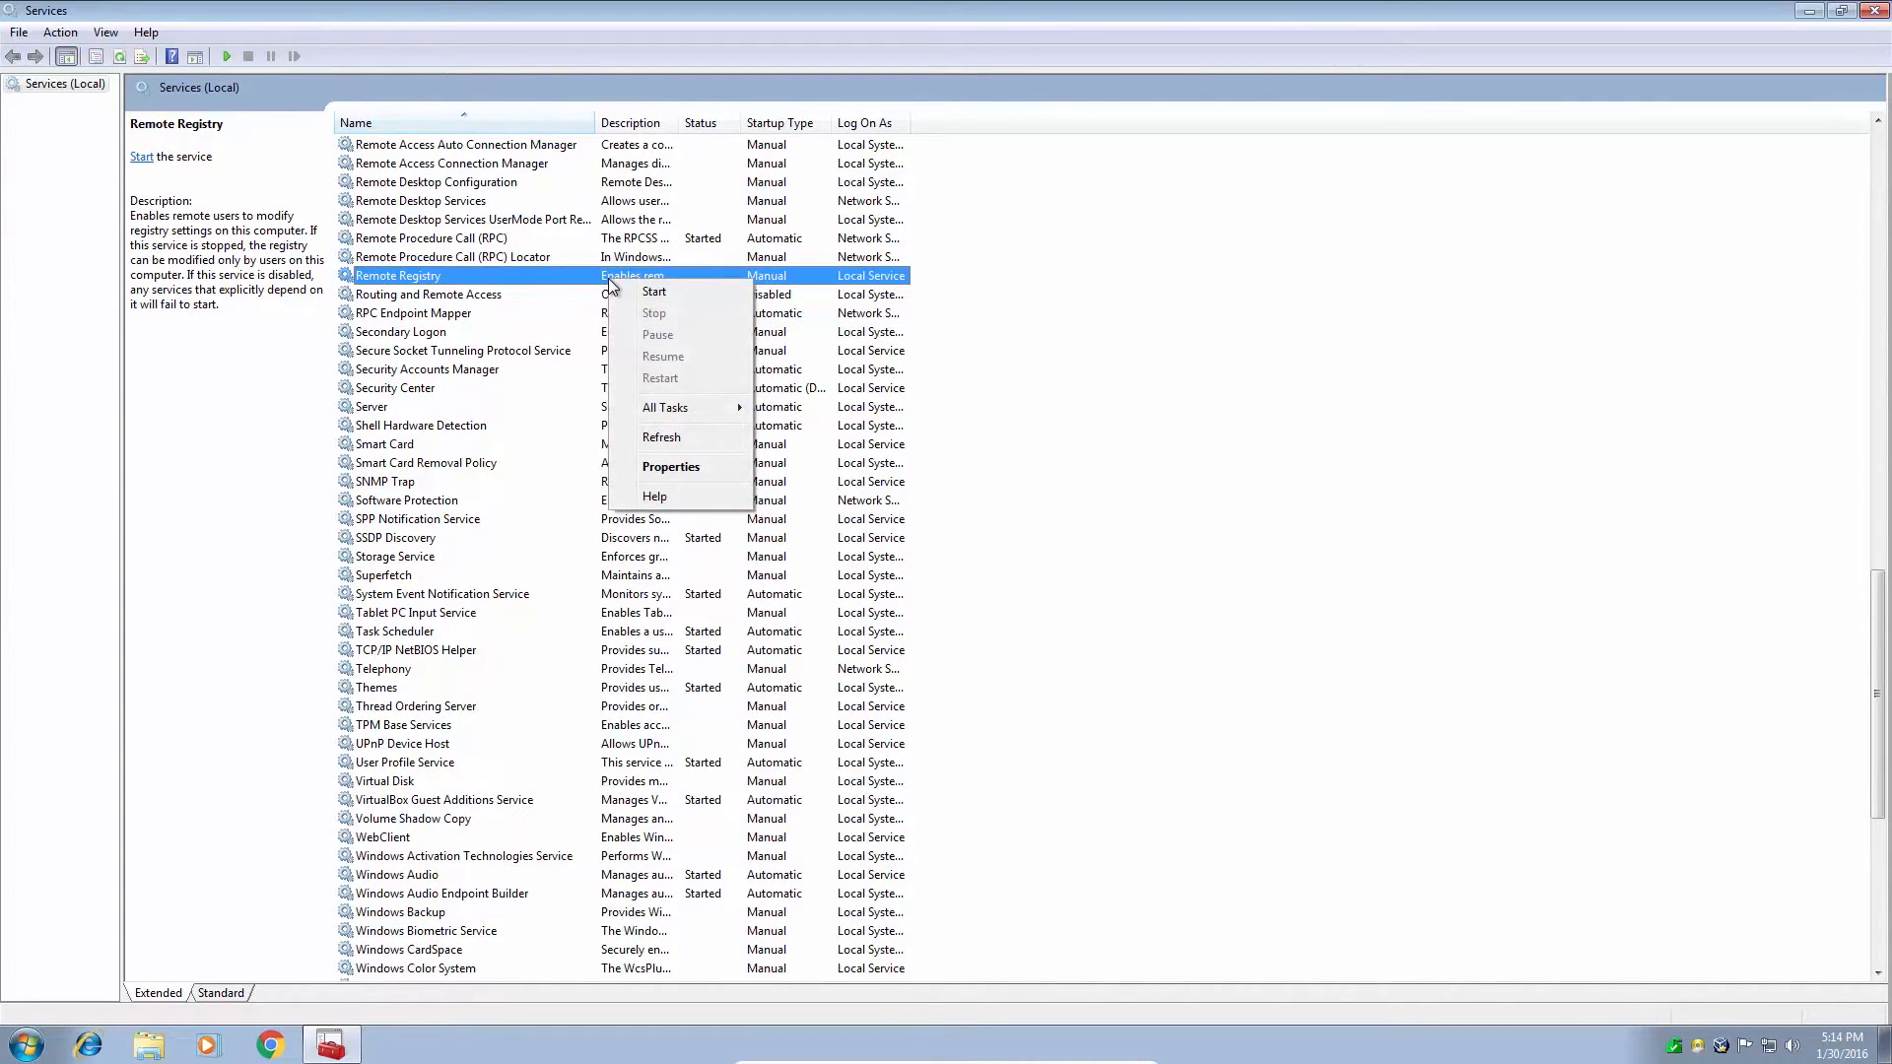
pyautogui.click(670, 467)
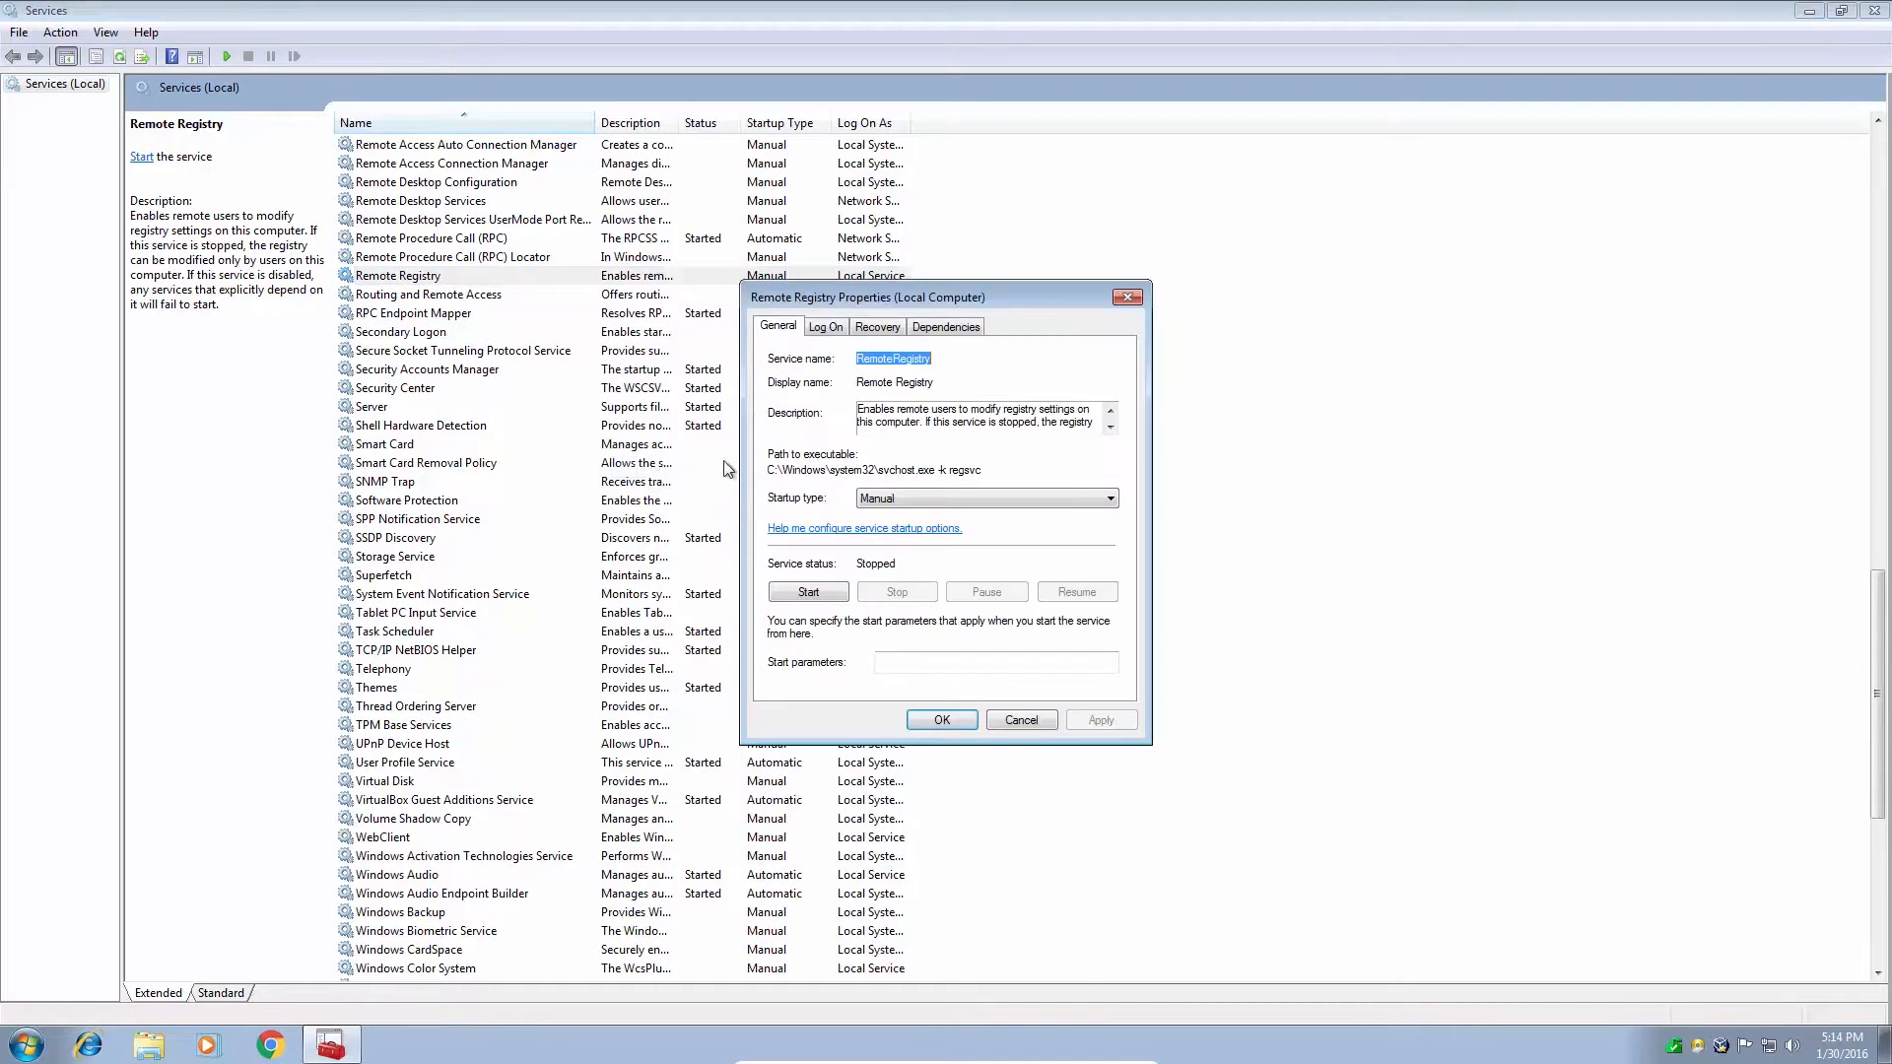
pyautogui.click(984, 496)
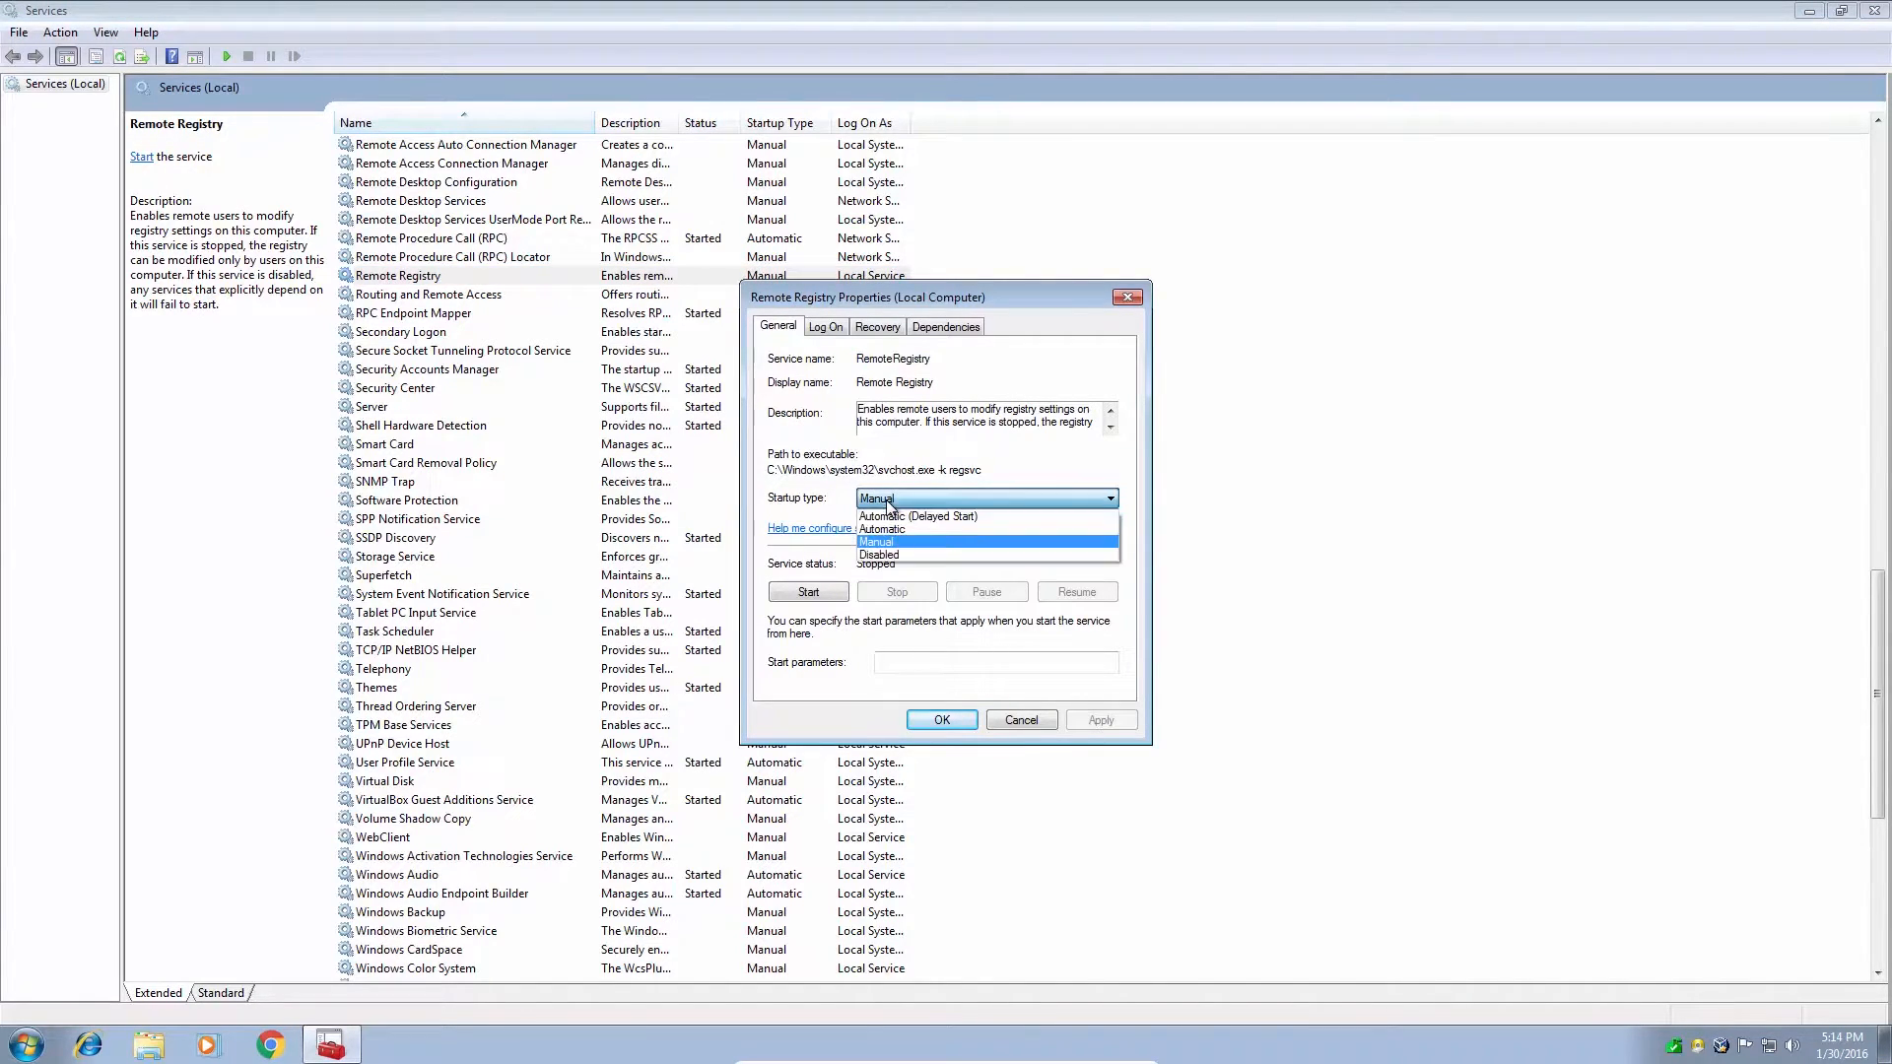
pyautogui.moveTo(879, 555)
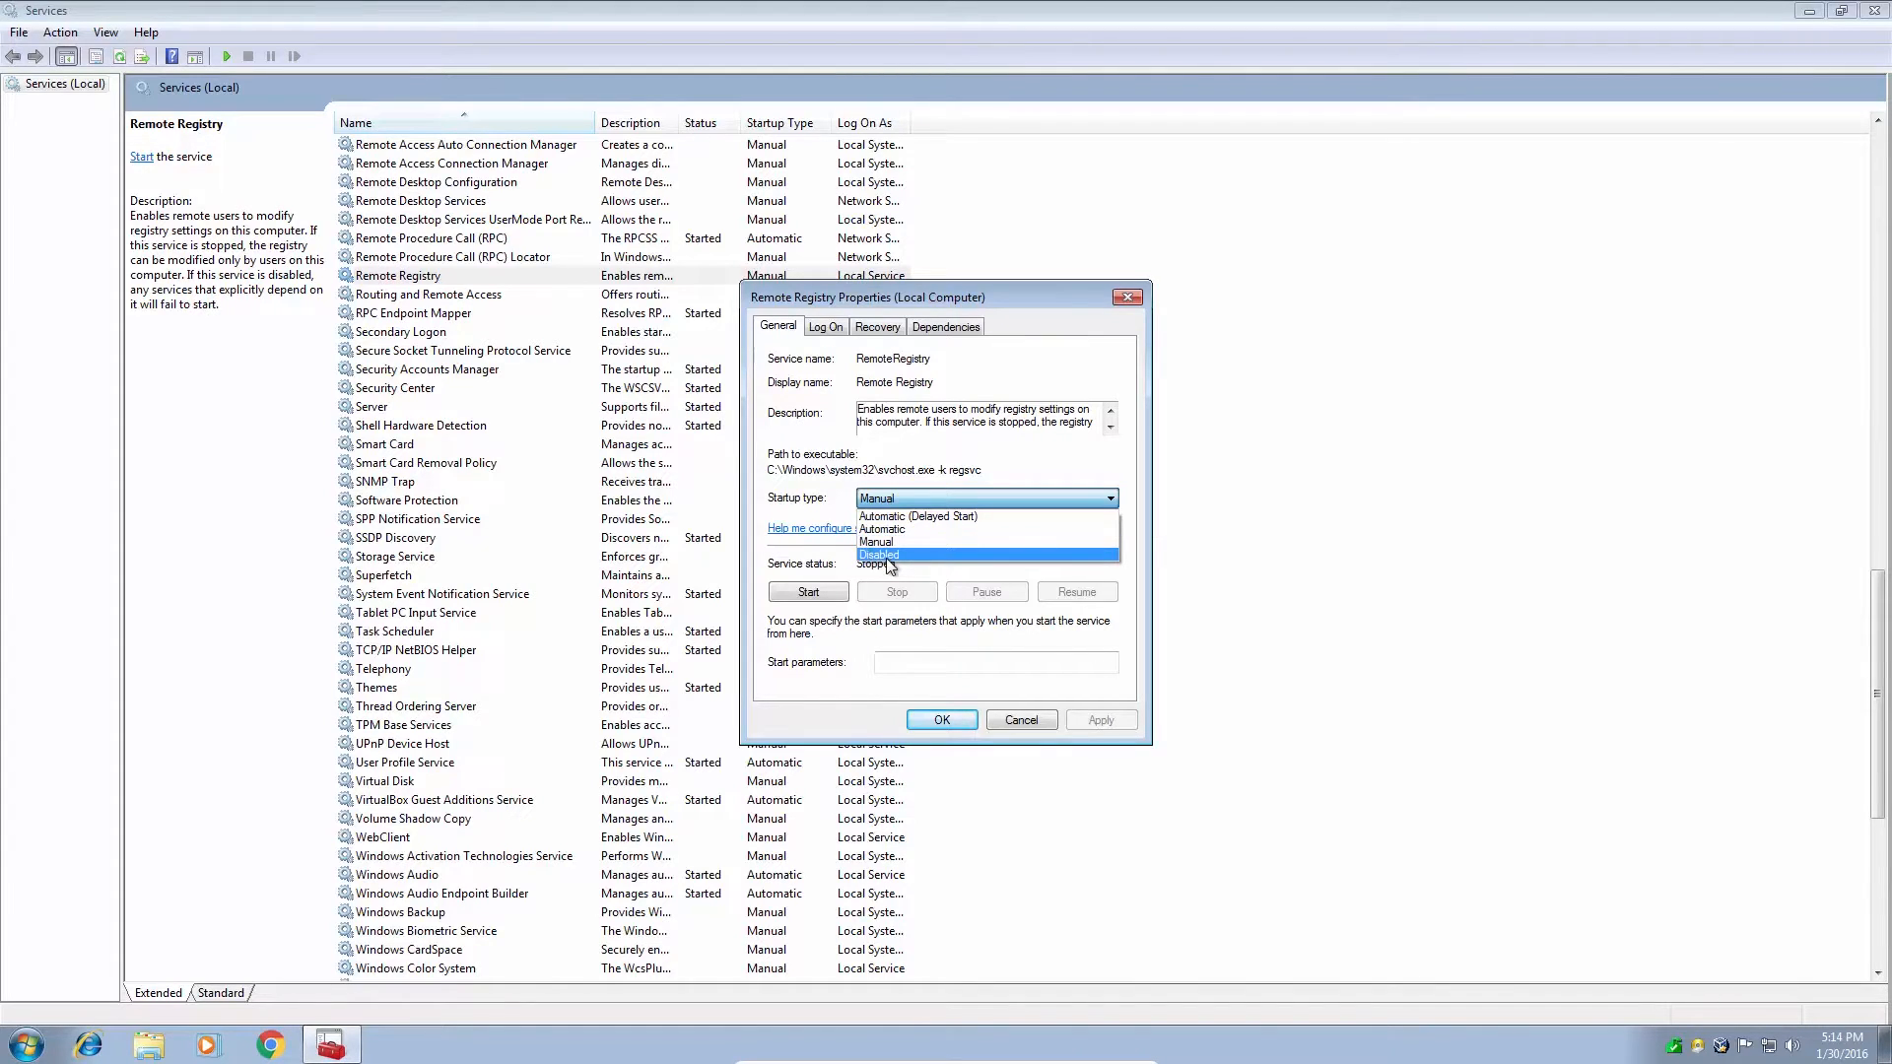
pyautogui.click(879, 556)
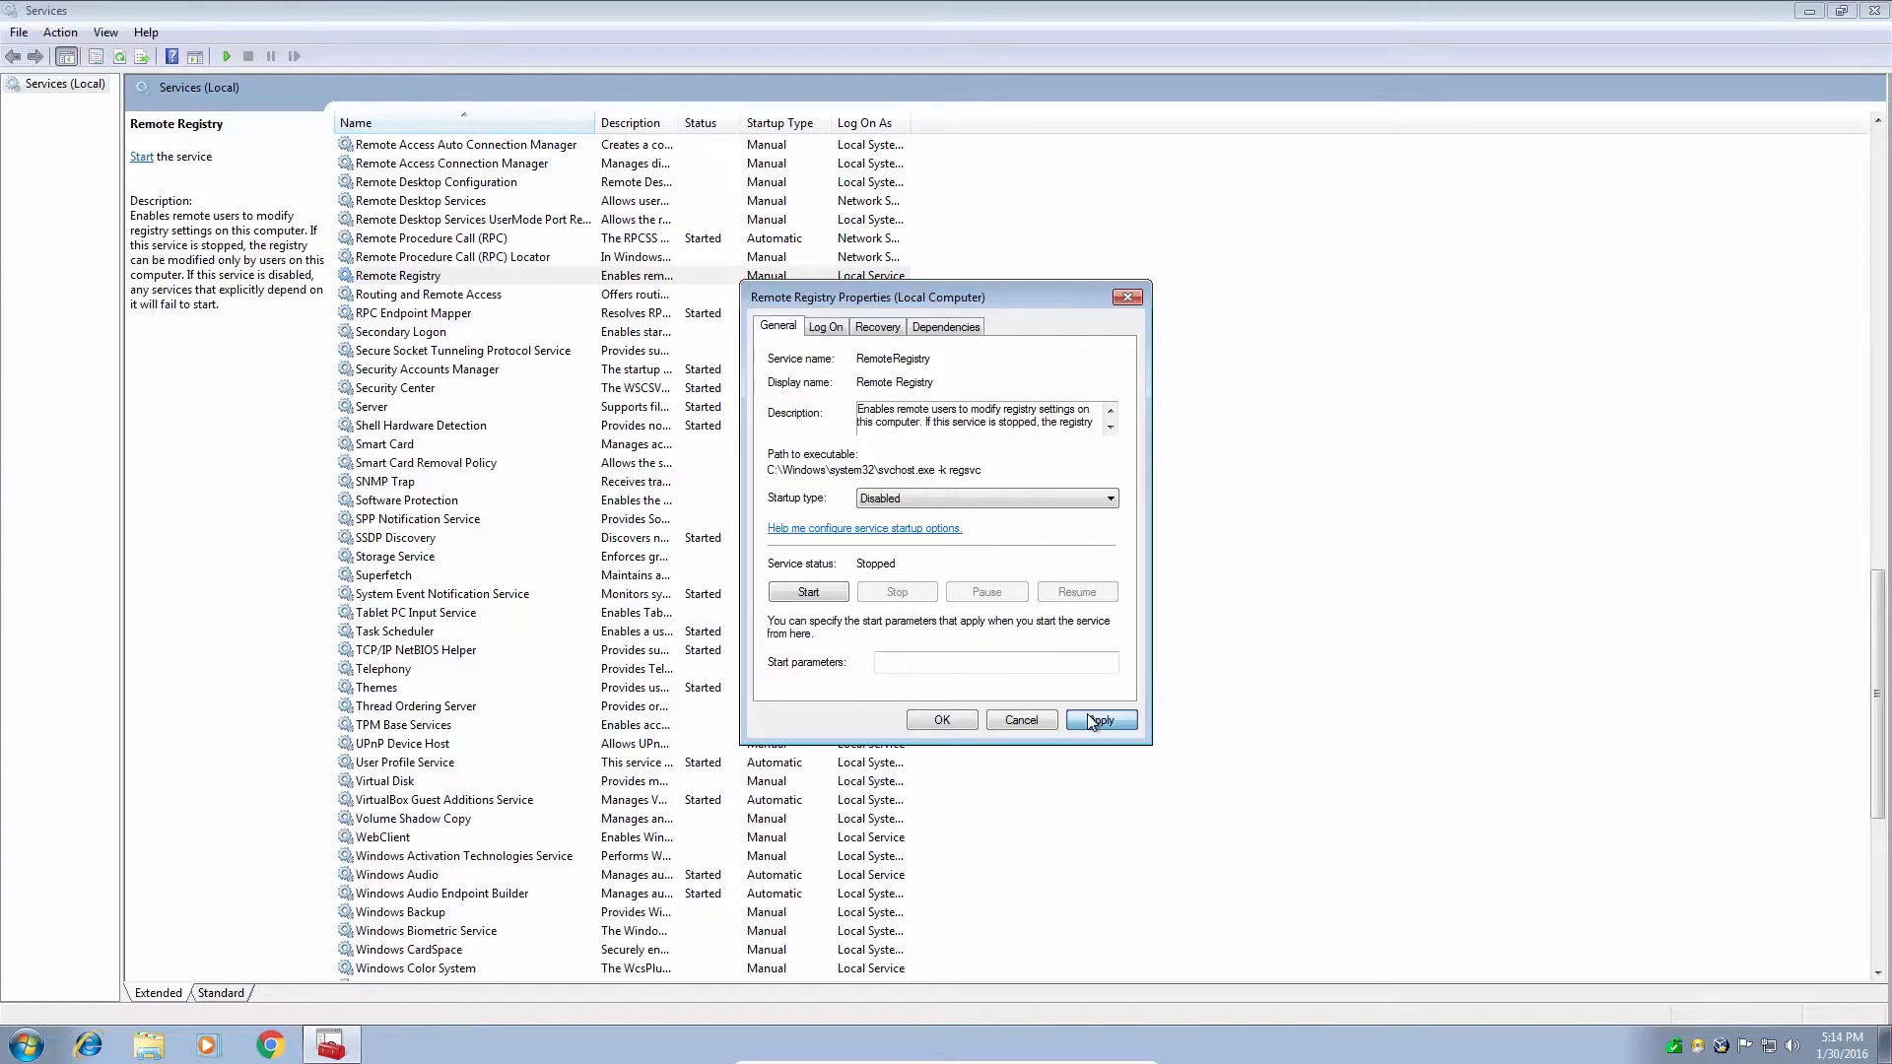
pyautogui.click(1099, 720)
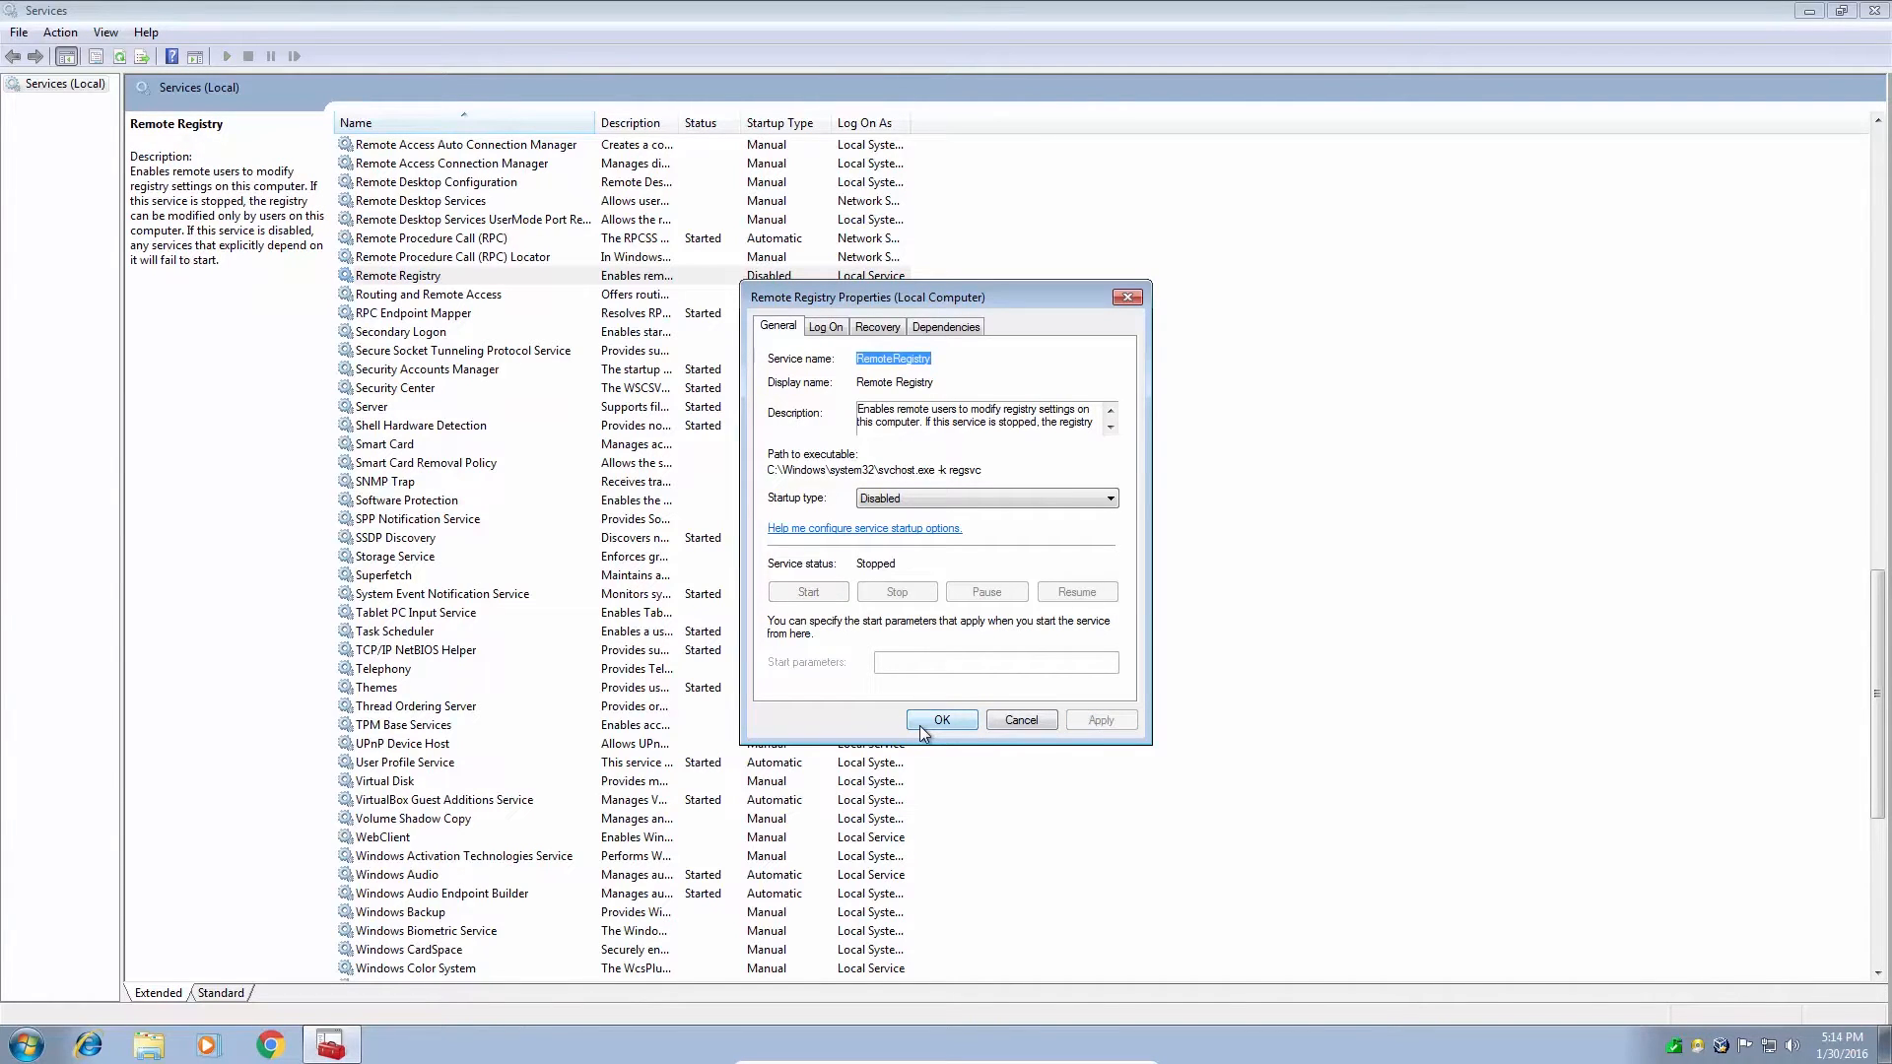
pyautogui.click(942, 720)
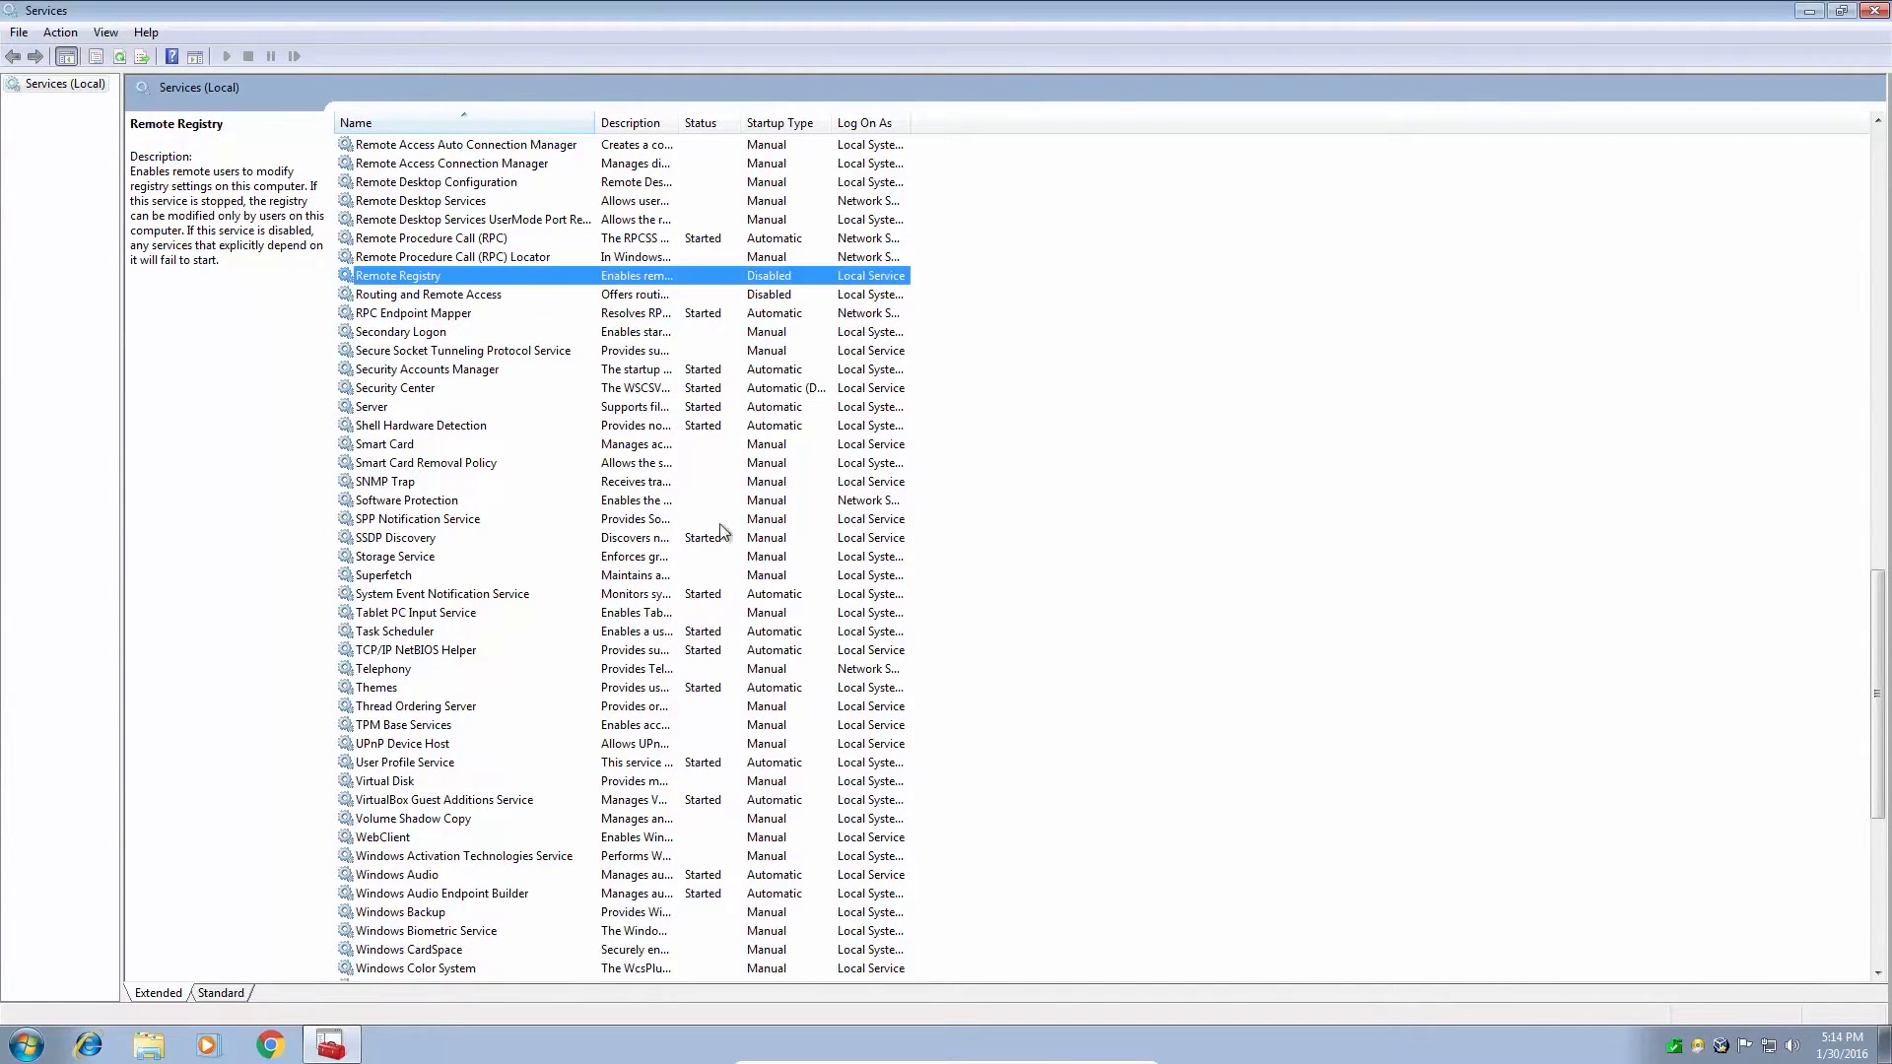
pyautogui.moveTo(550, 278)
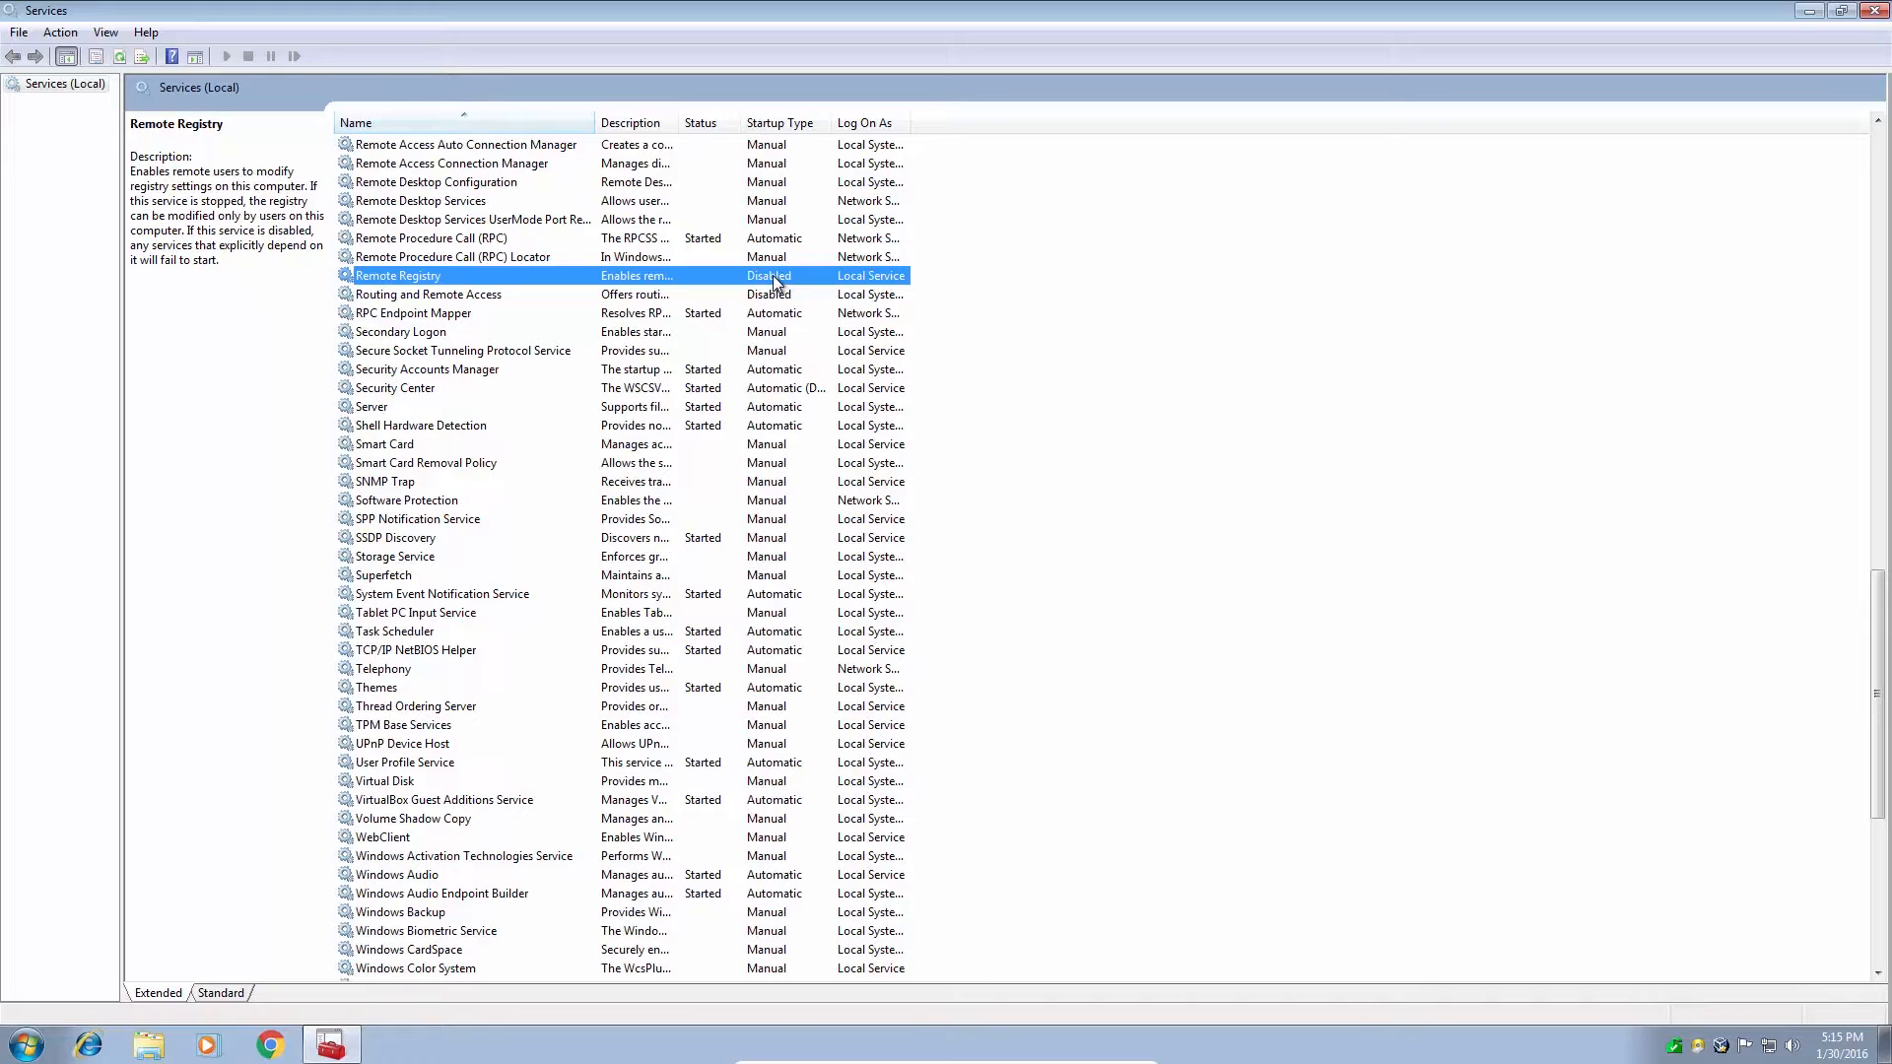
pyautogui.moveTo(552, 313)
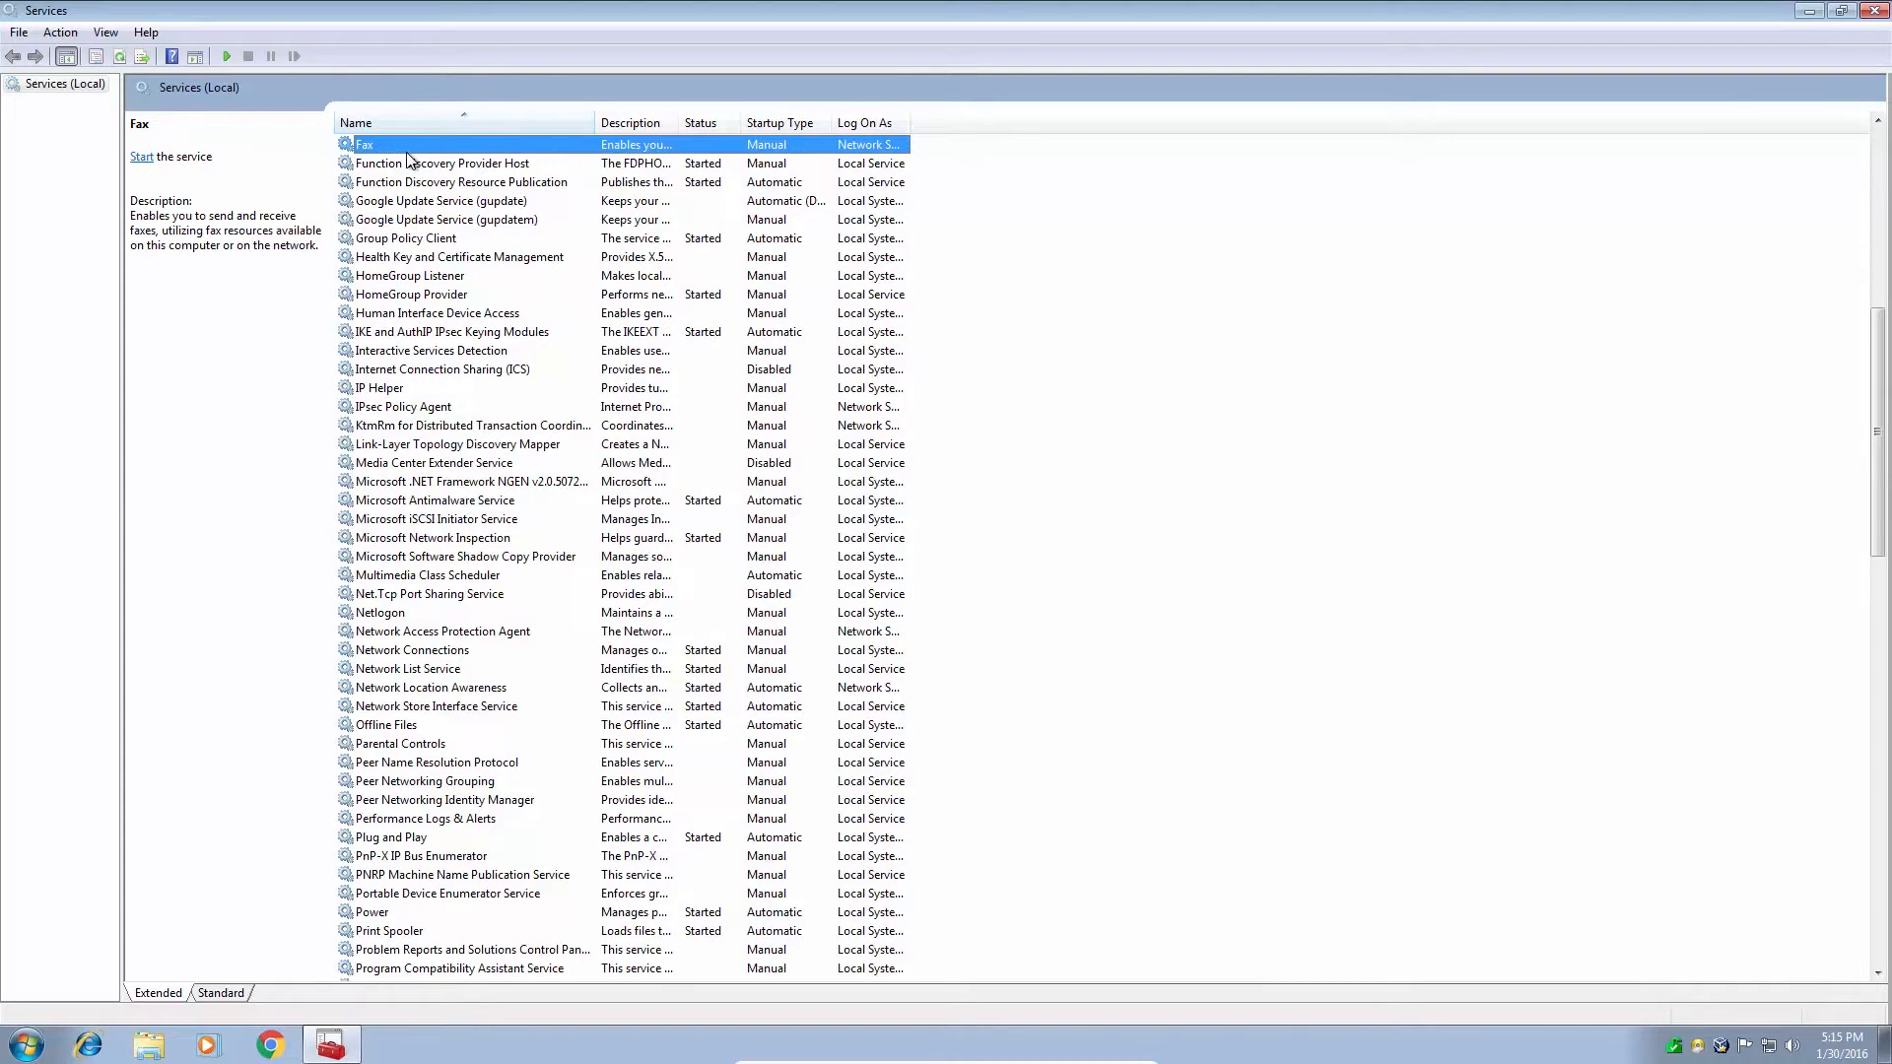
pyautogui.moveTo(489, 154)
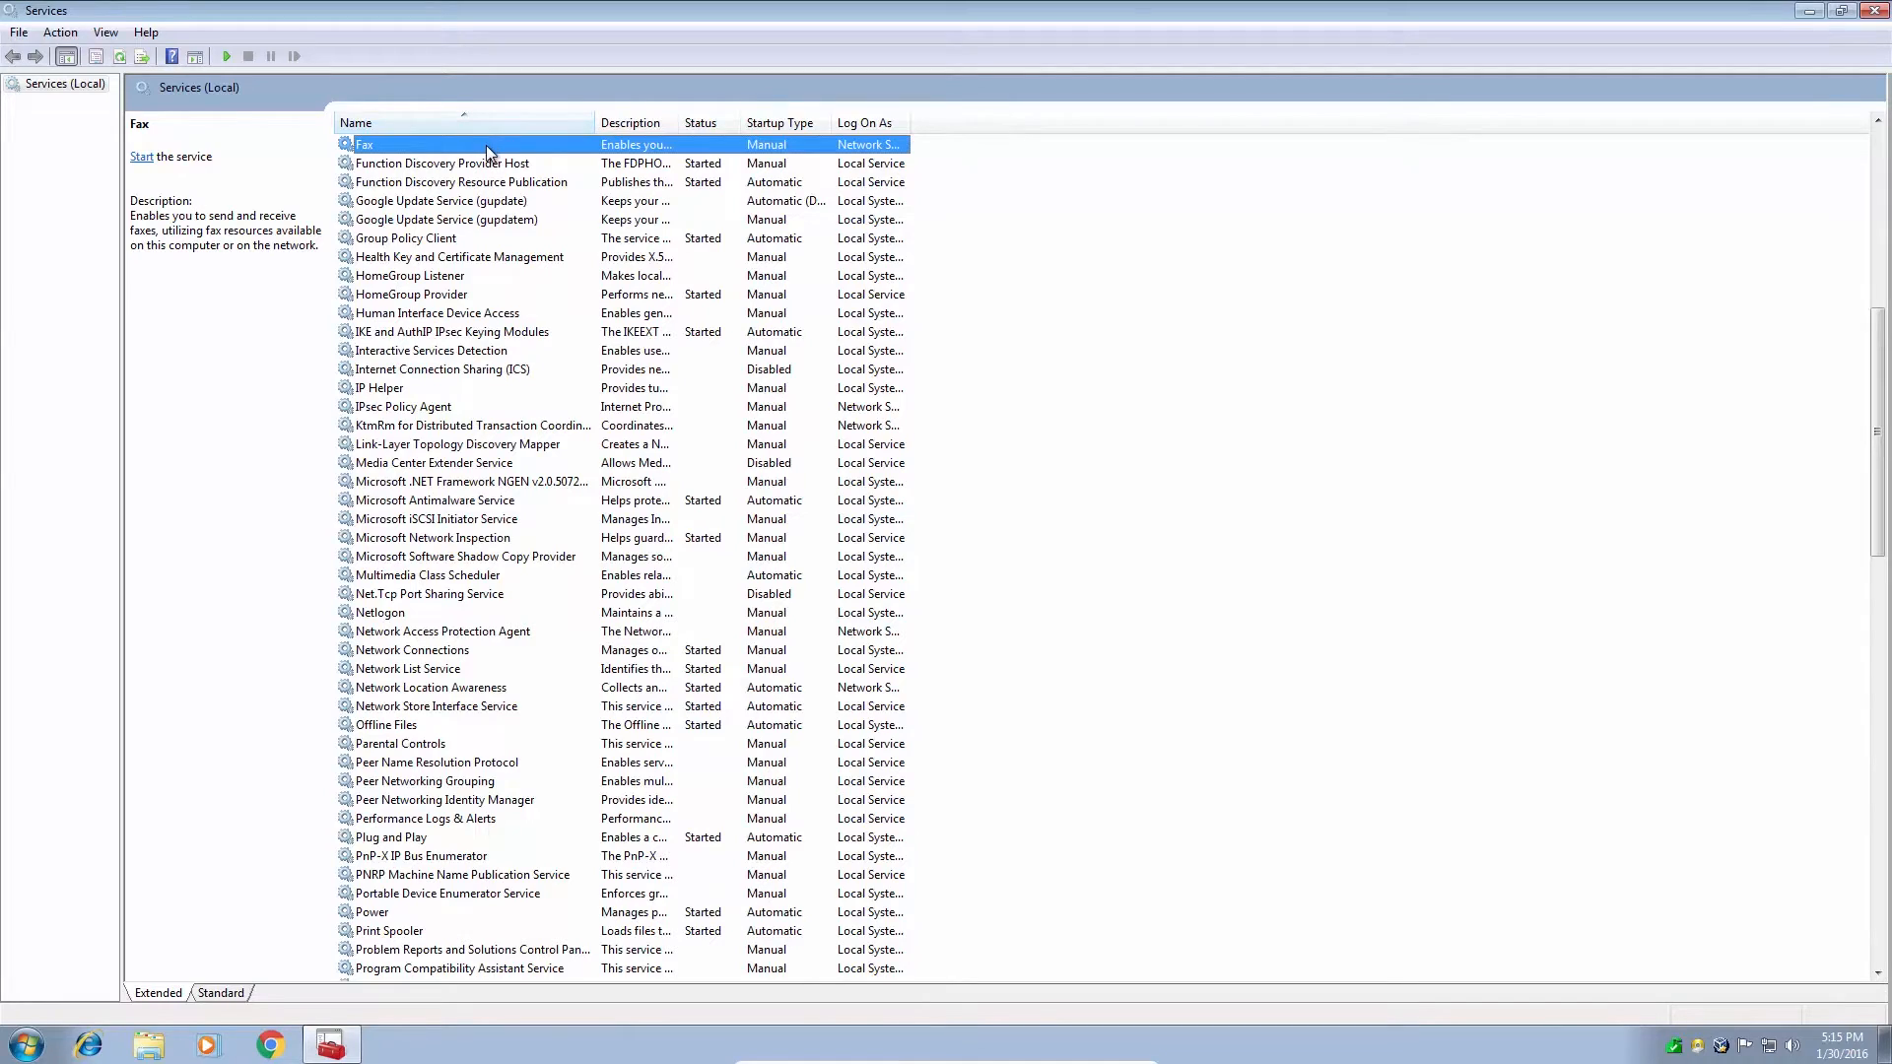
# Close the Control Panel window and reopen it from the Start menu
pyautogui.rightClick(366, 144)
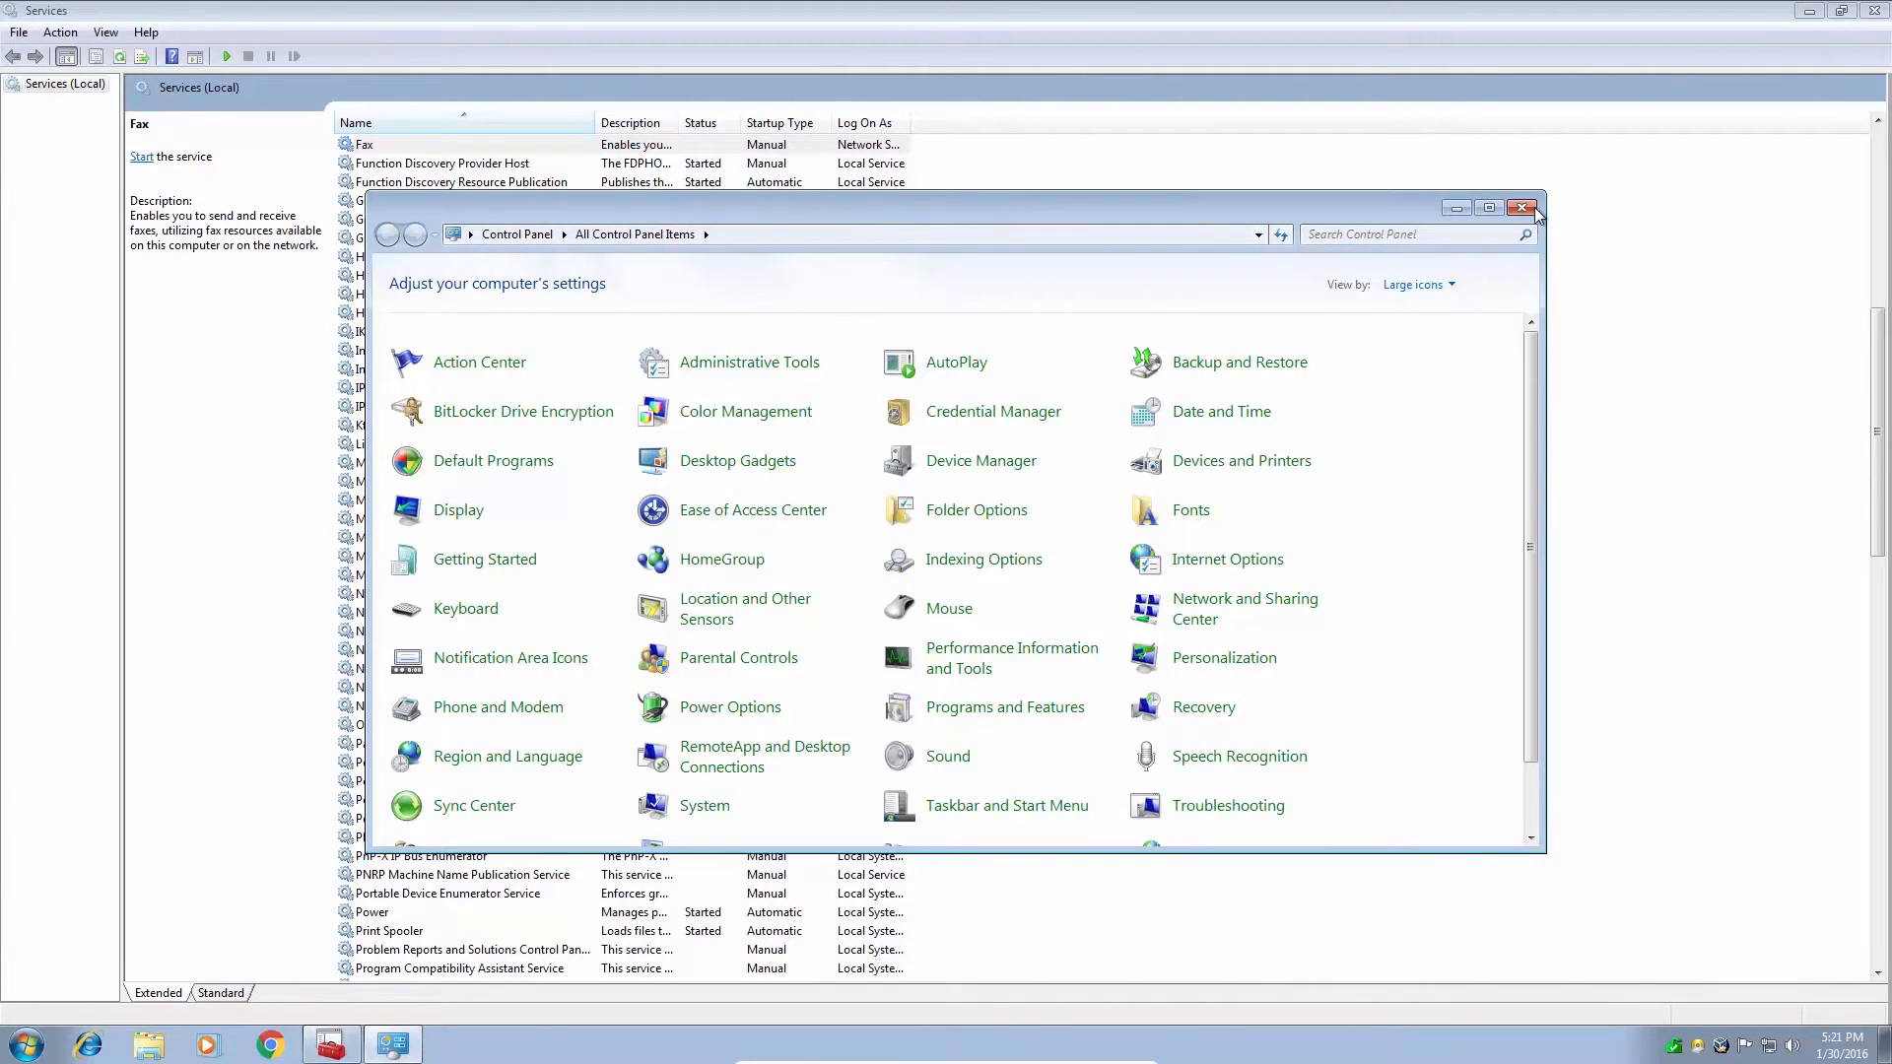
pyautogui.click(1523, 207)
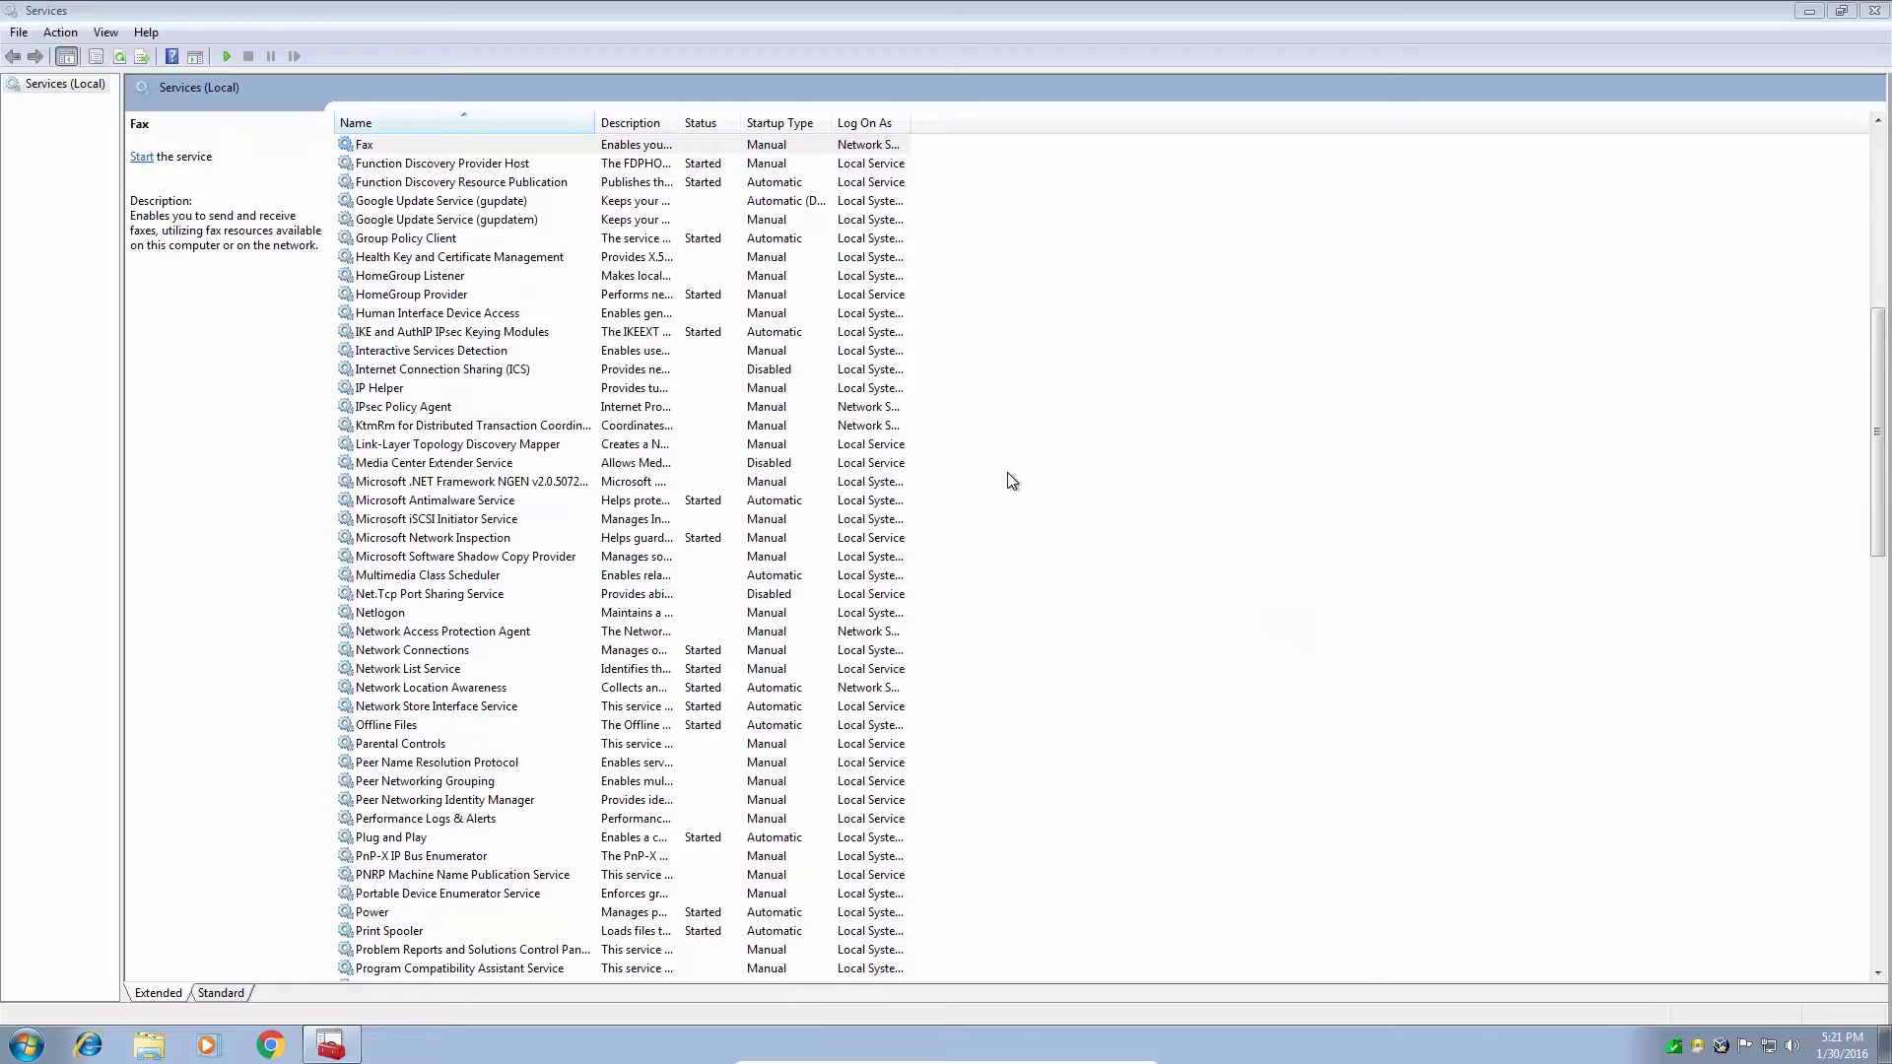
pyautogui.moveTo(944, 475)
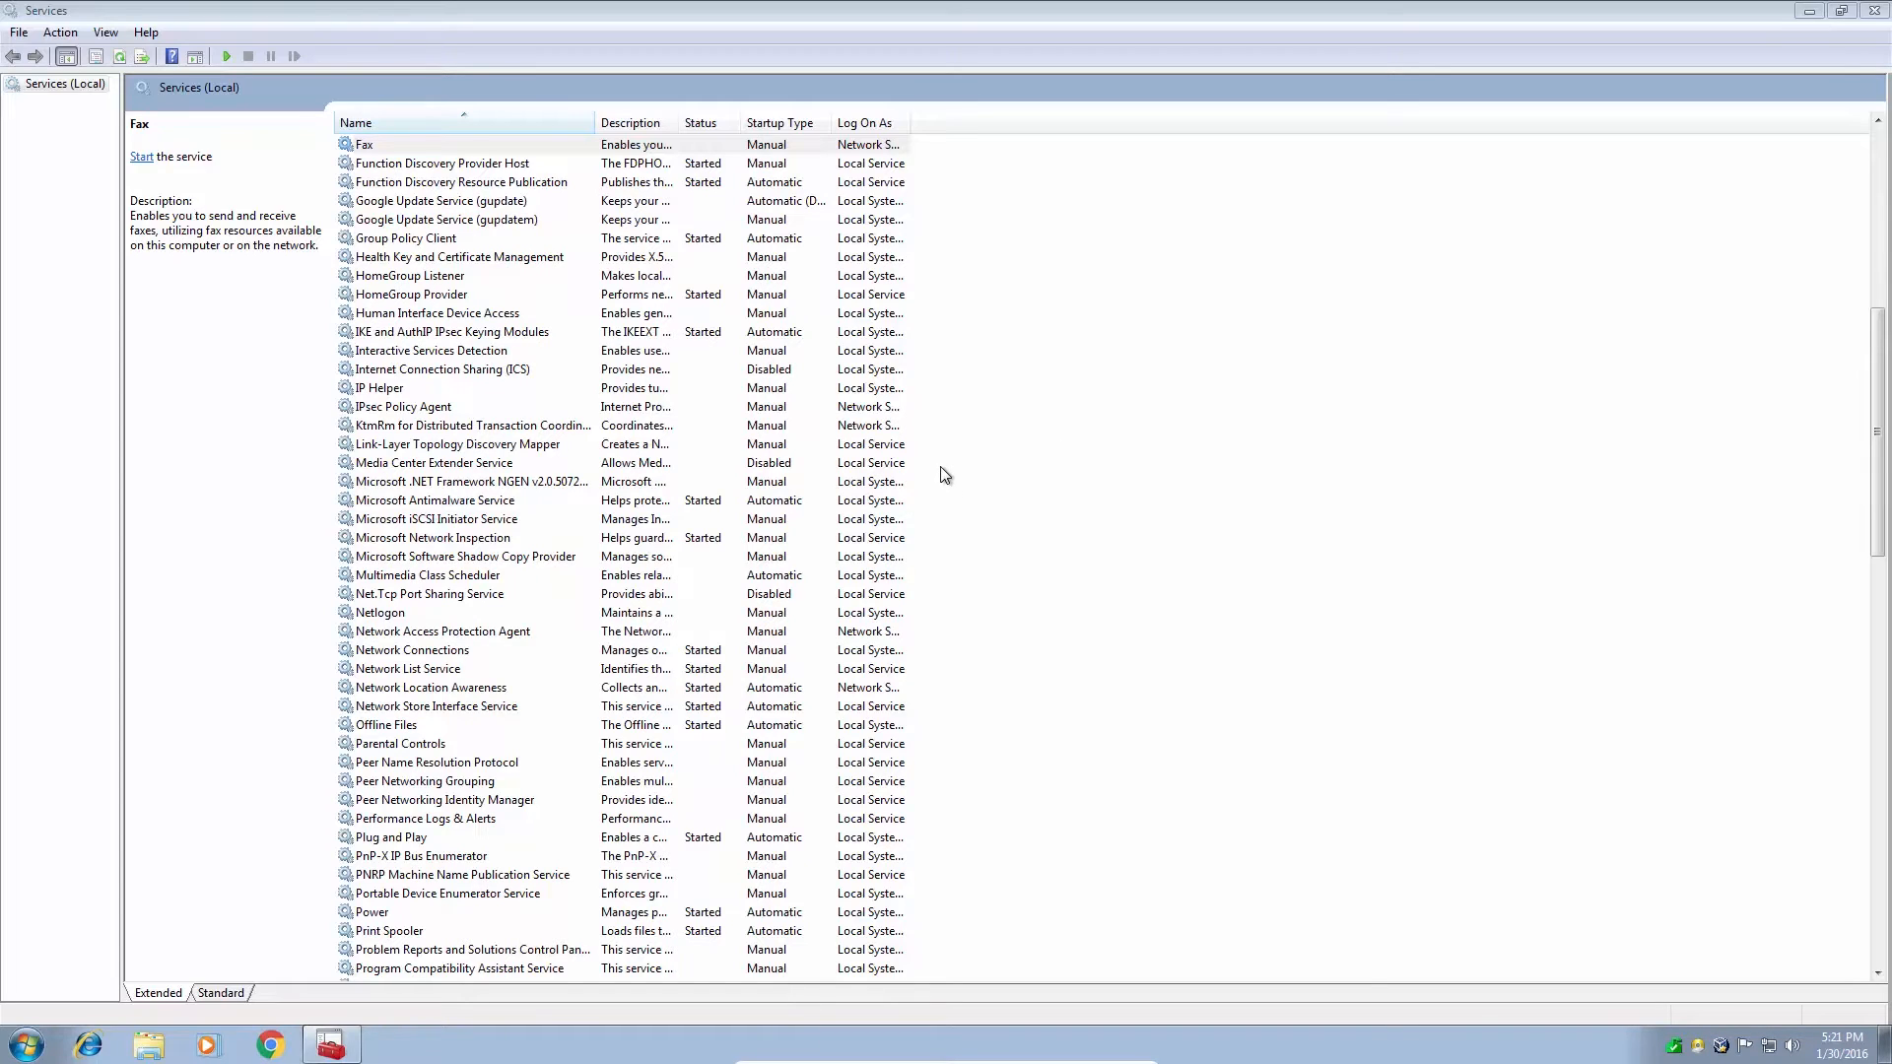
pyautogui.moveTo(885, 493)
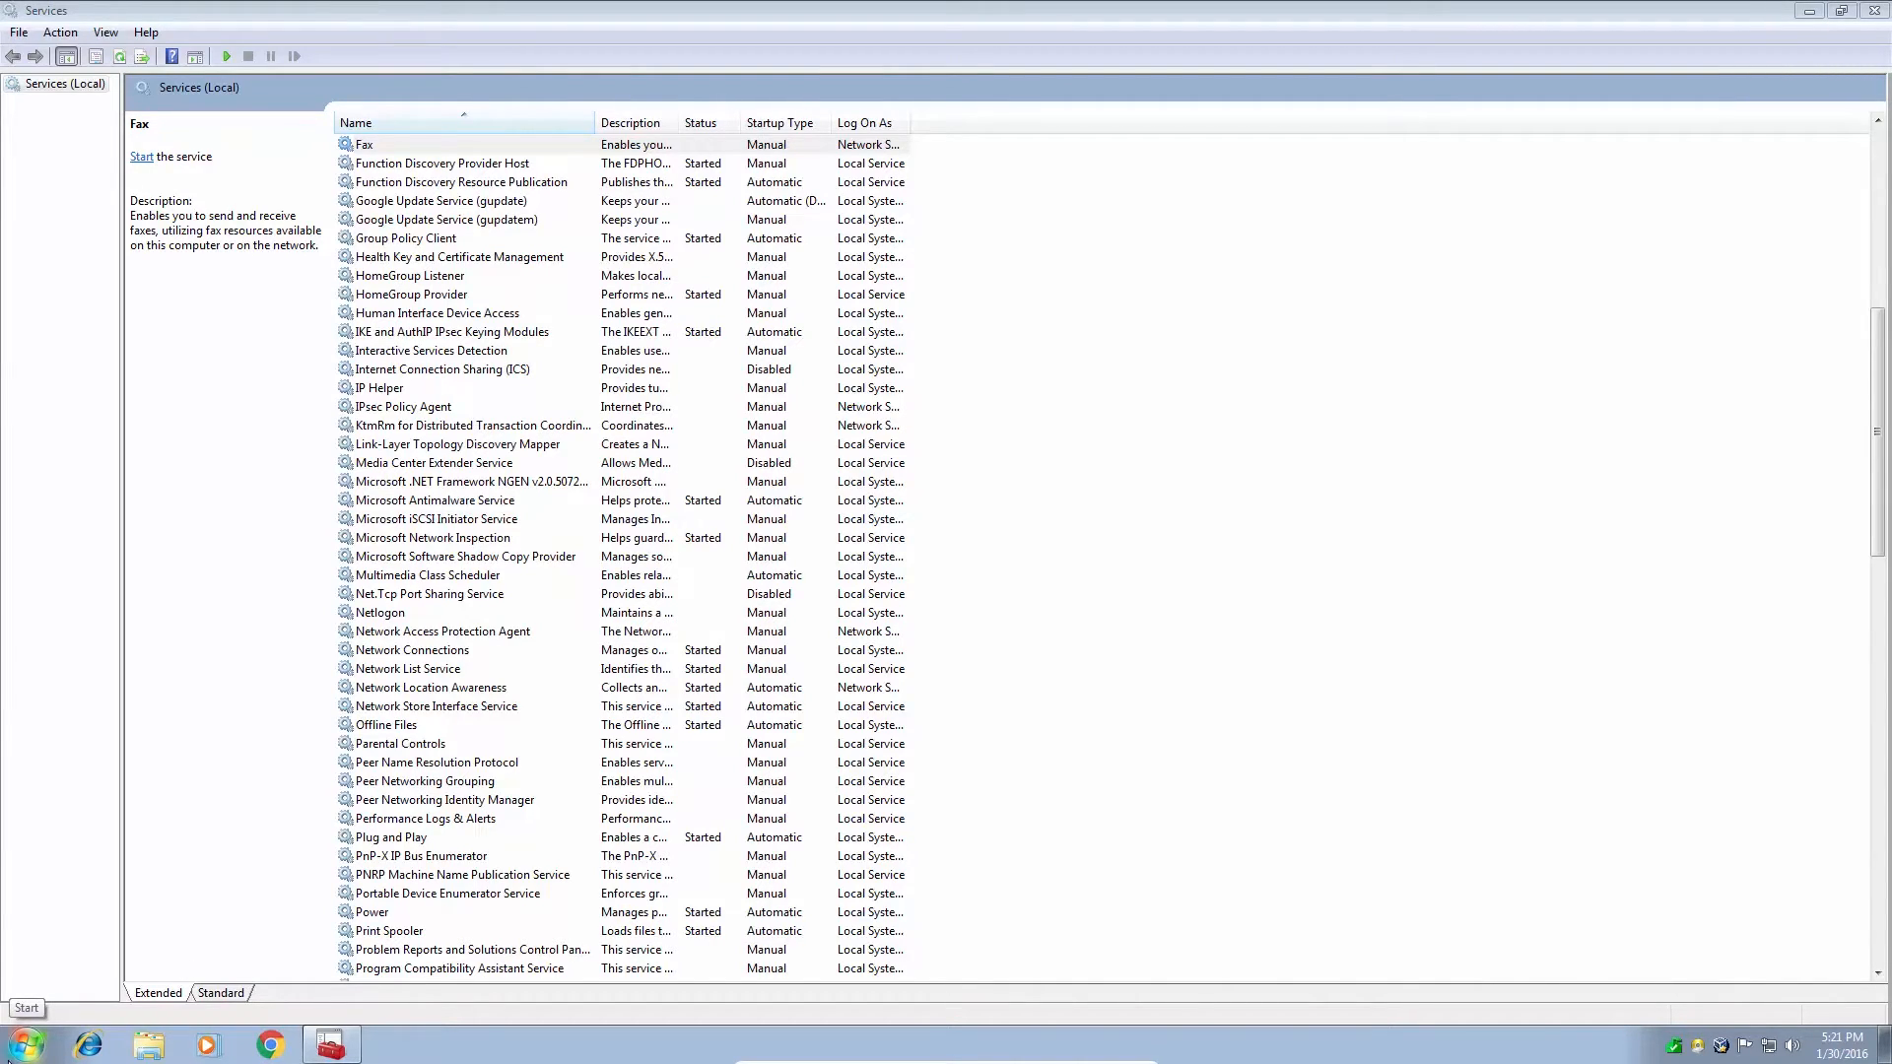
pyautogui.click(17, 1043)
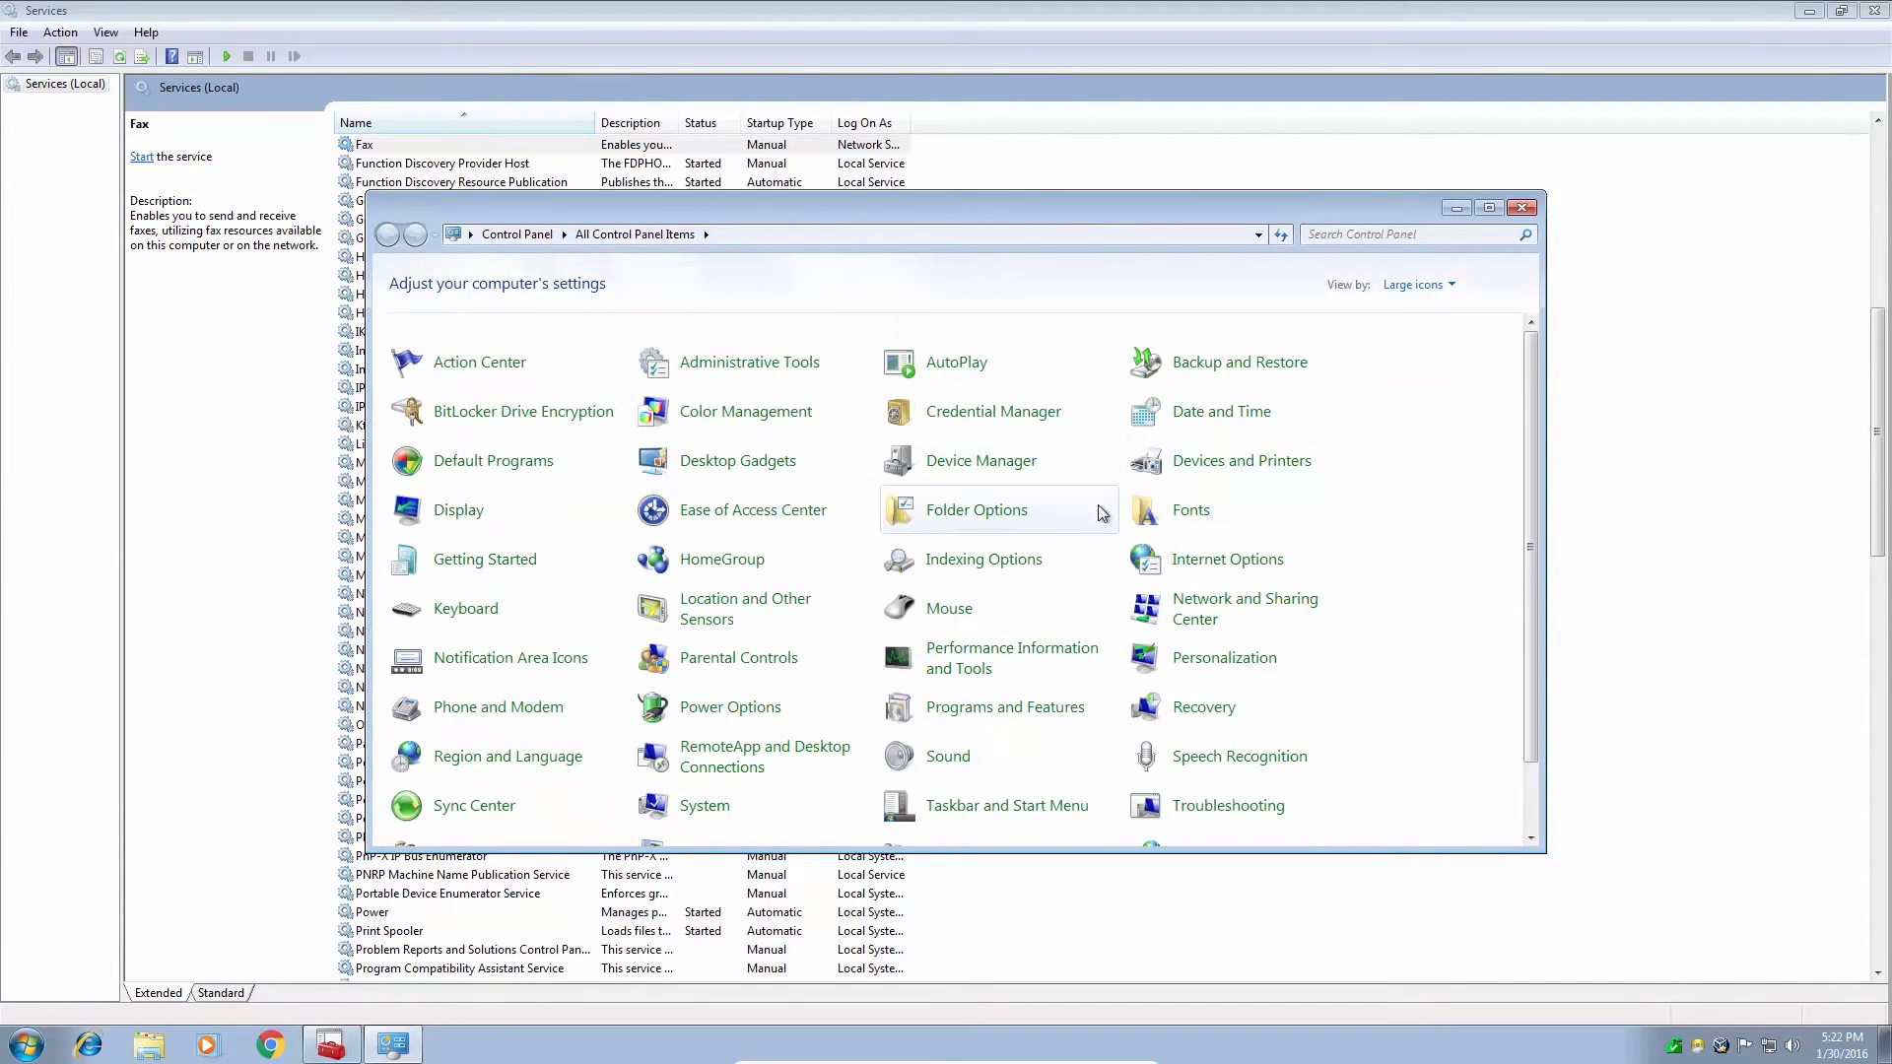
pyautogui.moveTo(1003, 708)
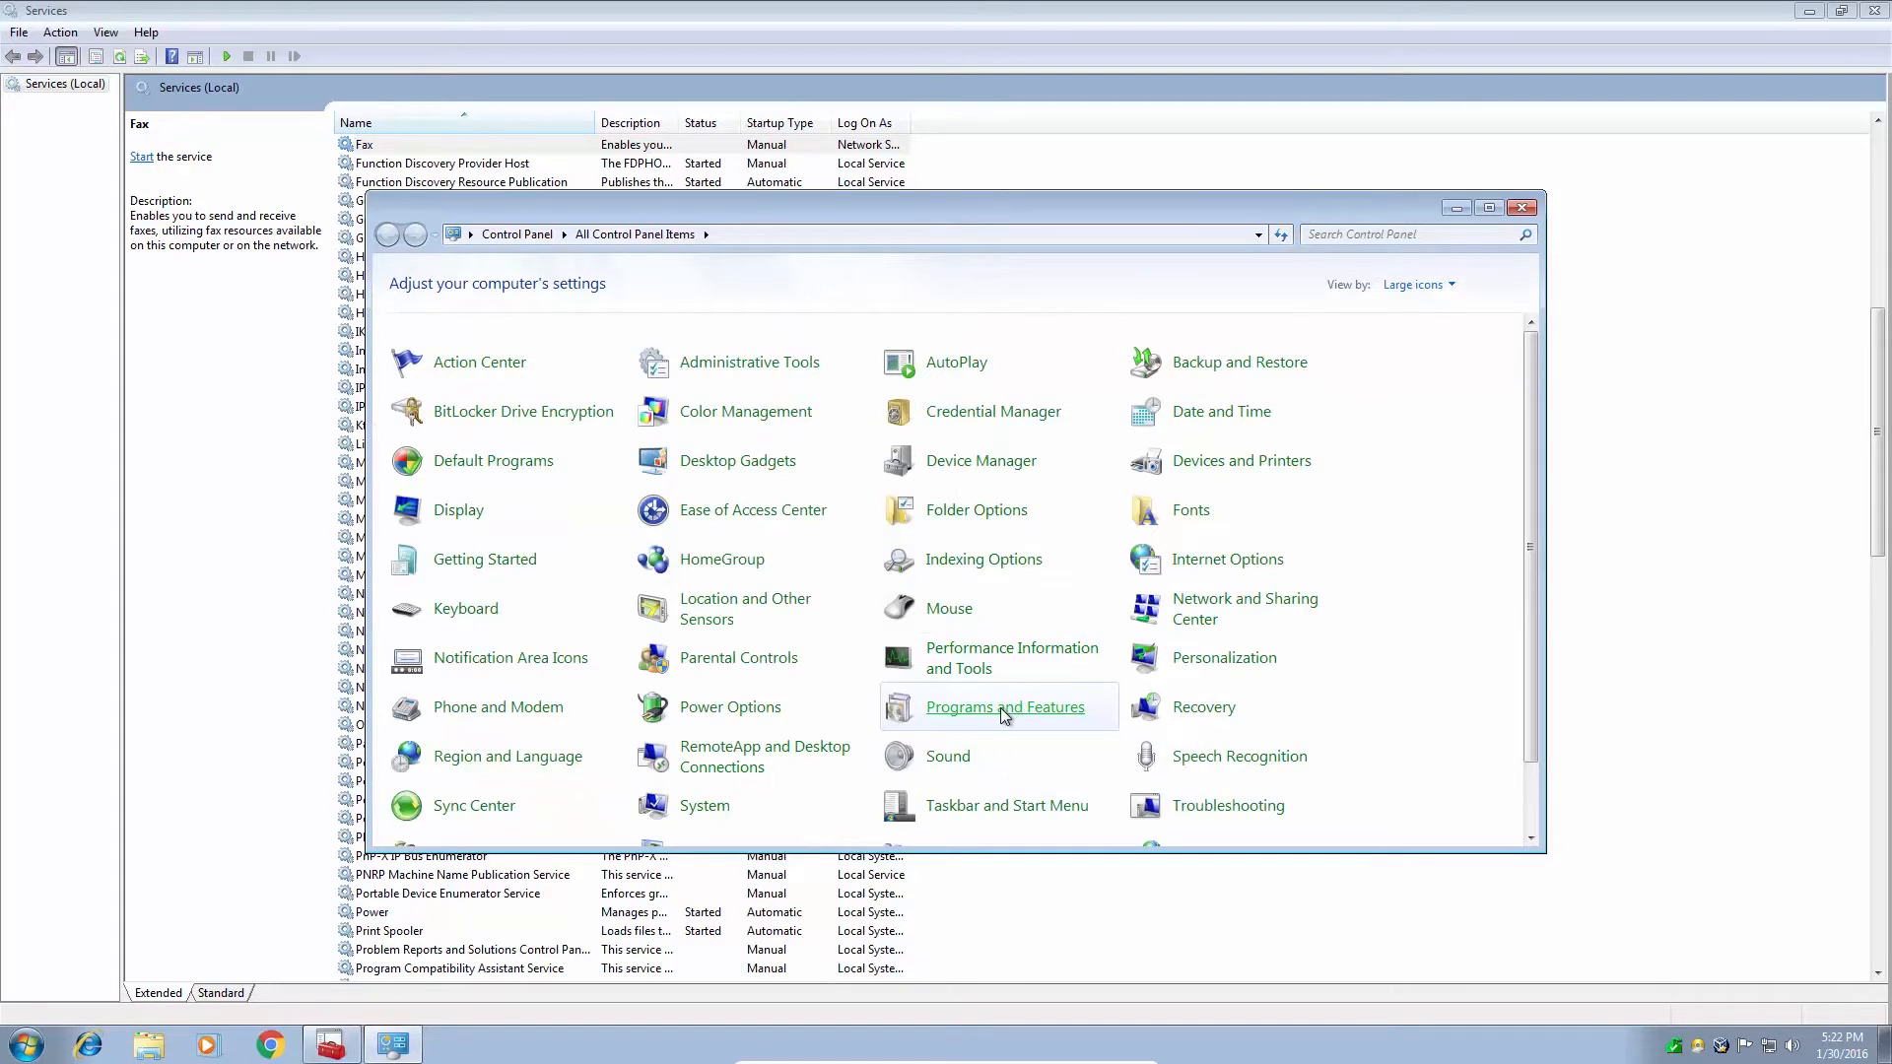
# In Programs and Features' Windows Features list, uncheck Windows Fax and Scan and apply
pyautogui.click(1005, 707)
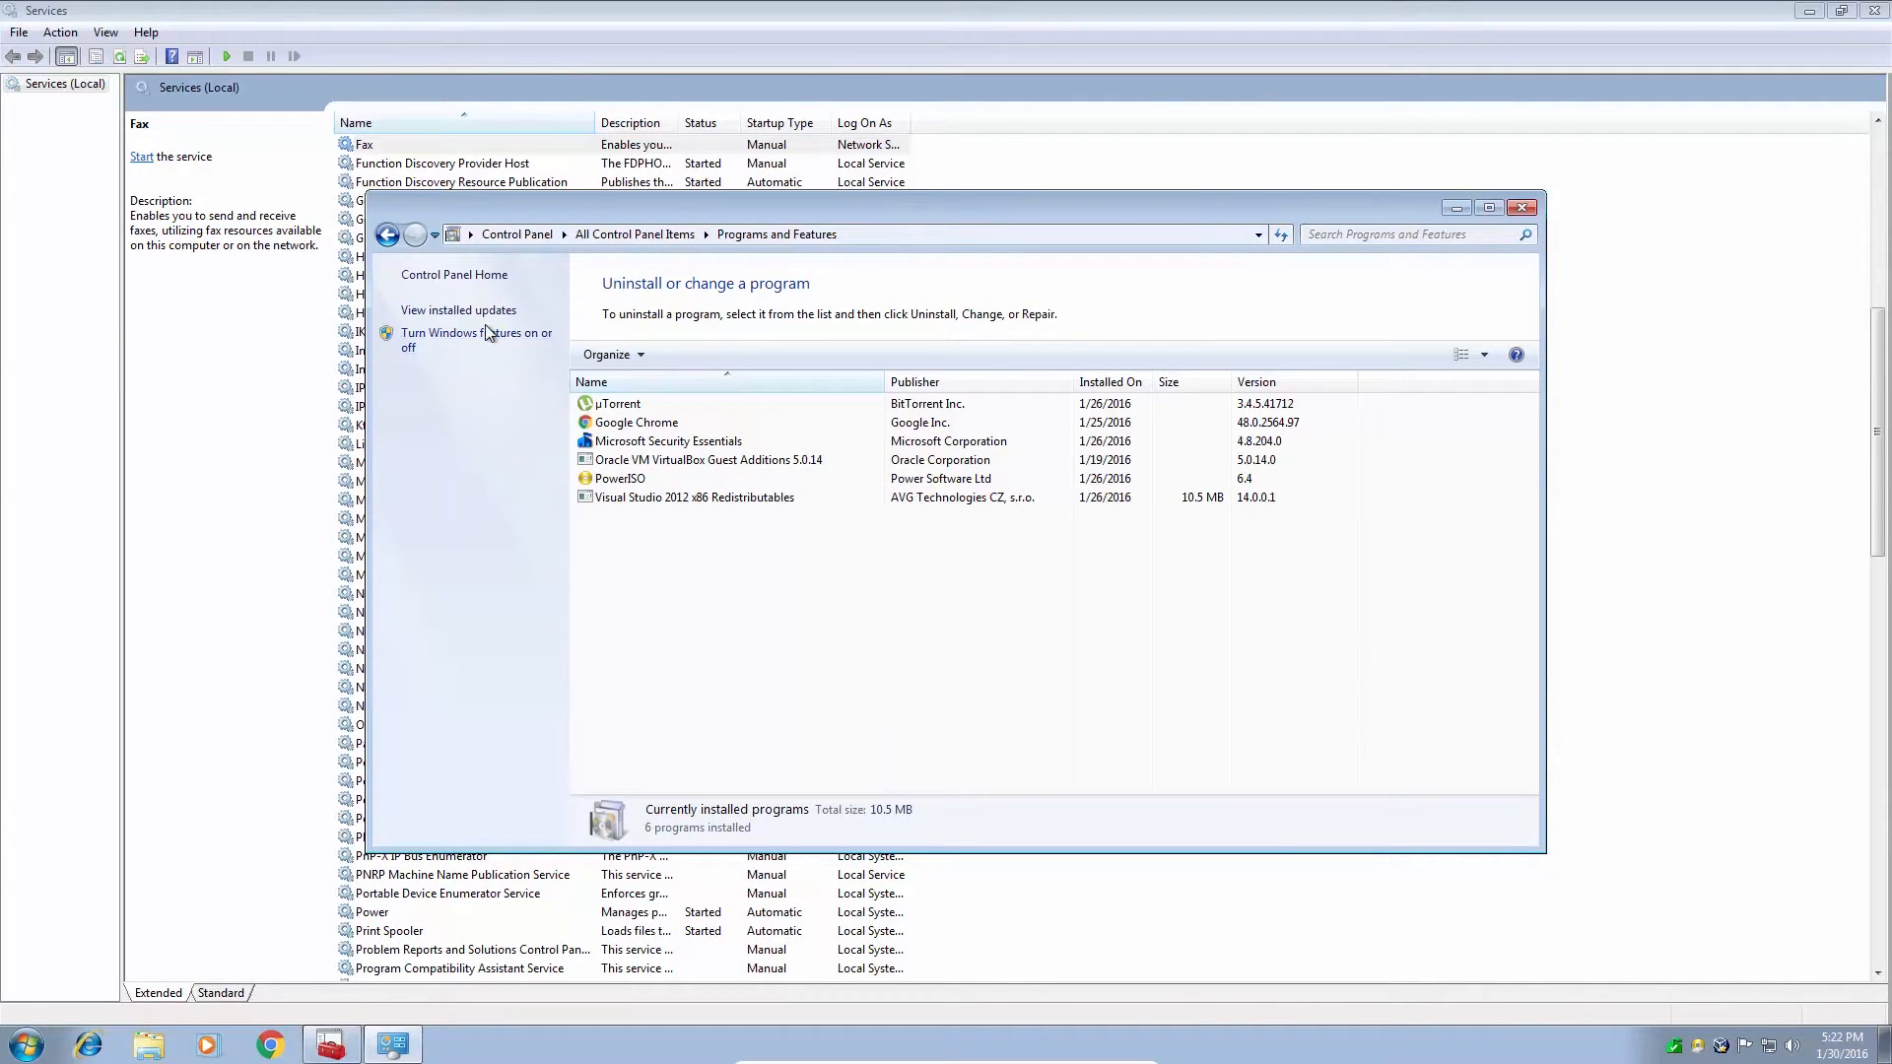
pyautogui.click(471, 339)
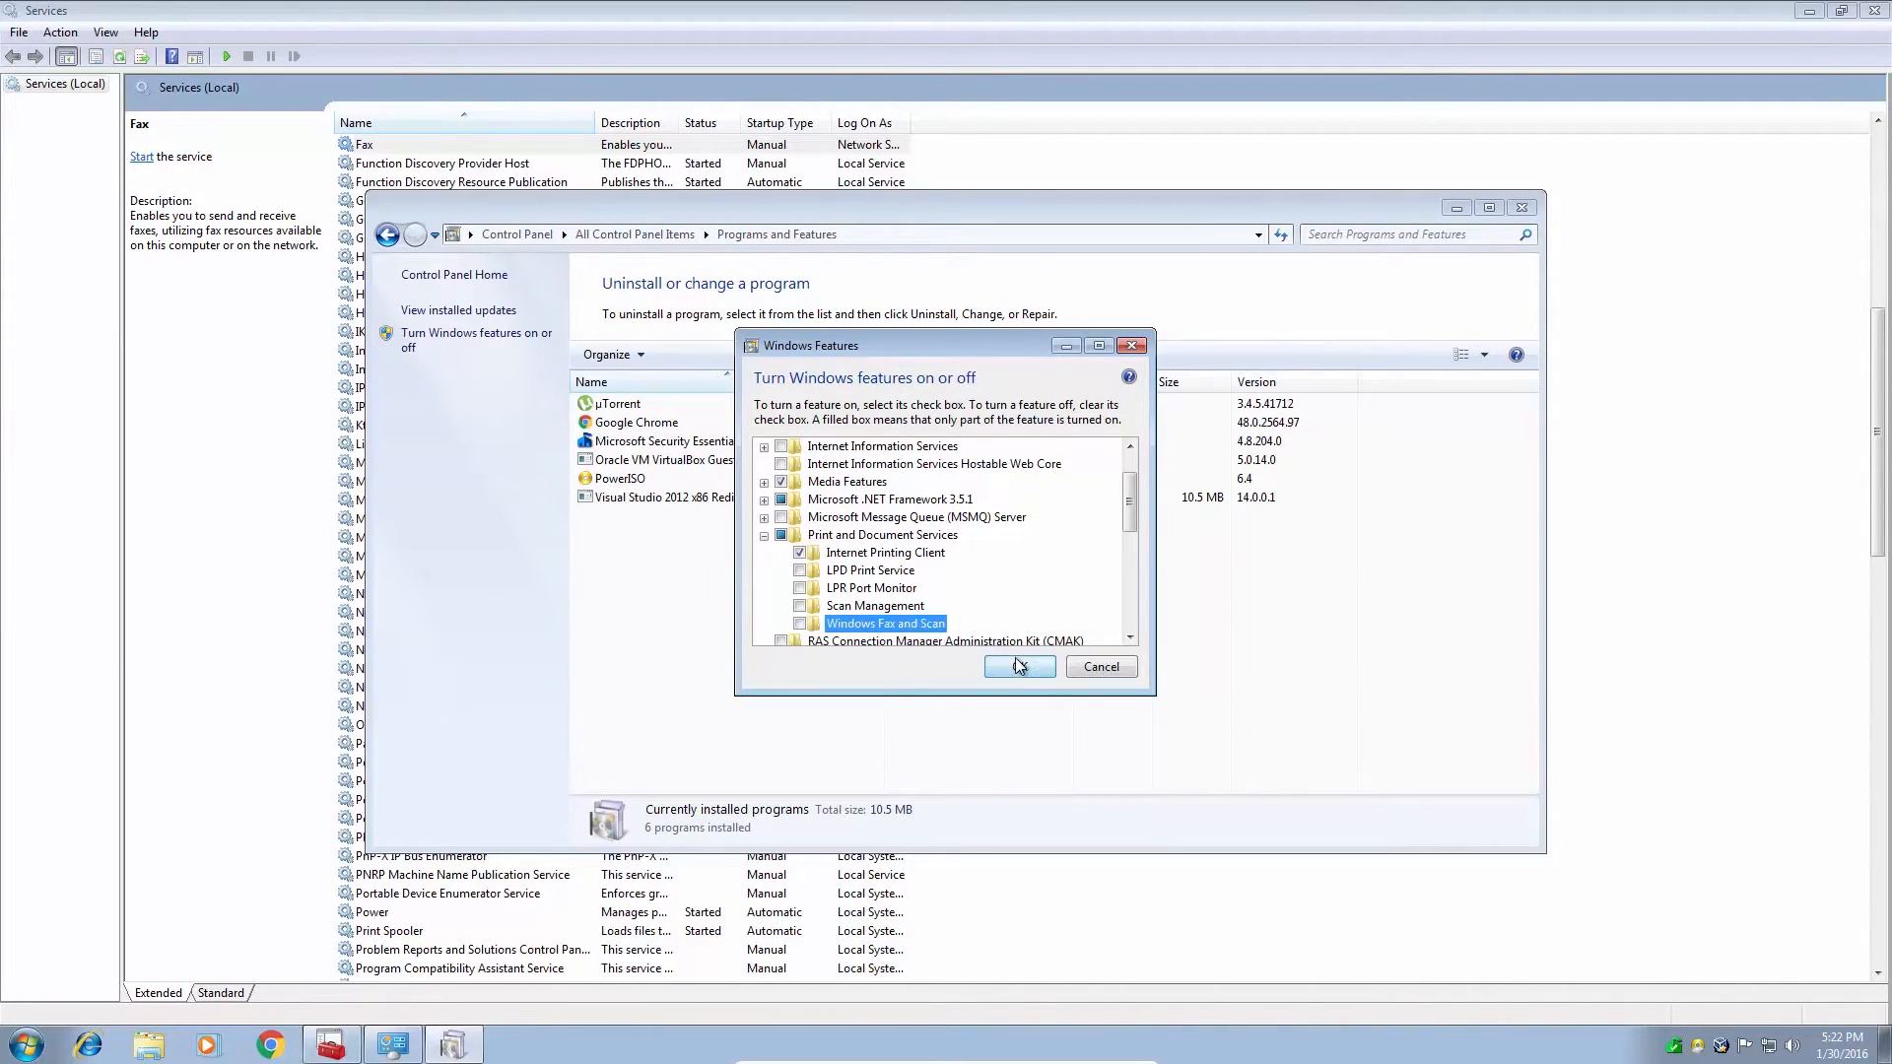
pyautogui.click(1018, 666)
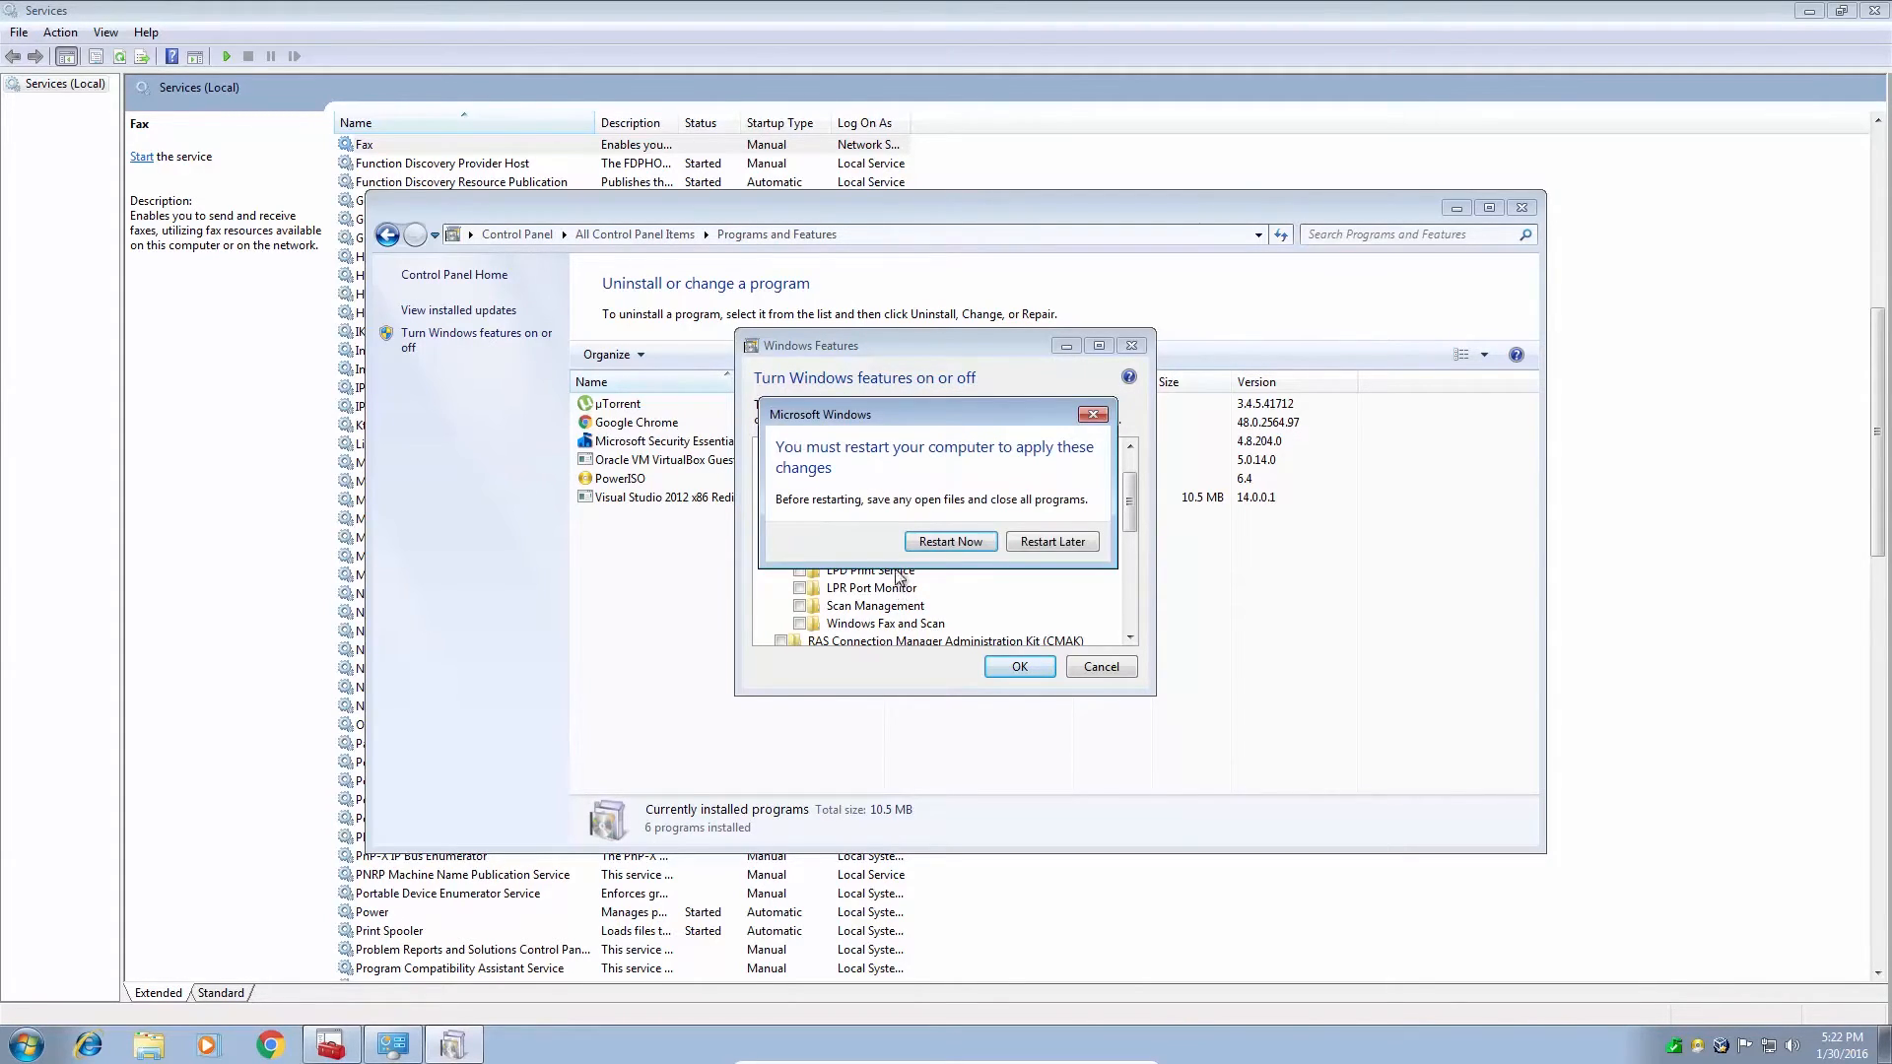
# Restart the computer now to finish removing Windows Fax and Scan
pyautogui.click(1051, 540)
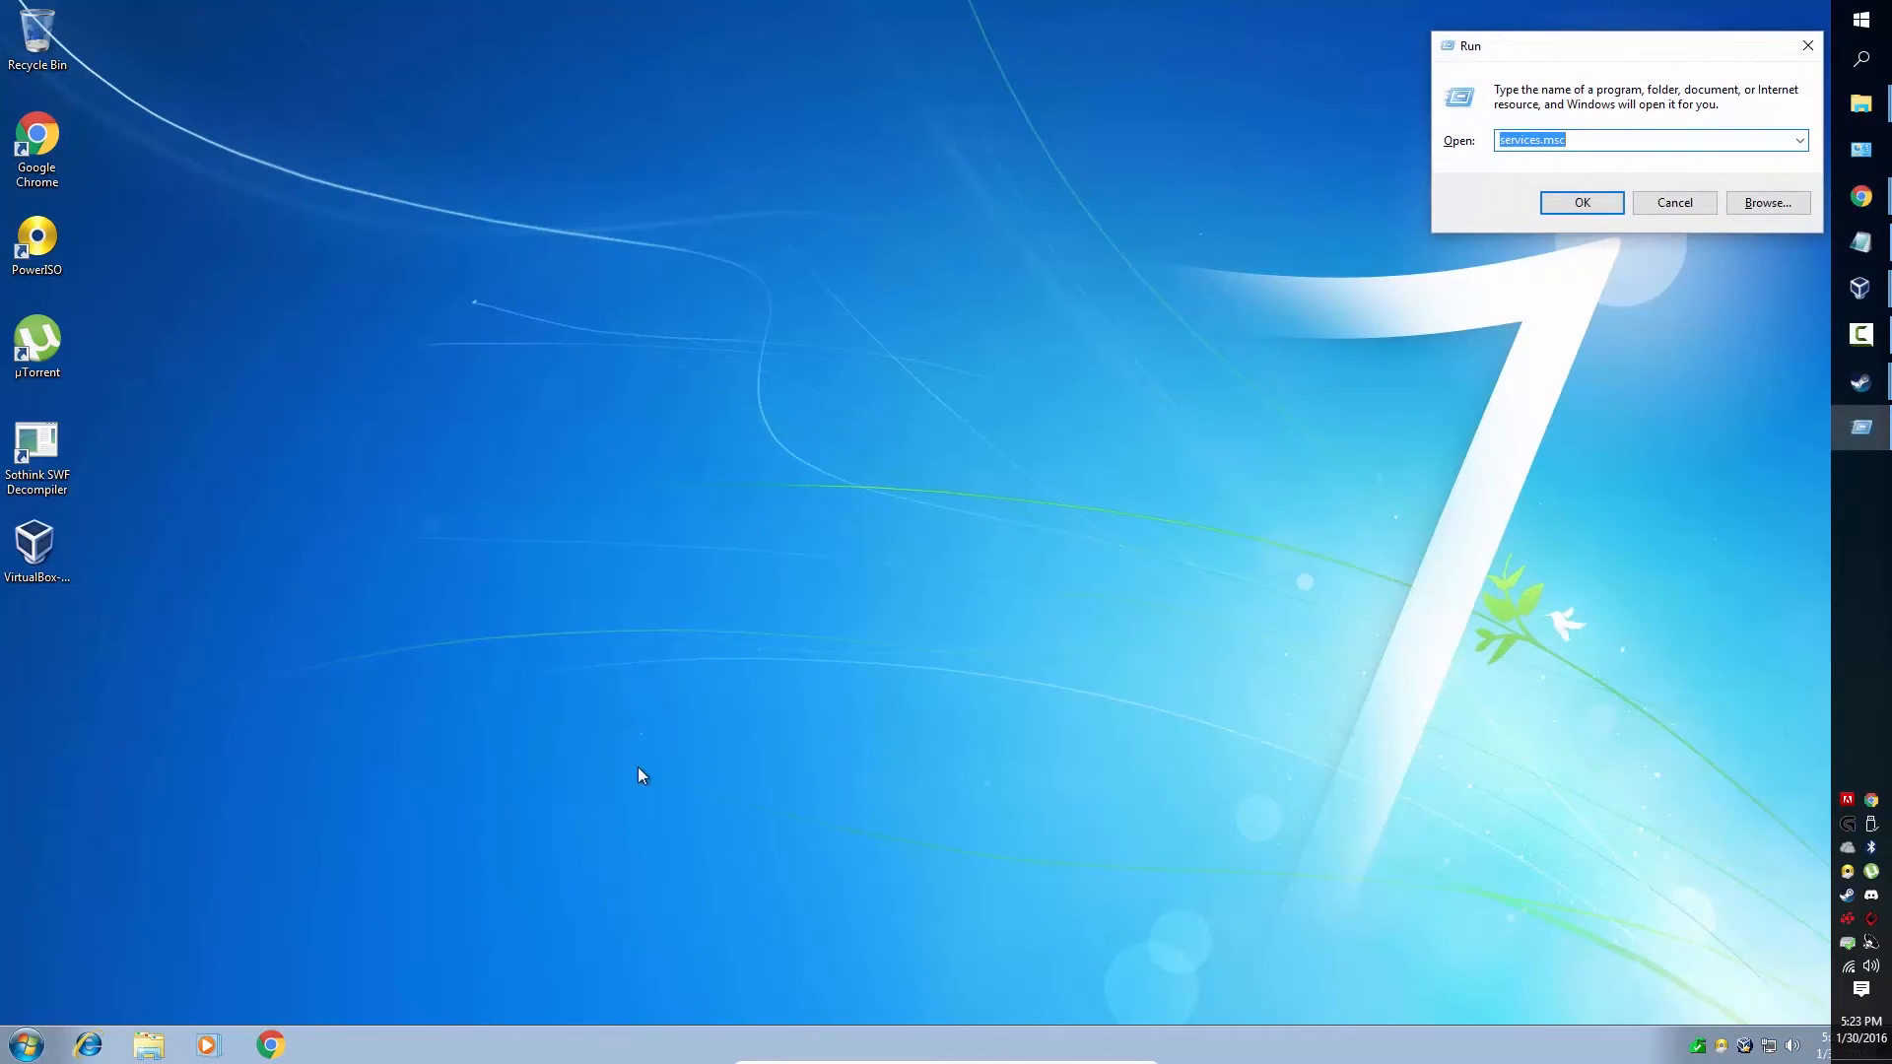
# Relaunch Services via services.msc and check the list where Fax used to appear
pyautogui.click(1673, 201)
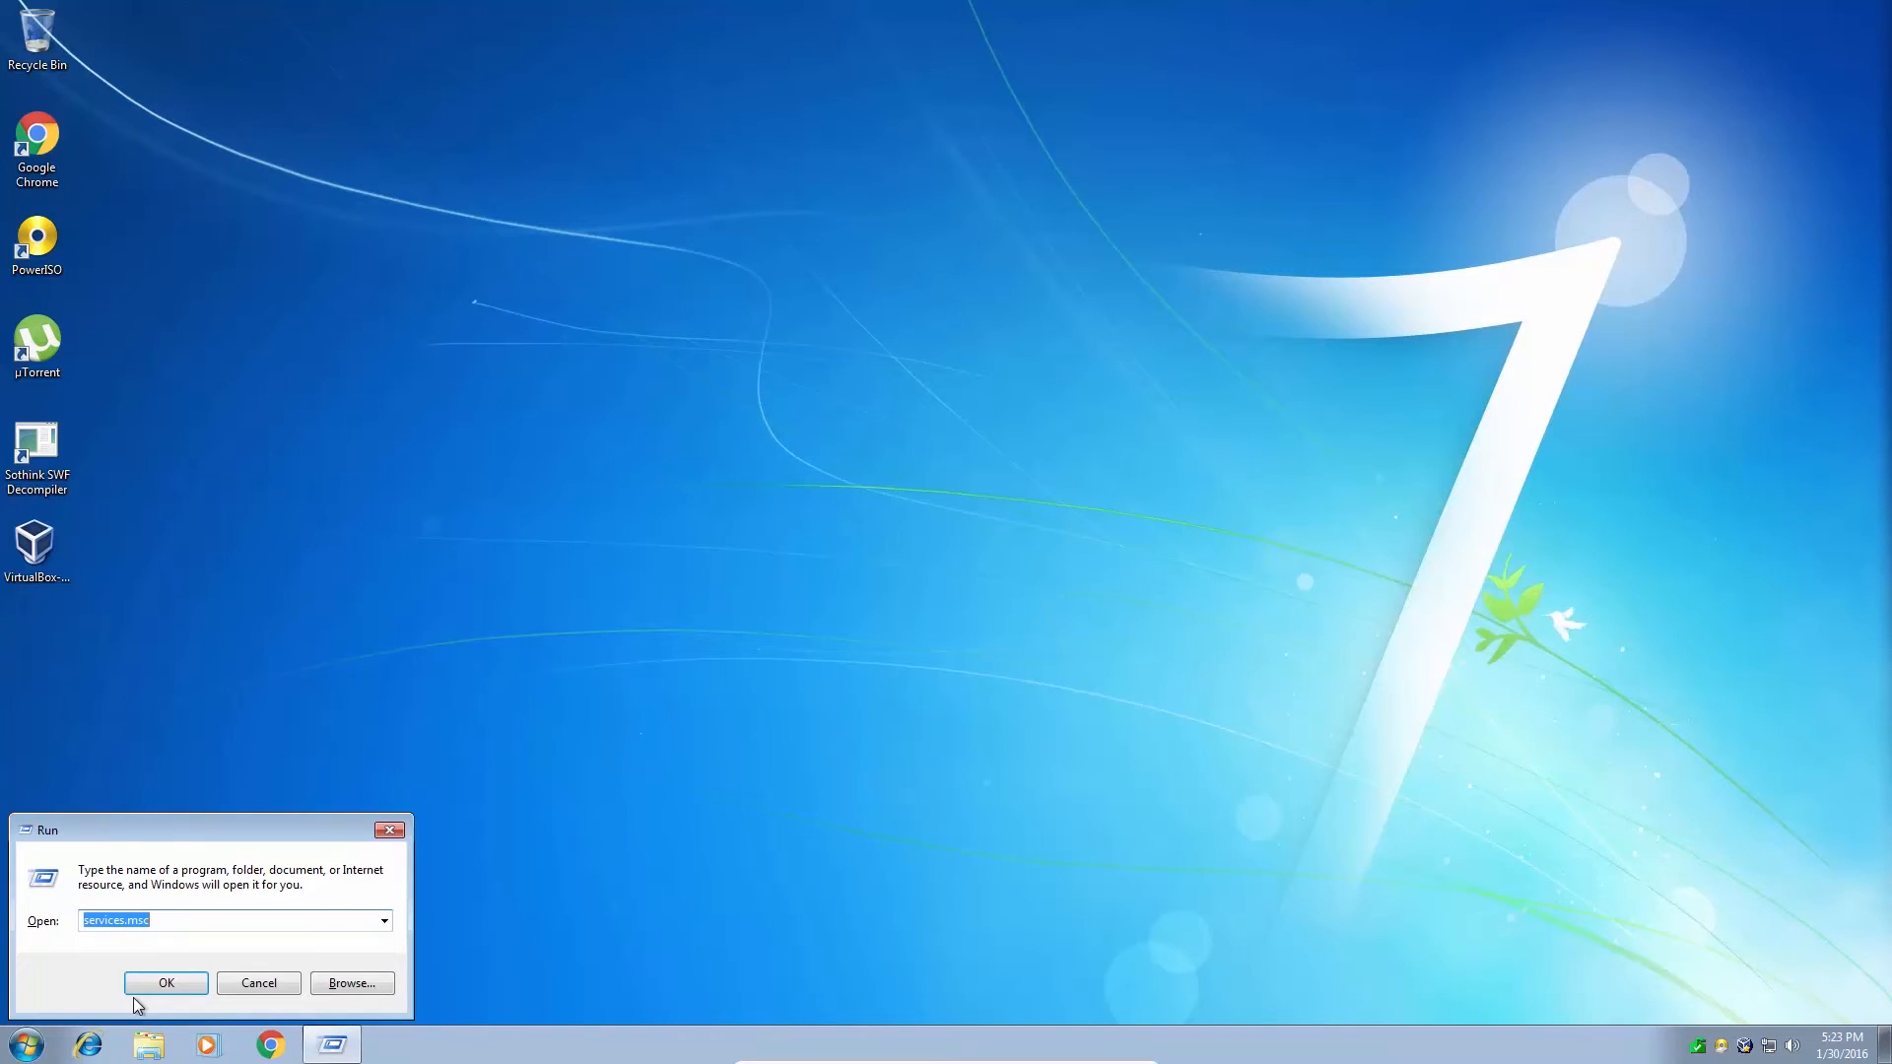
pyautogui.click(166, 981)
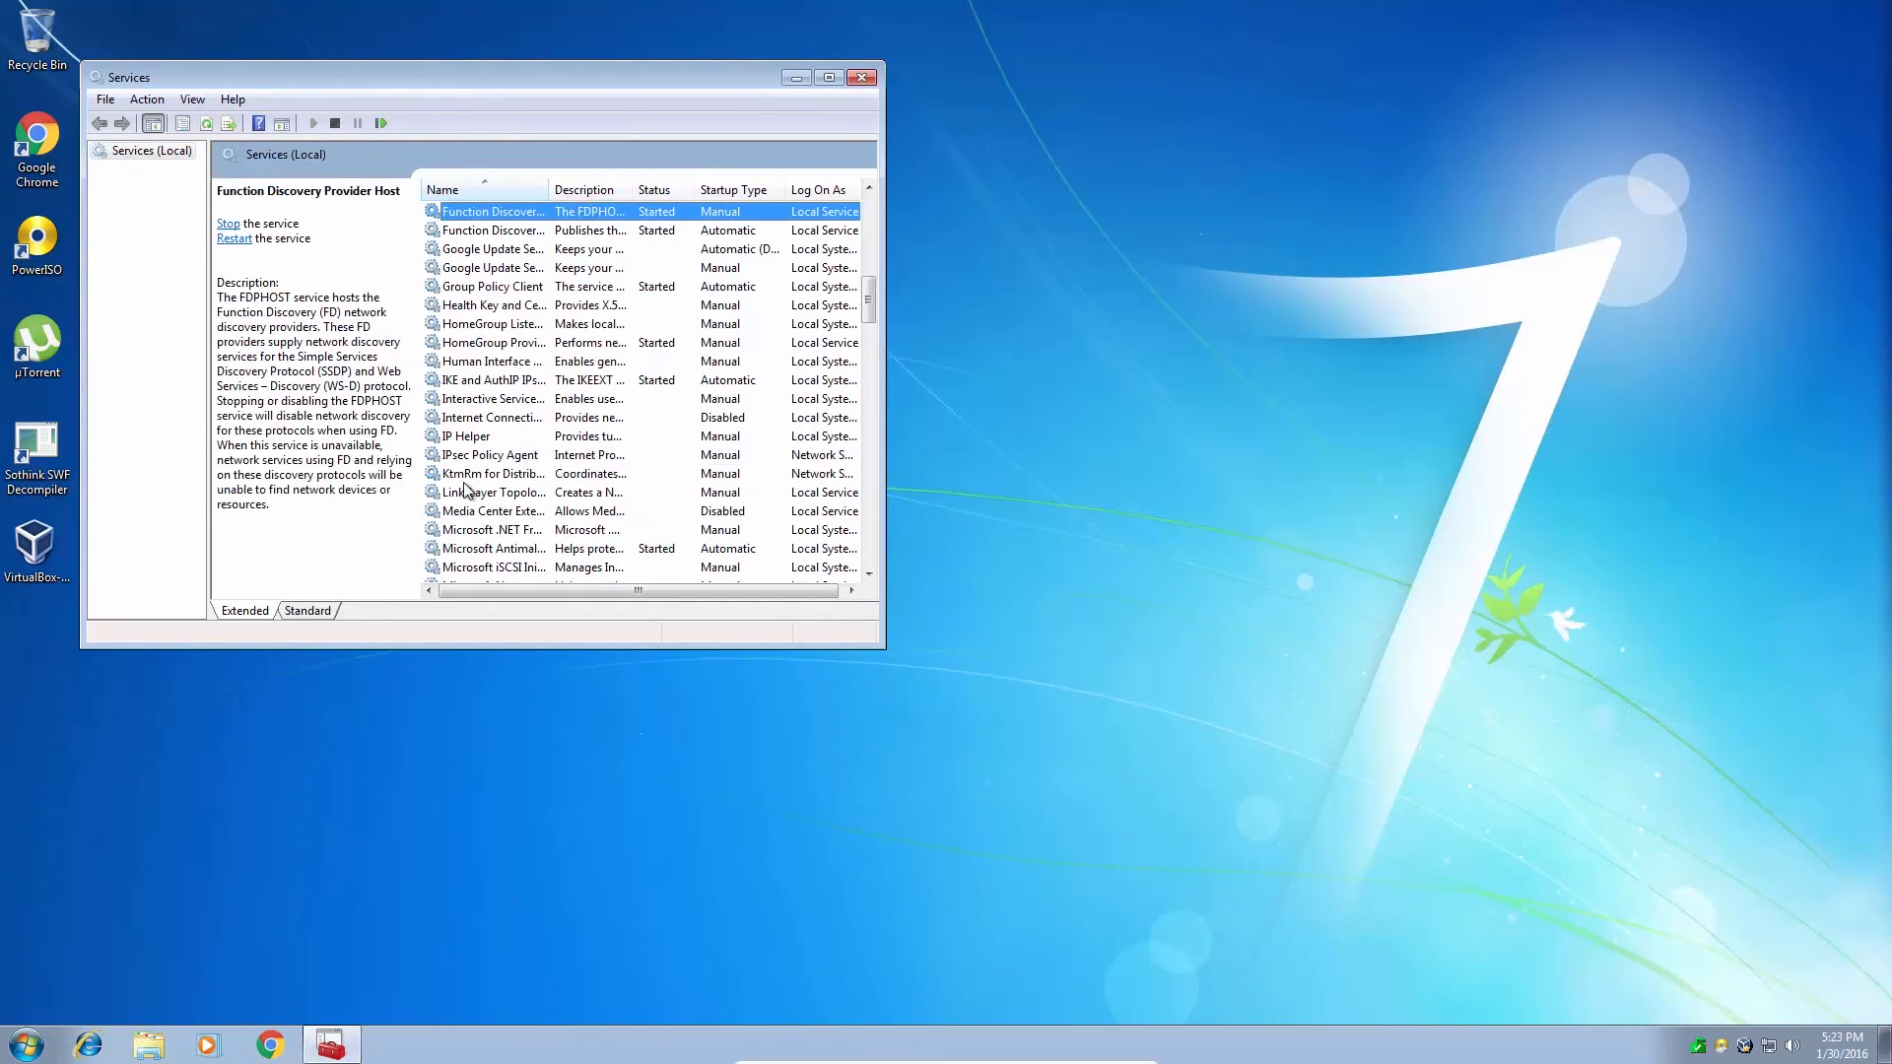
pyautogui.moveTo(489, 380)
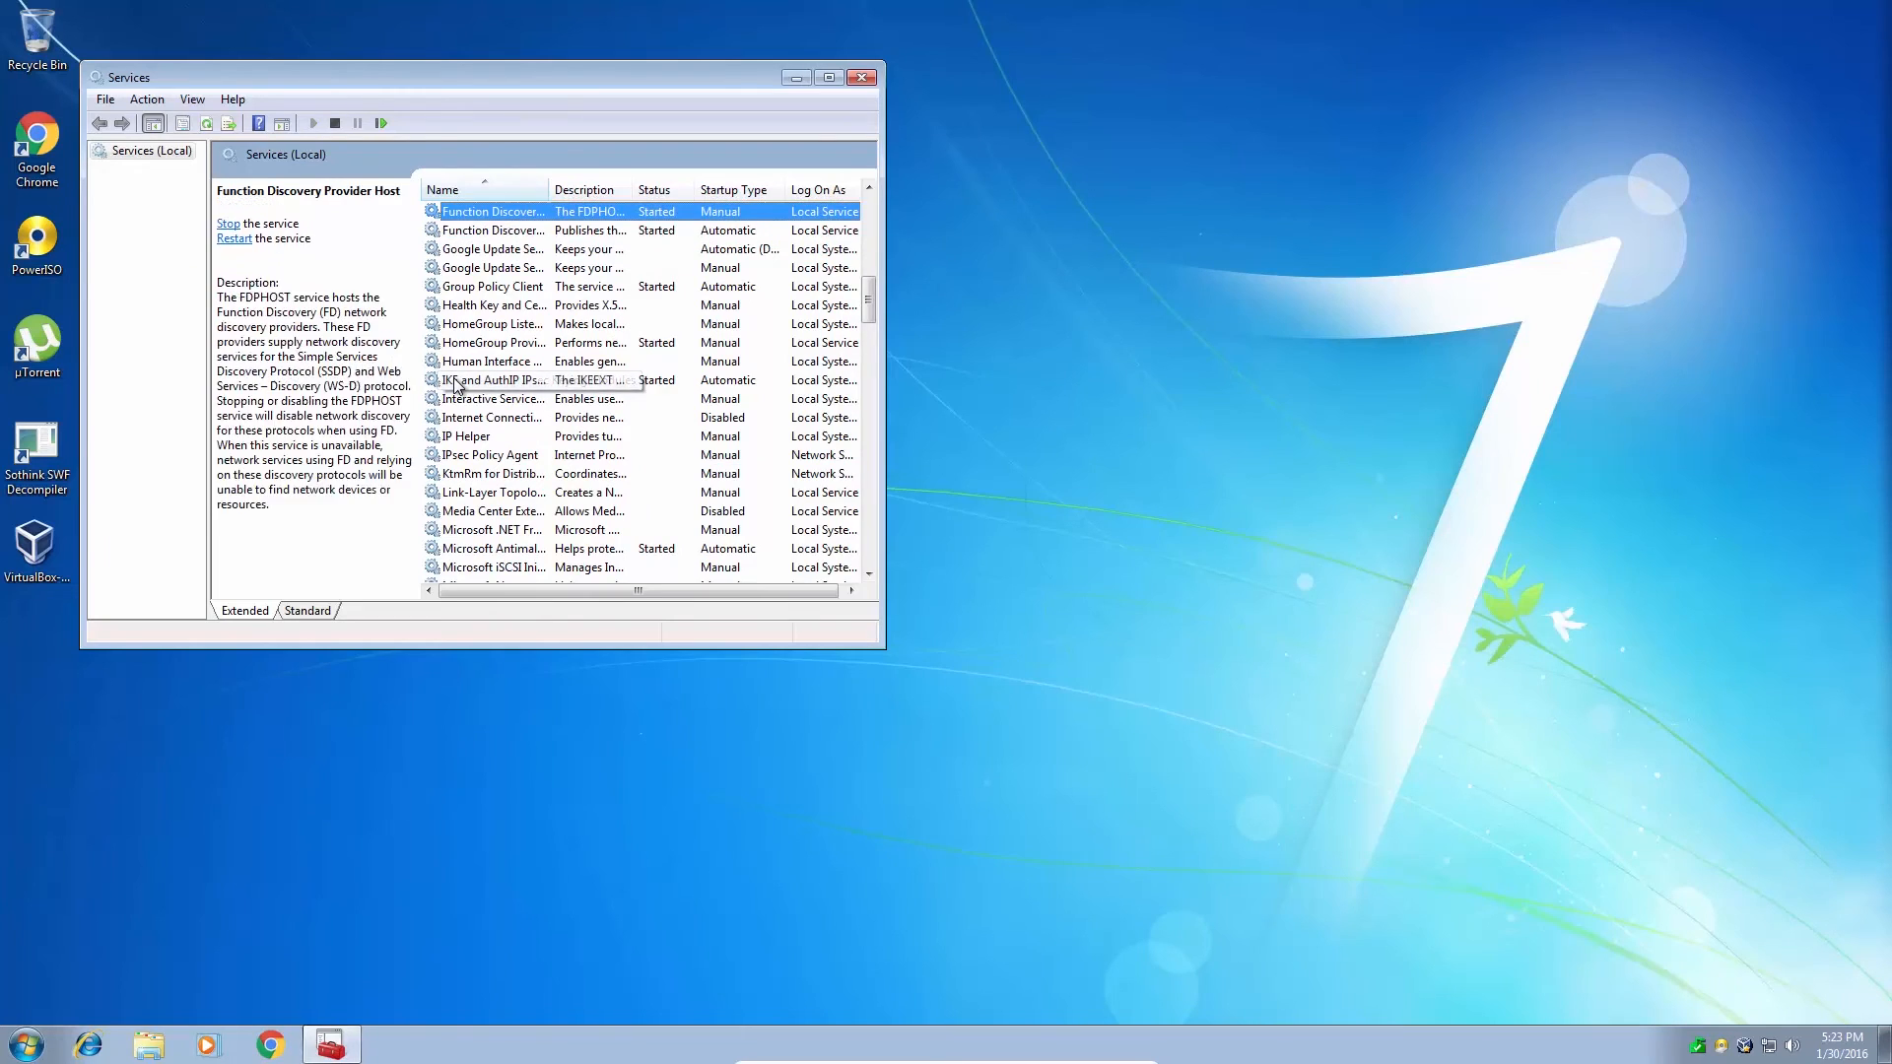
pyautogui.click(493, 229)
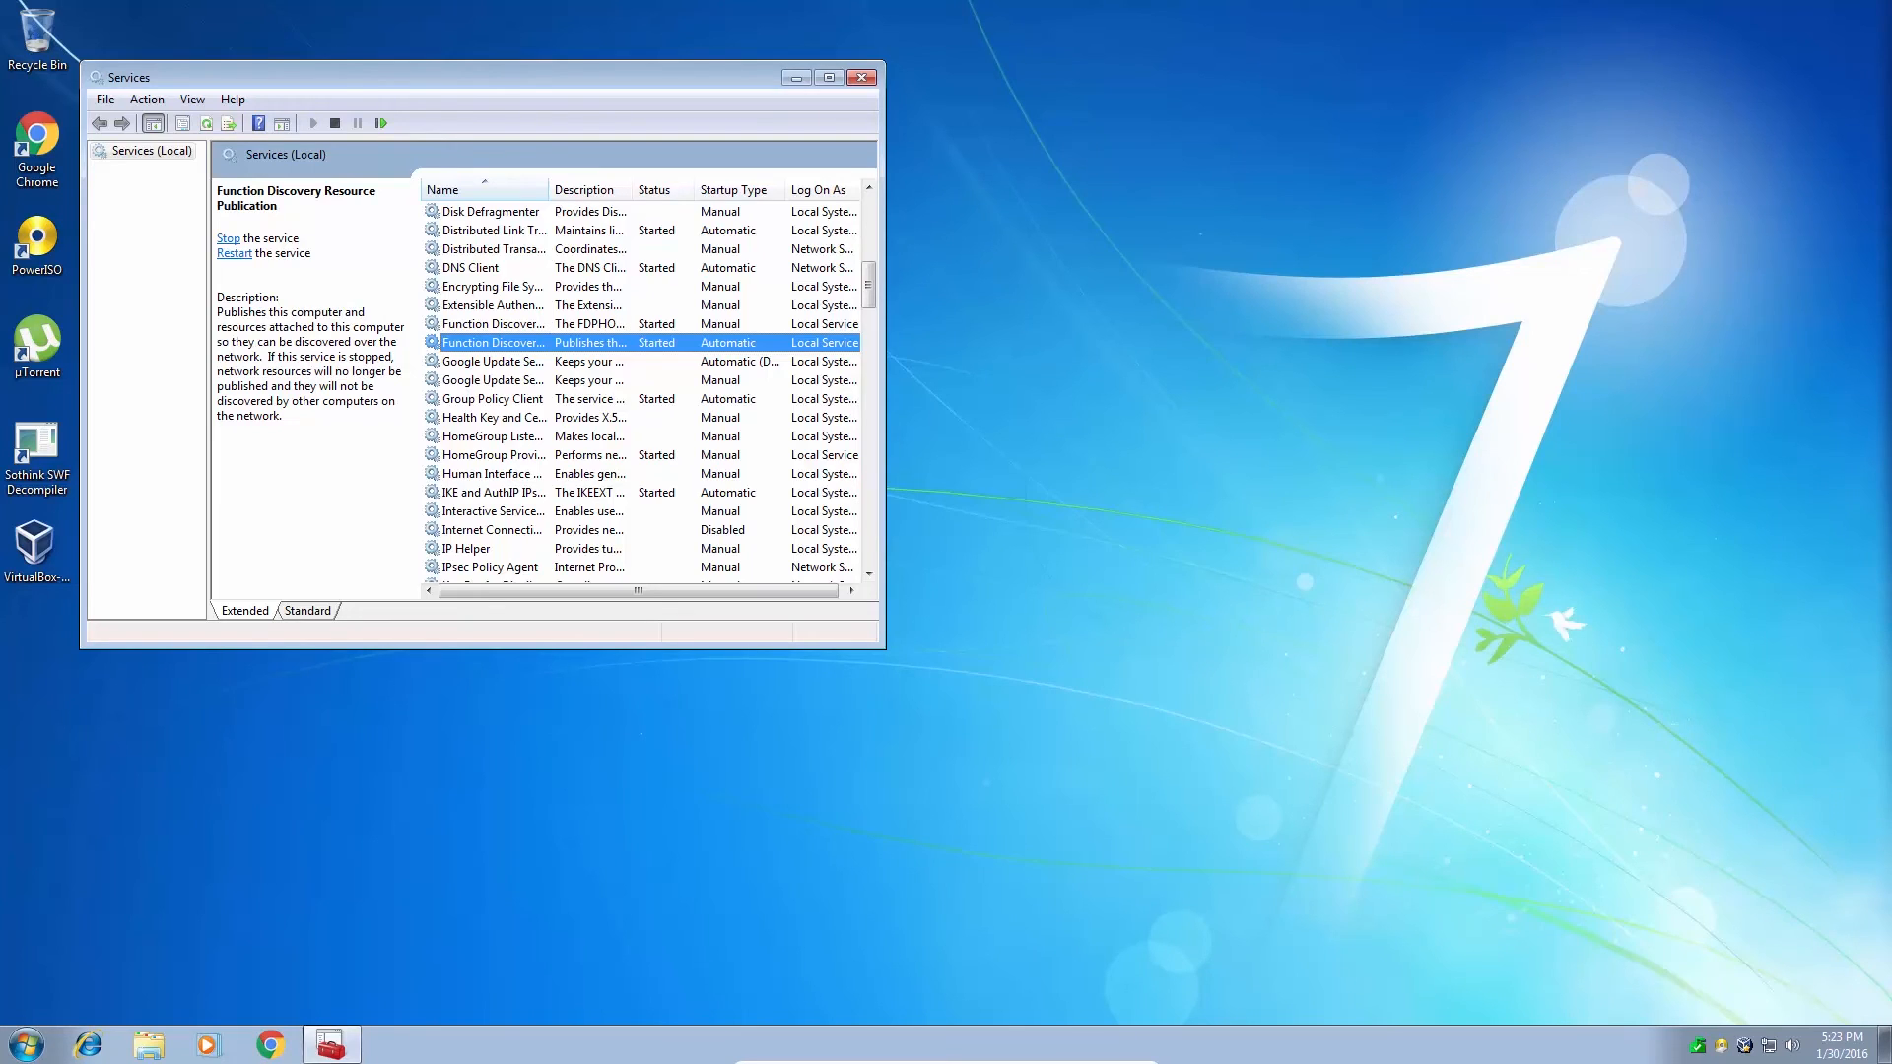
pyautogui.moveTo(735, 363)
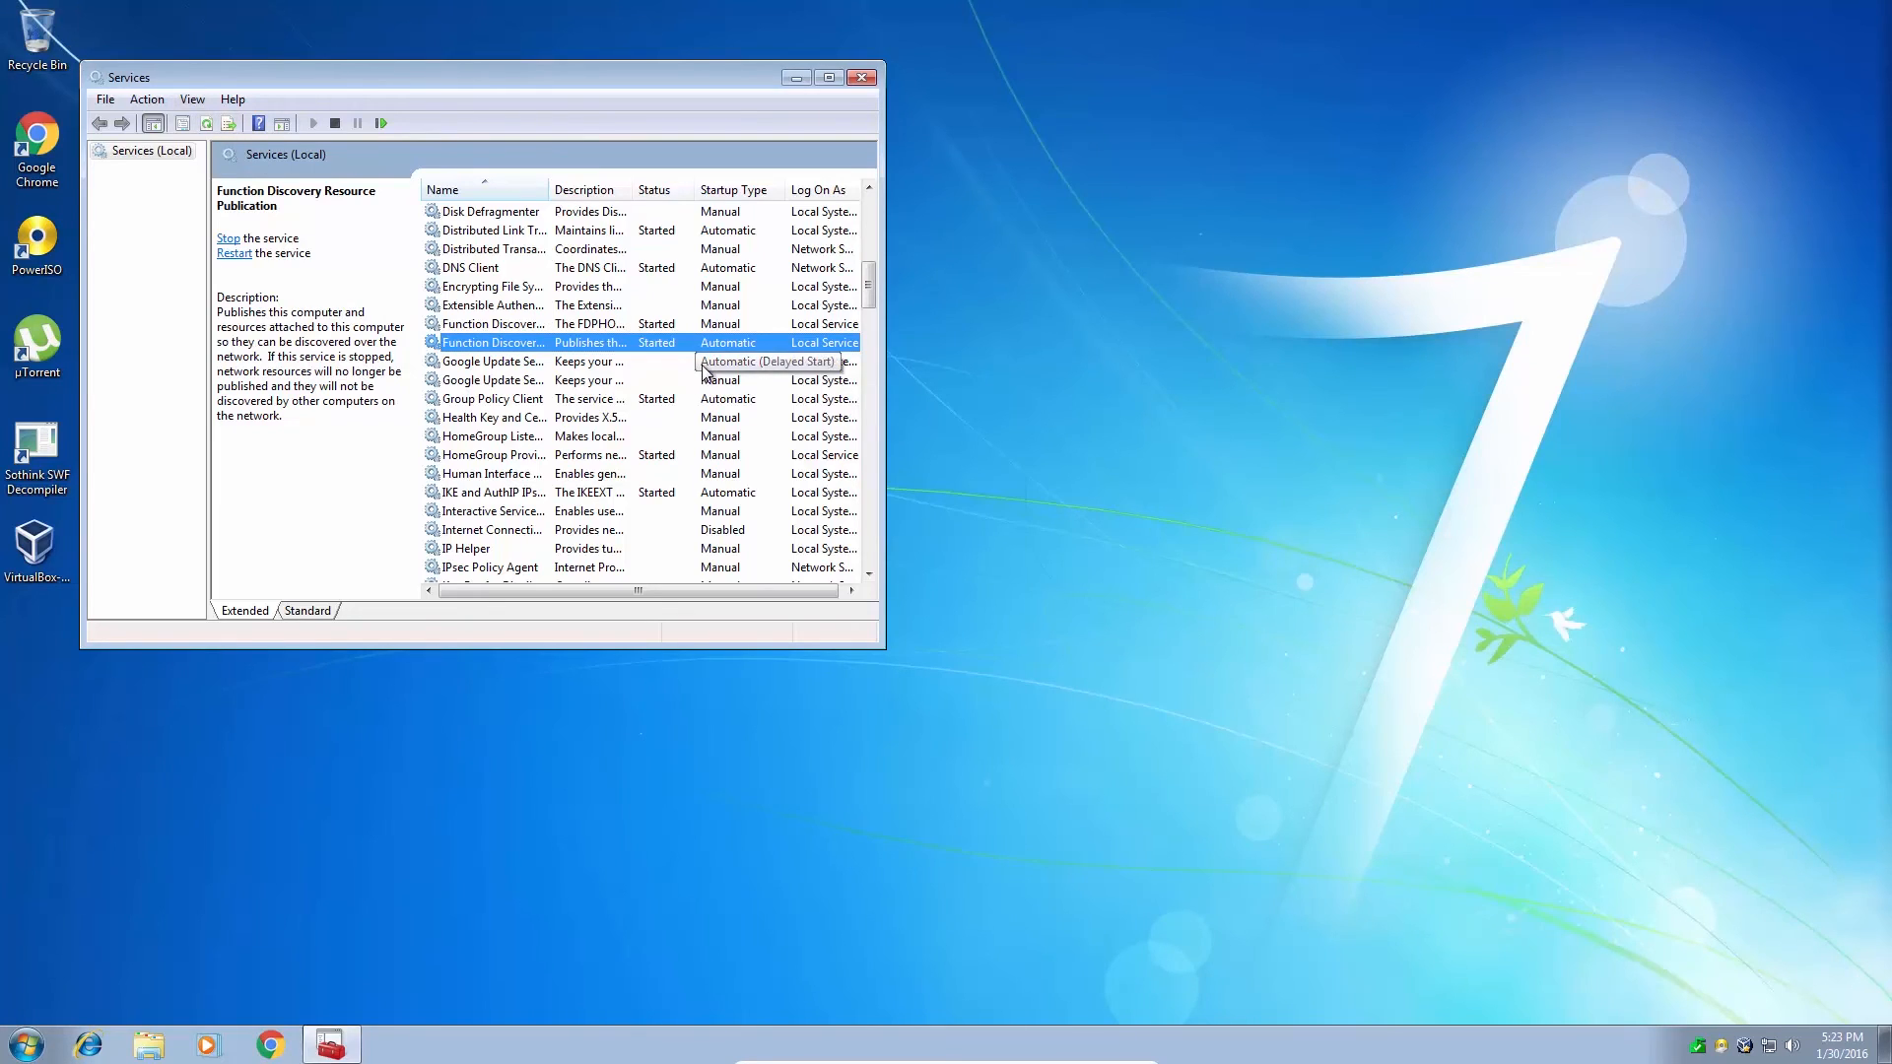